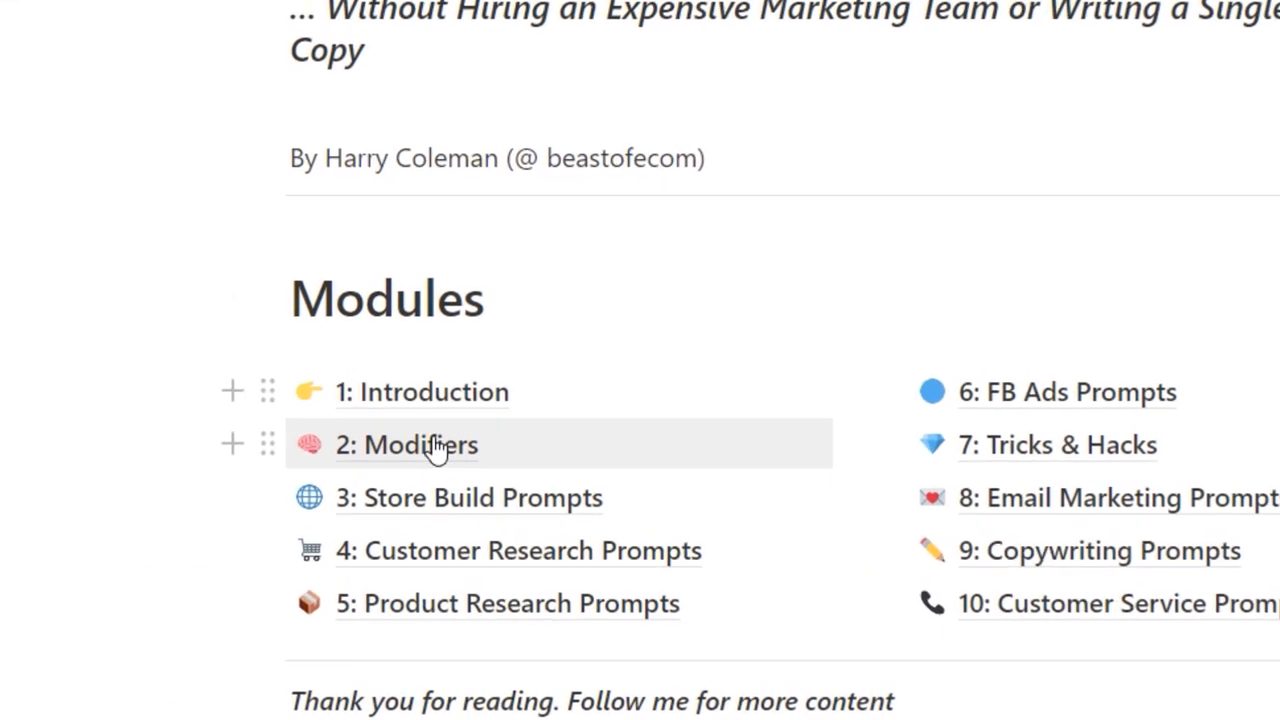
Step: Scroll through the Modifiers page covering word limits, style, emulation and structure
scroll(down, 3)
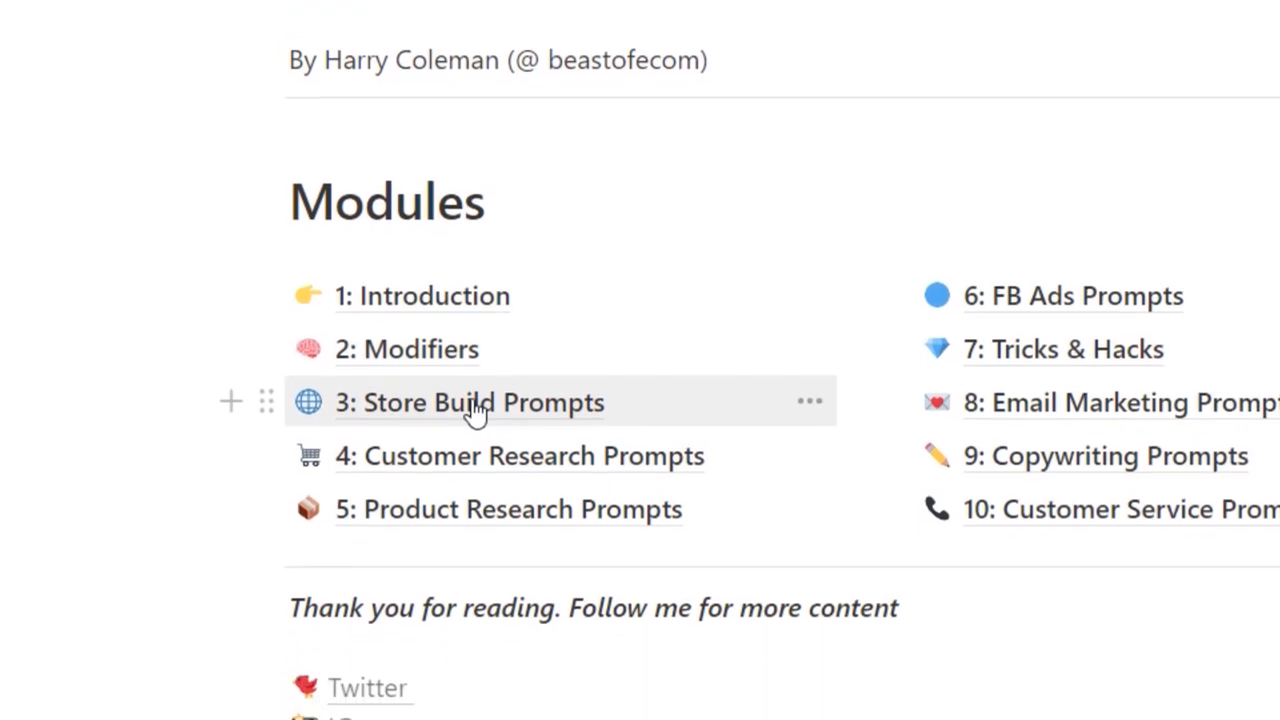
scroll(down, 3)
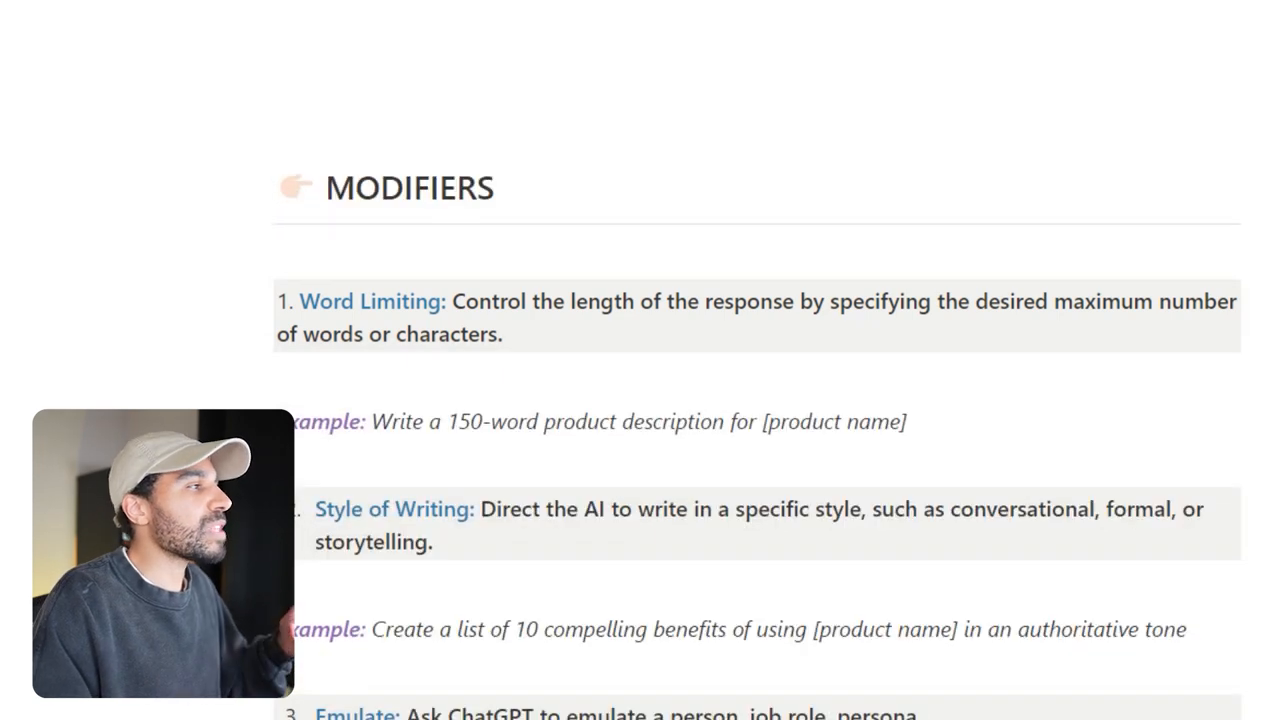
scroll(down, 3)
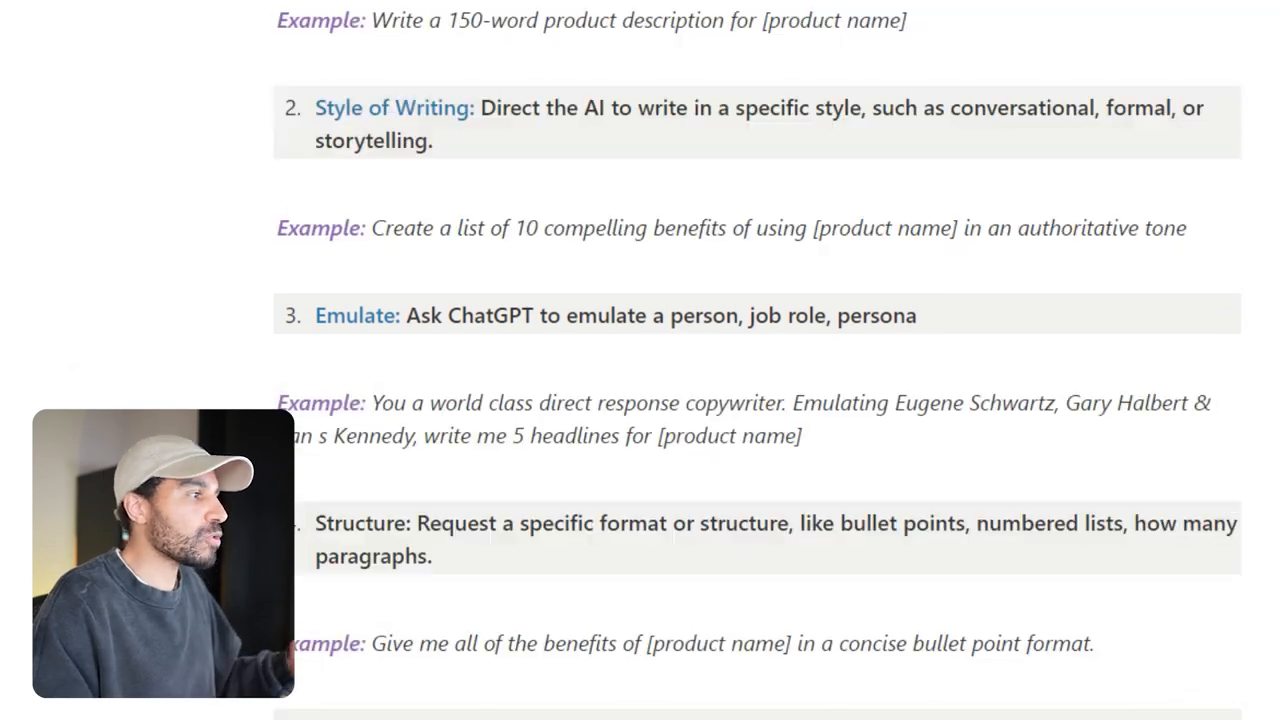
scroll(down, 3)
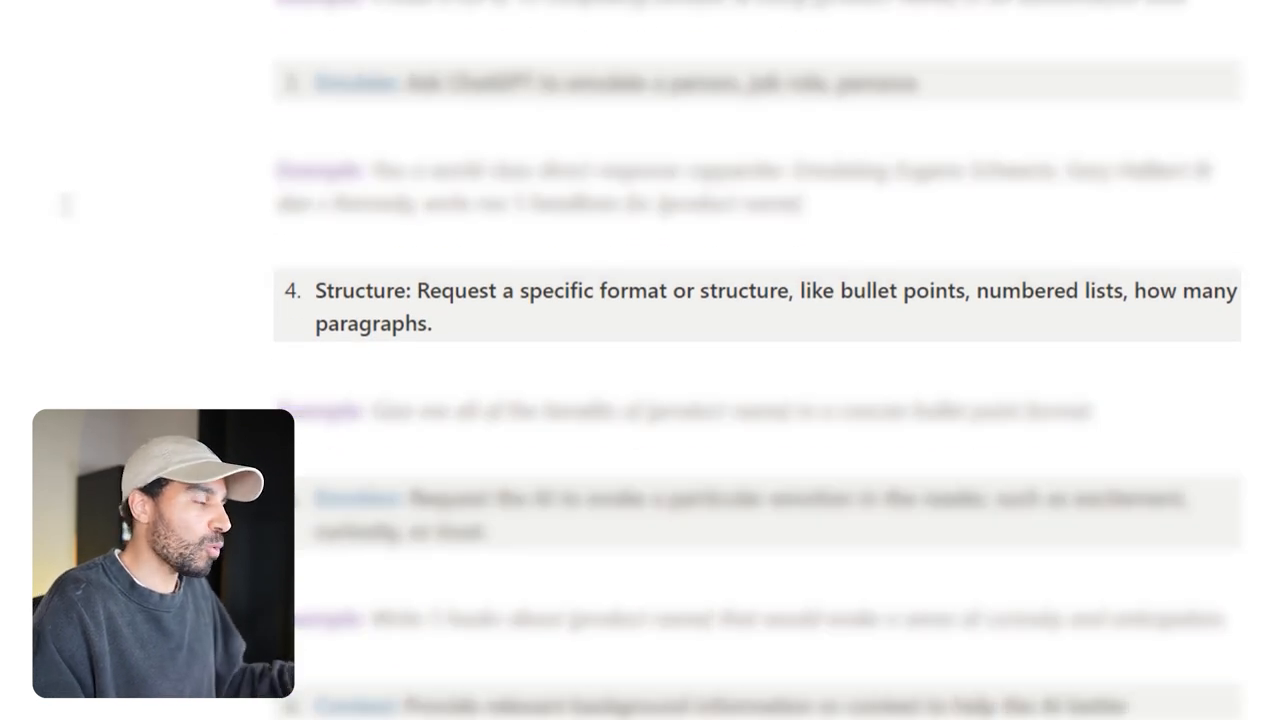
scroll(down, 3)
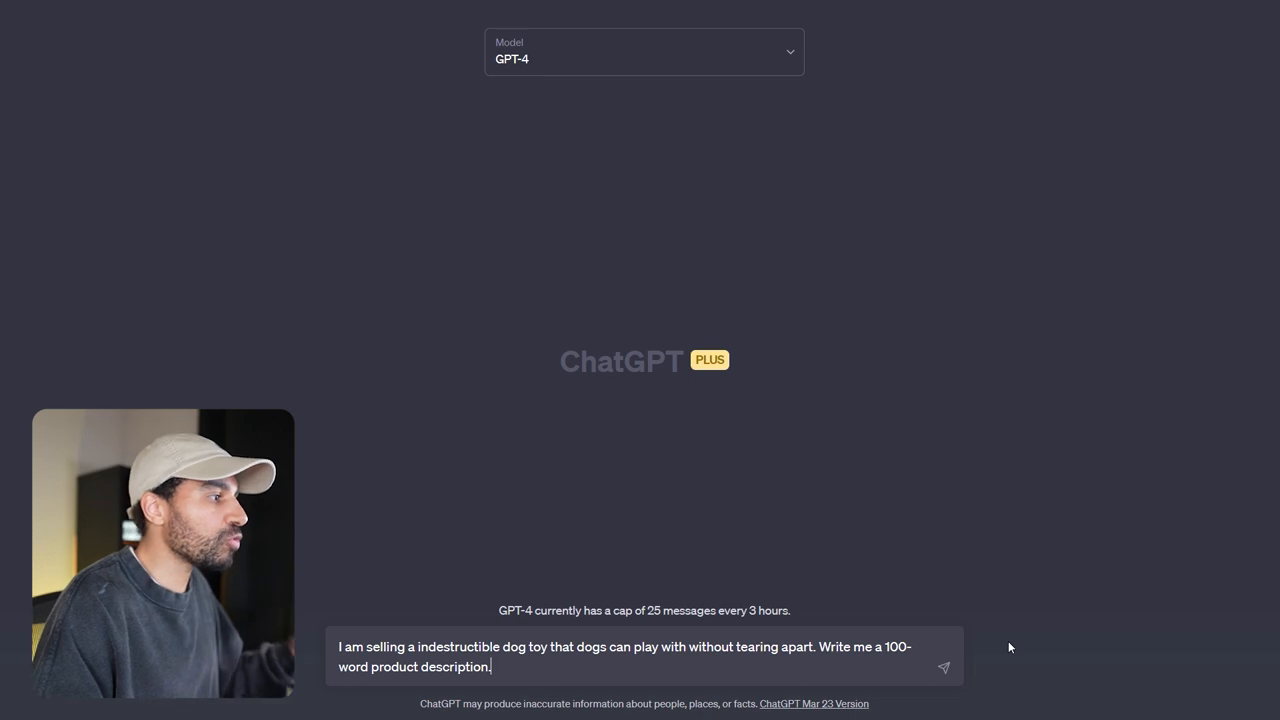
Step: Submit the 100-word dog toy description prompt and read through the reply
click(942, 668)
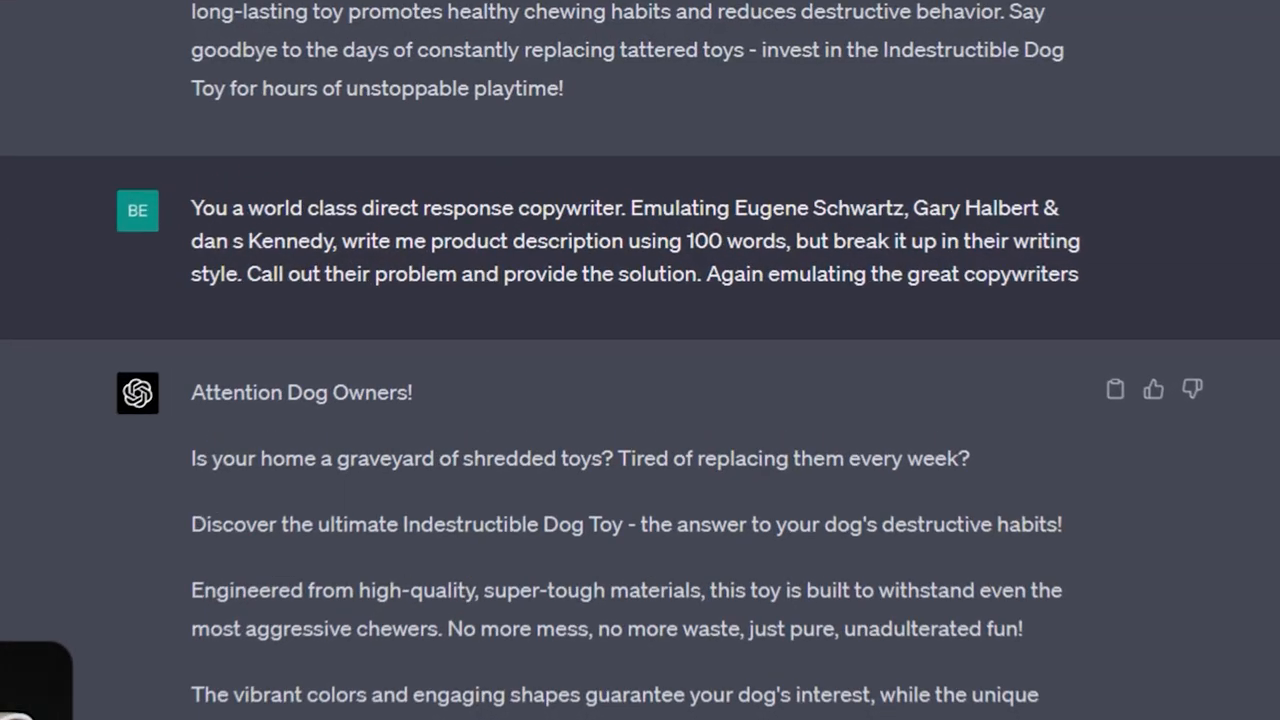
scroll(down, 3)
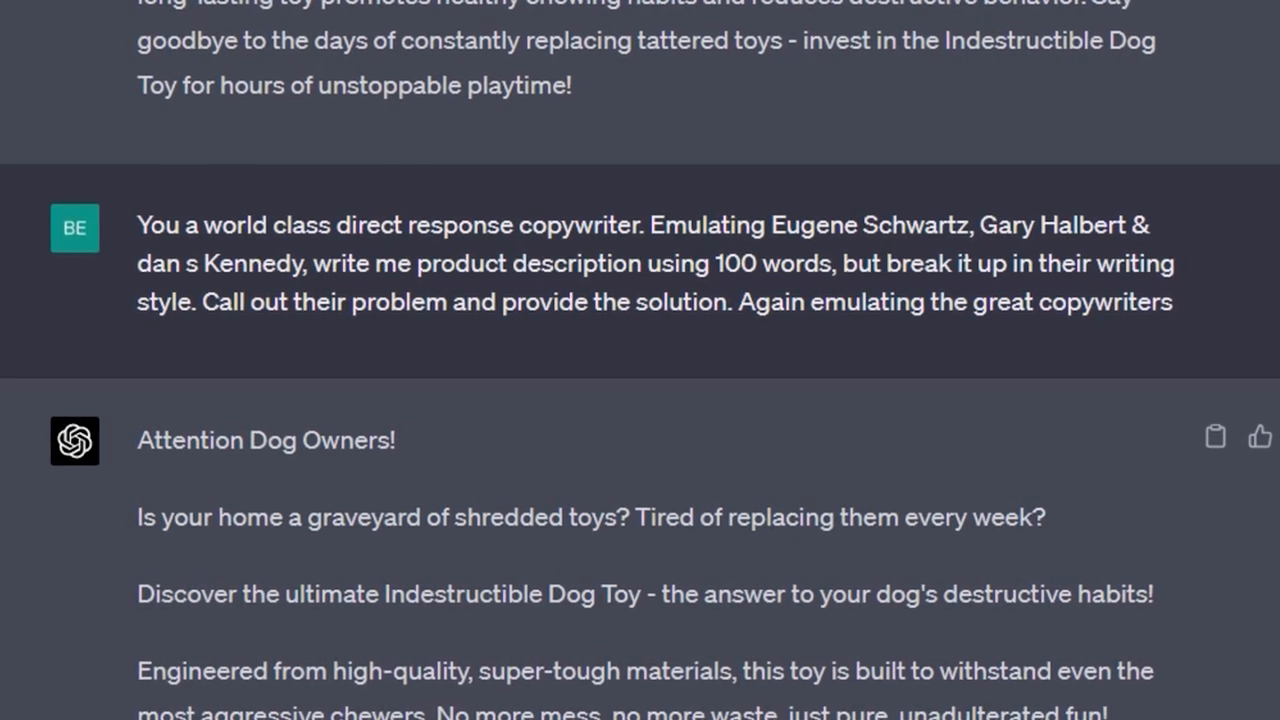
scroll(down, 3)
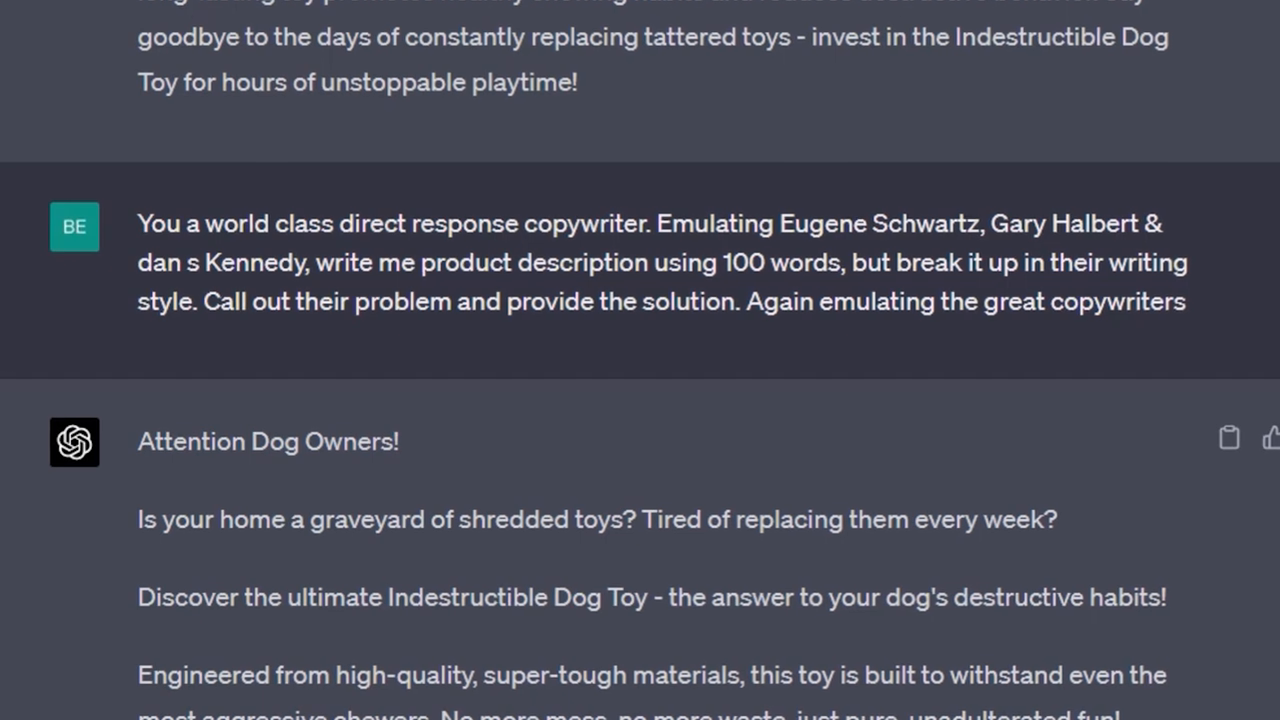
scroll(down, 3)
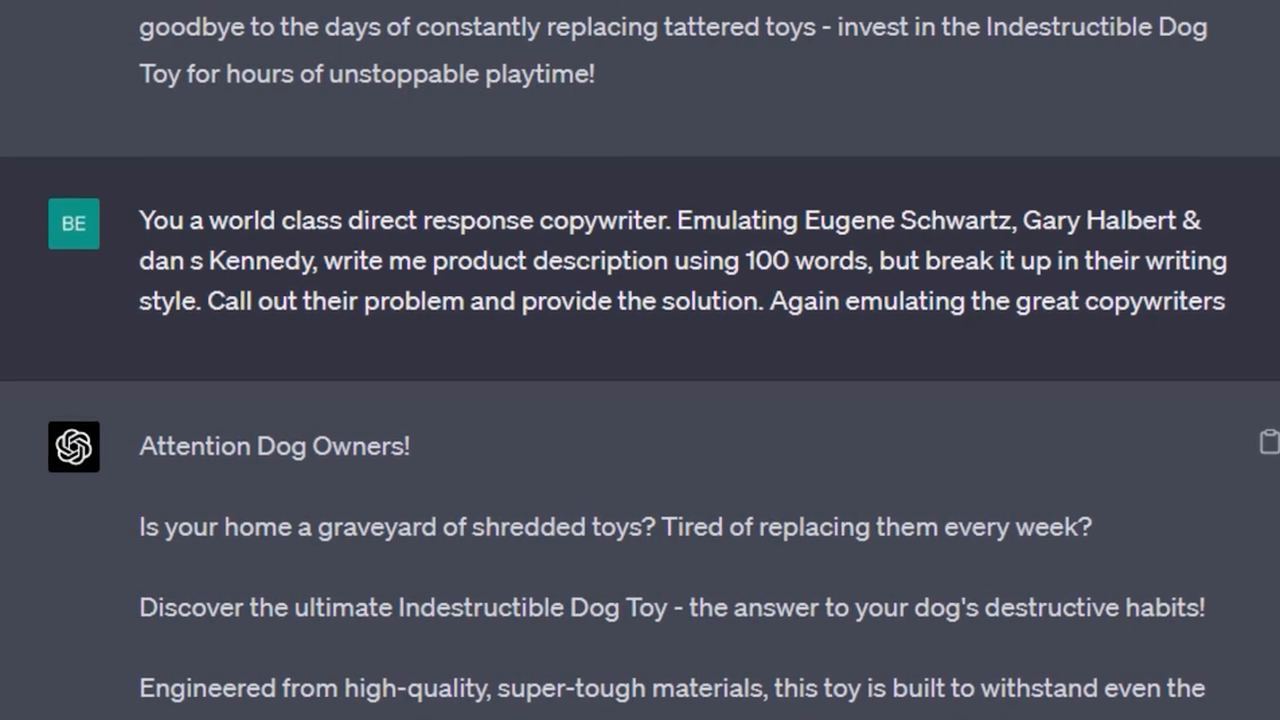
scroll(down, 3)
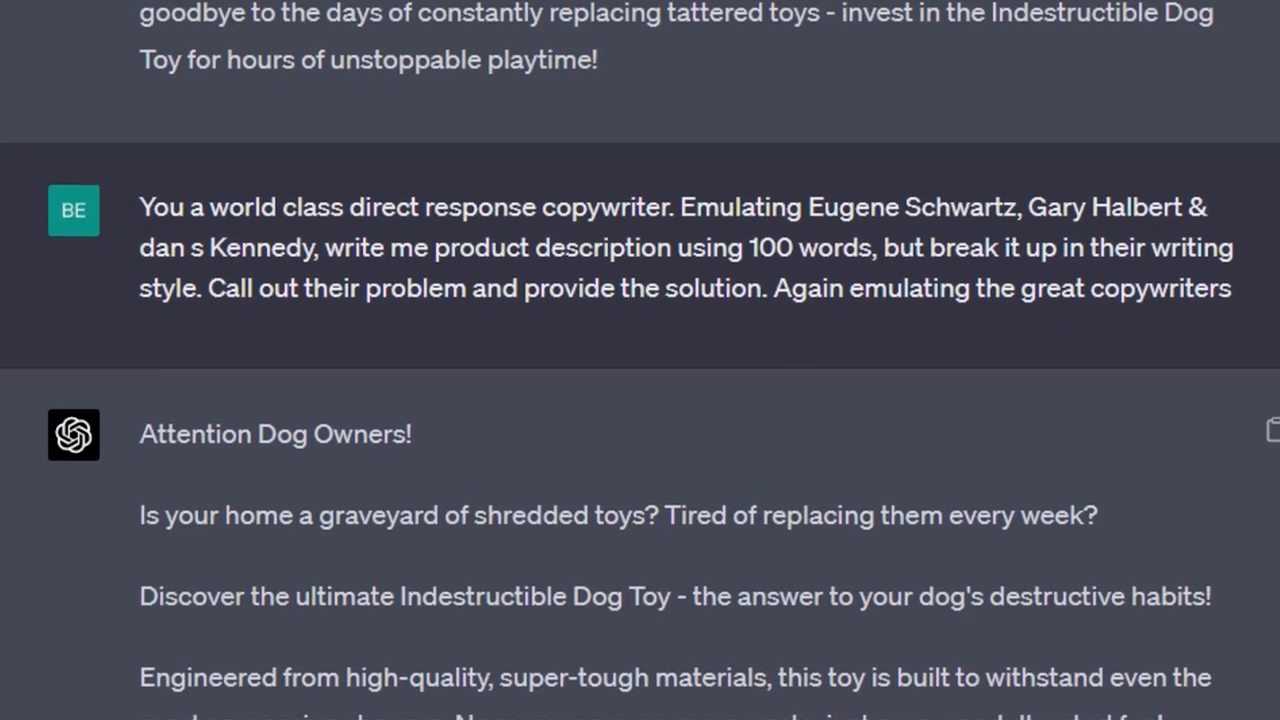
scroll(down, 3)
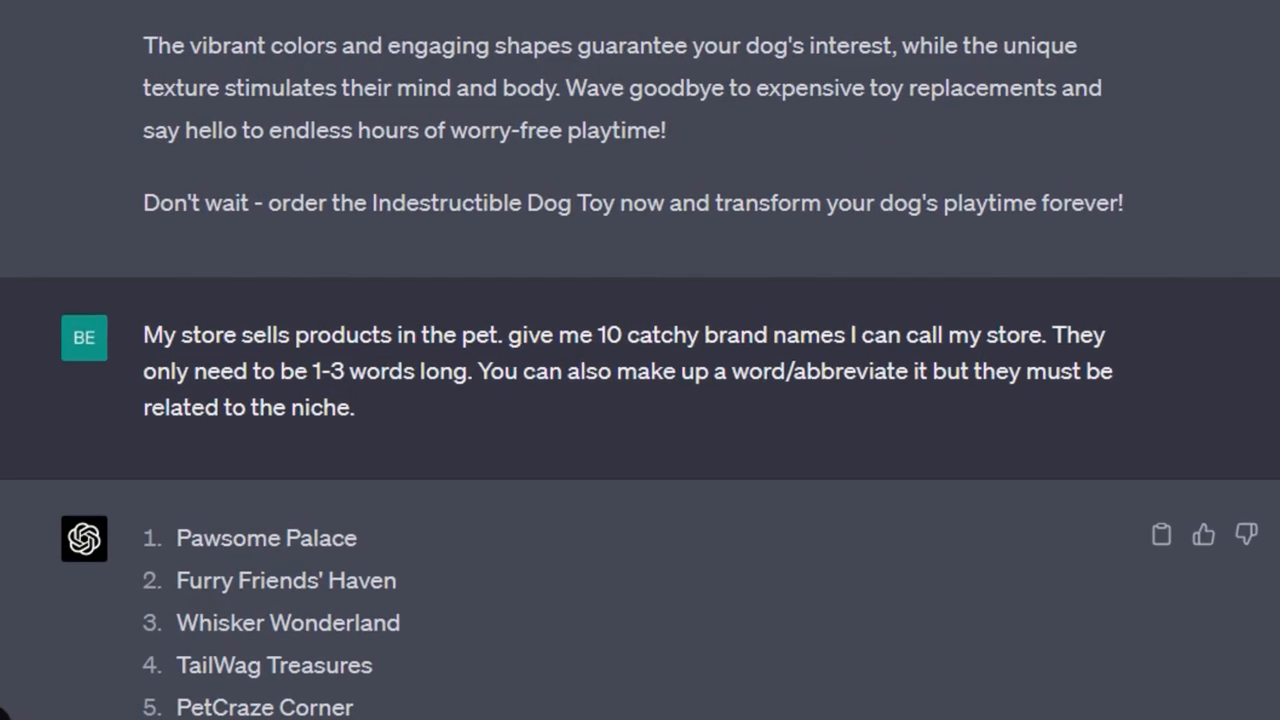
Step: Scroll down to the list of ten catchy pet store brand names
scroll(down, 3)
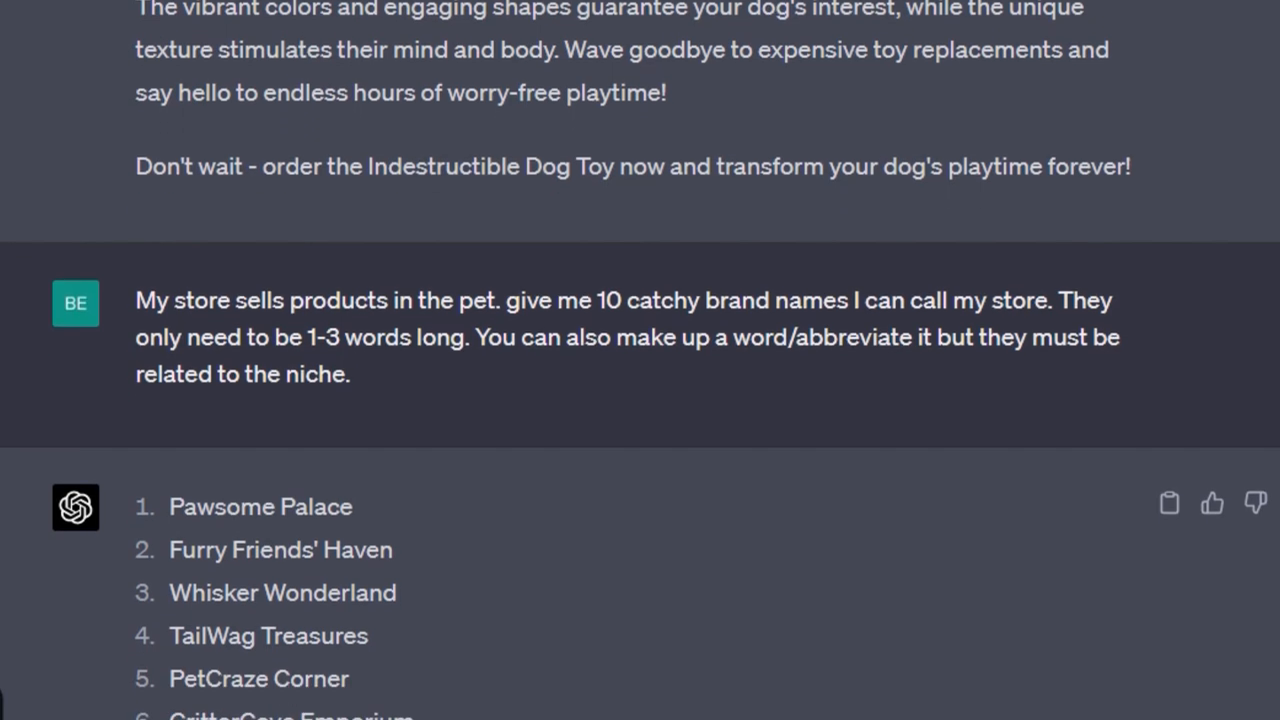
scroll(down, 3)
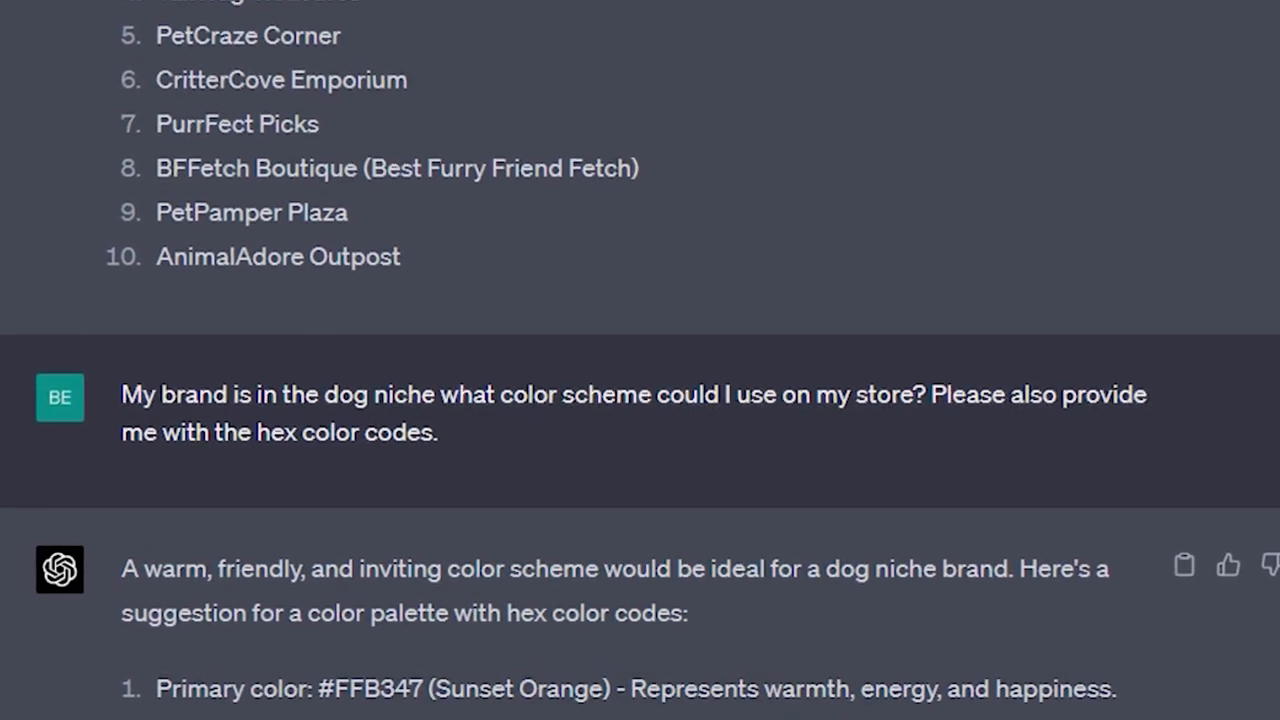
Step: Scroll through the dog-brand colour palette reply with its four hex codes
scroll(down, 3)
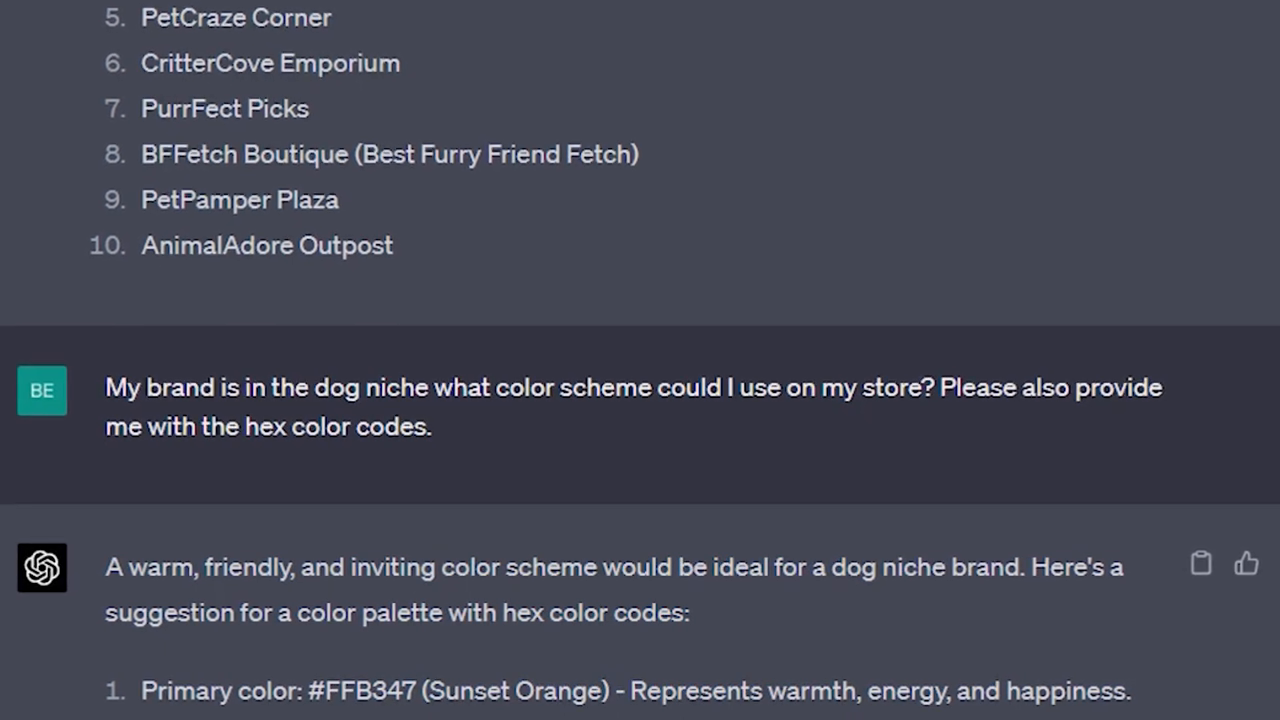
scroll(down, 3)
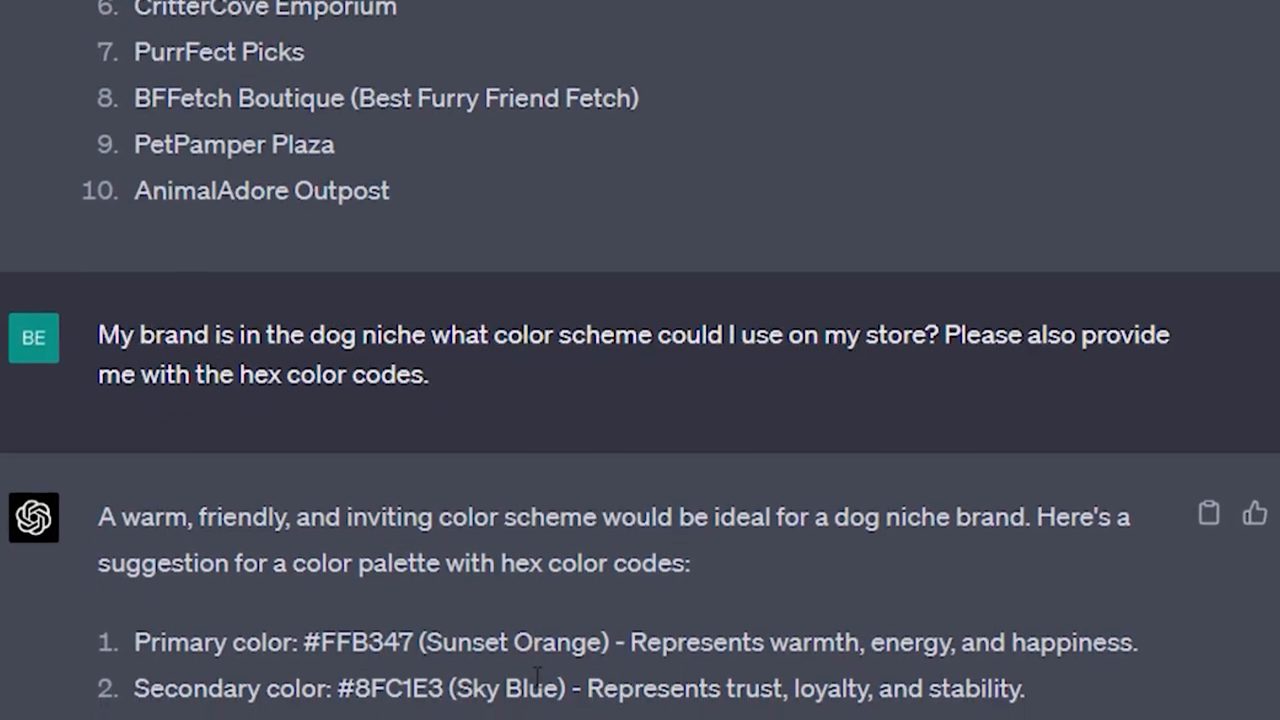
scroll(down, 3)
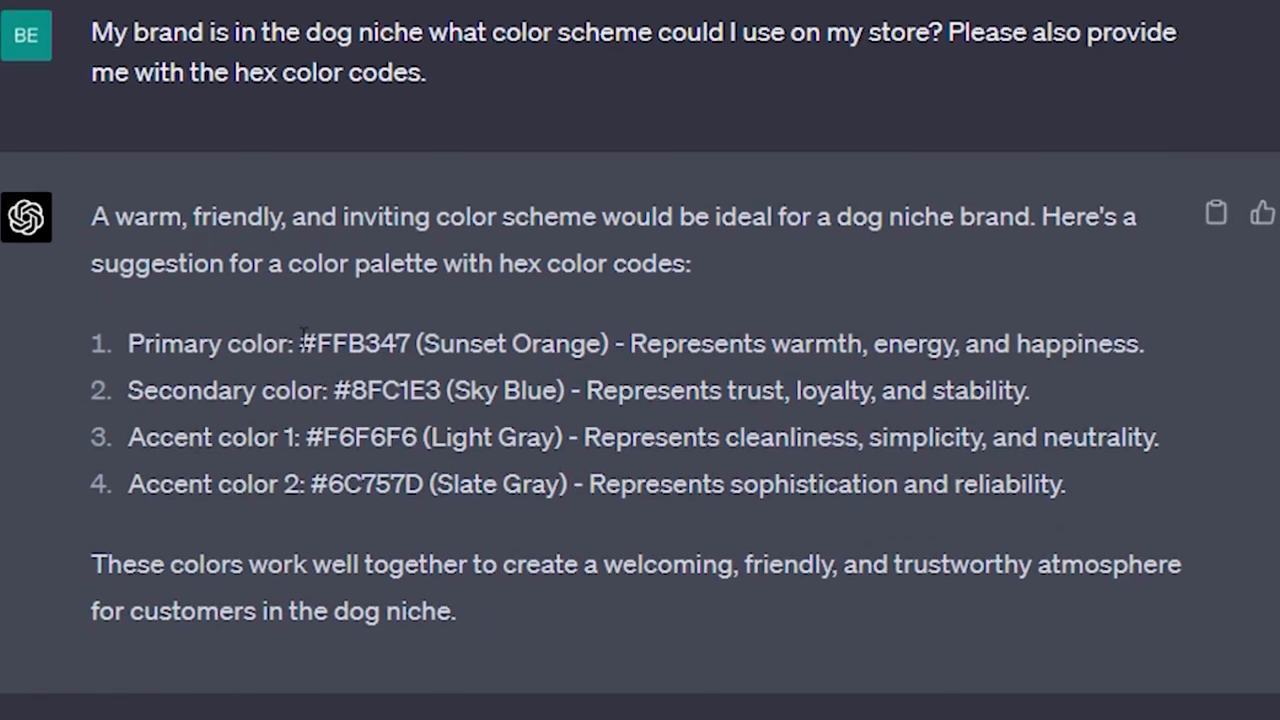
scroll(down, 3)
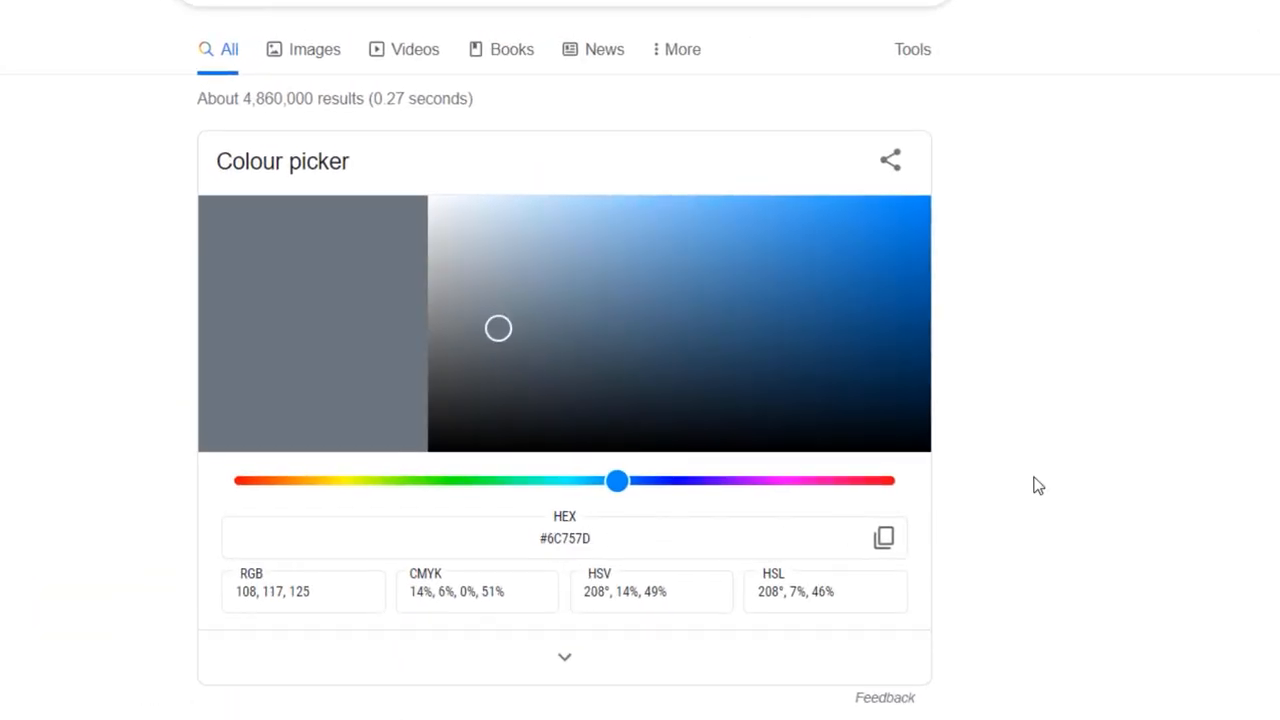
mouse_move(1060, 478)
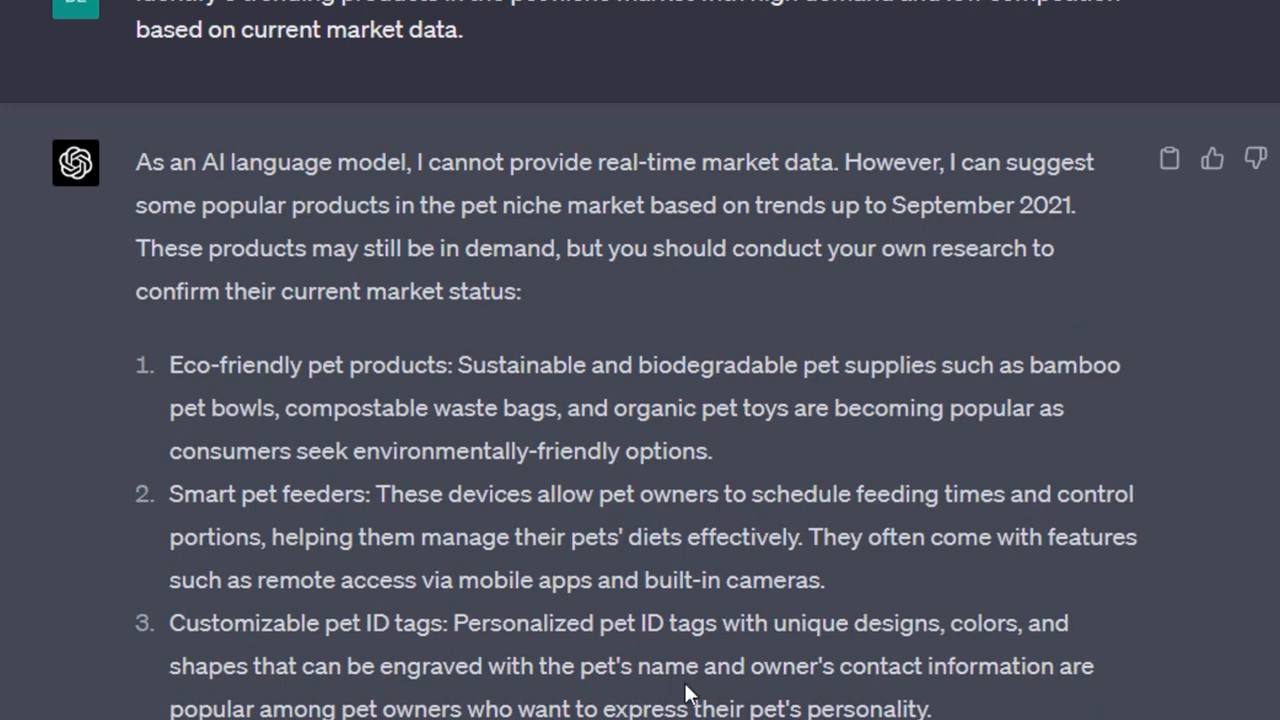
mouse_move(690, 690)
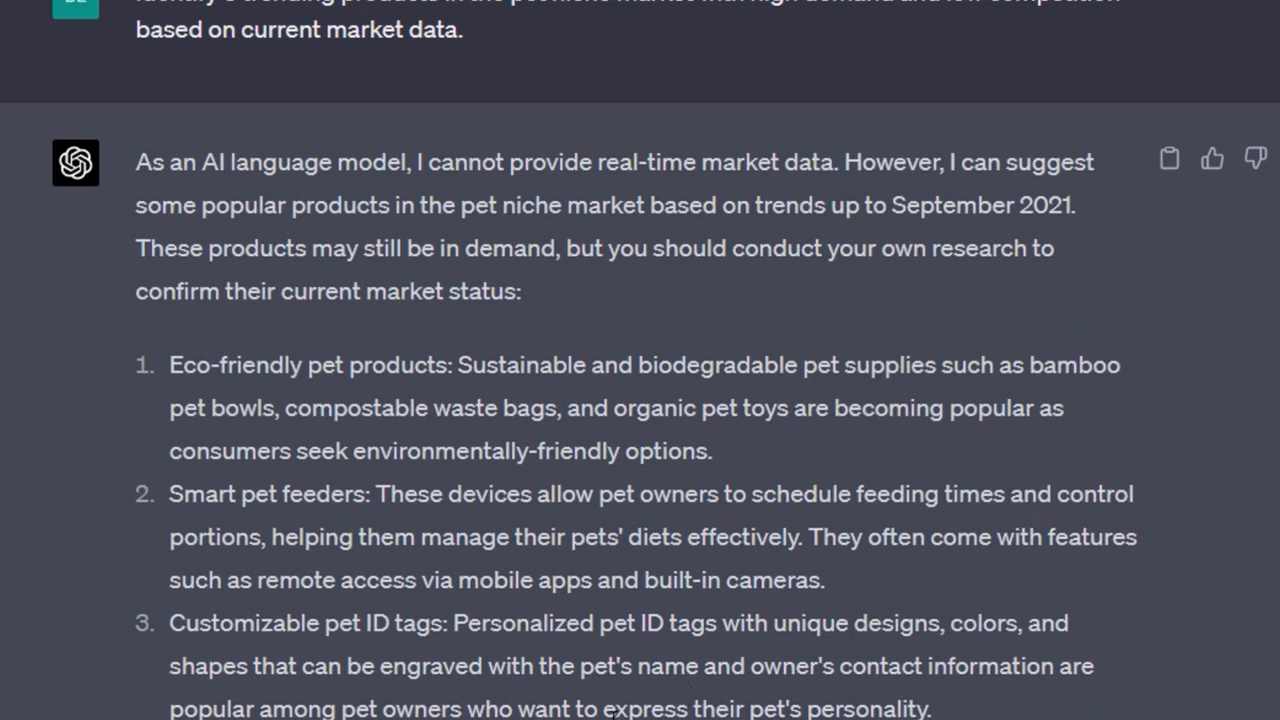
Step: Scroll down the numbered list of trending pet-niche products
scroll(down, 3)
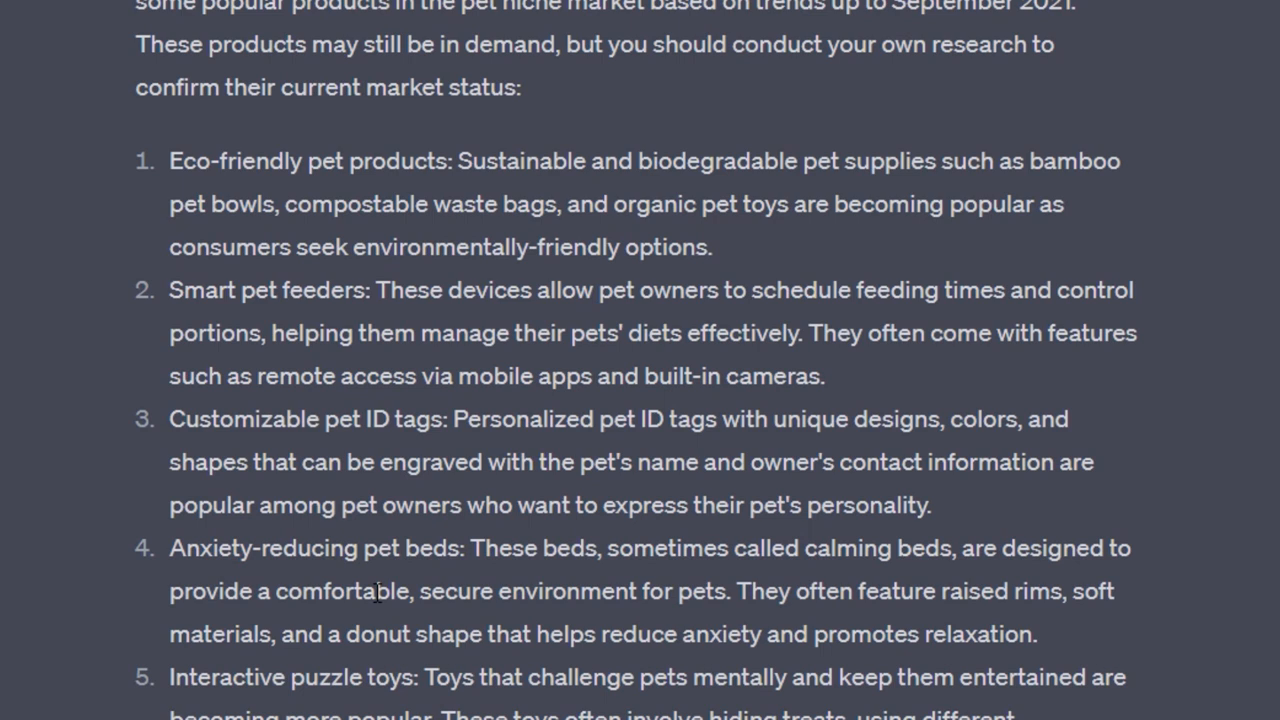
mouse_move(412, 558)
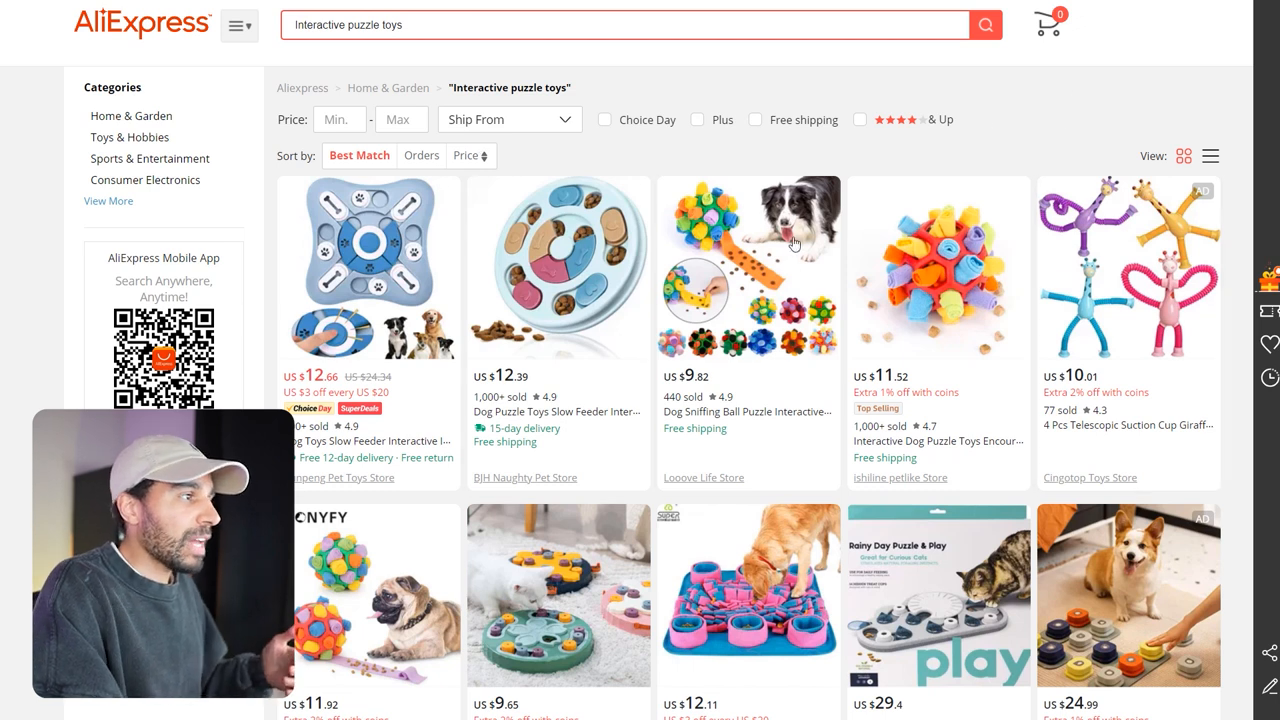
mouse_move(944, 322)
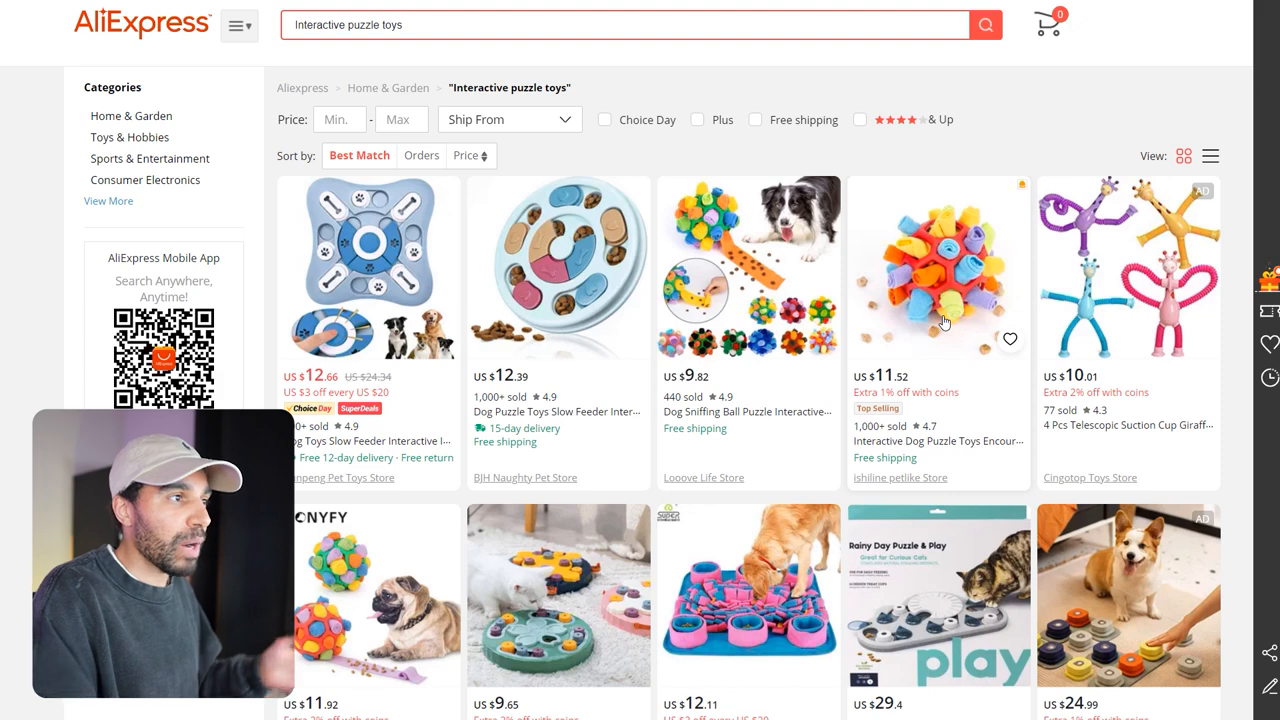
Step: Browse down the AliExpress results grid for interactive puzzle toys
scroll(down, 3)
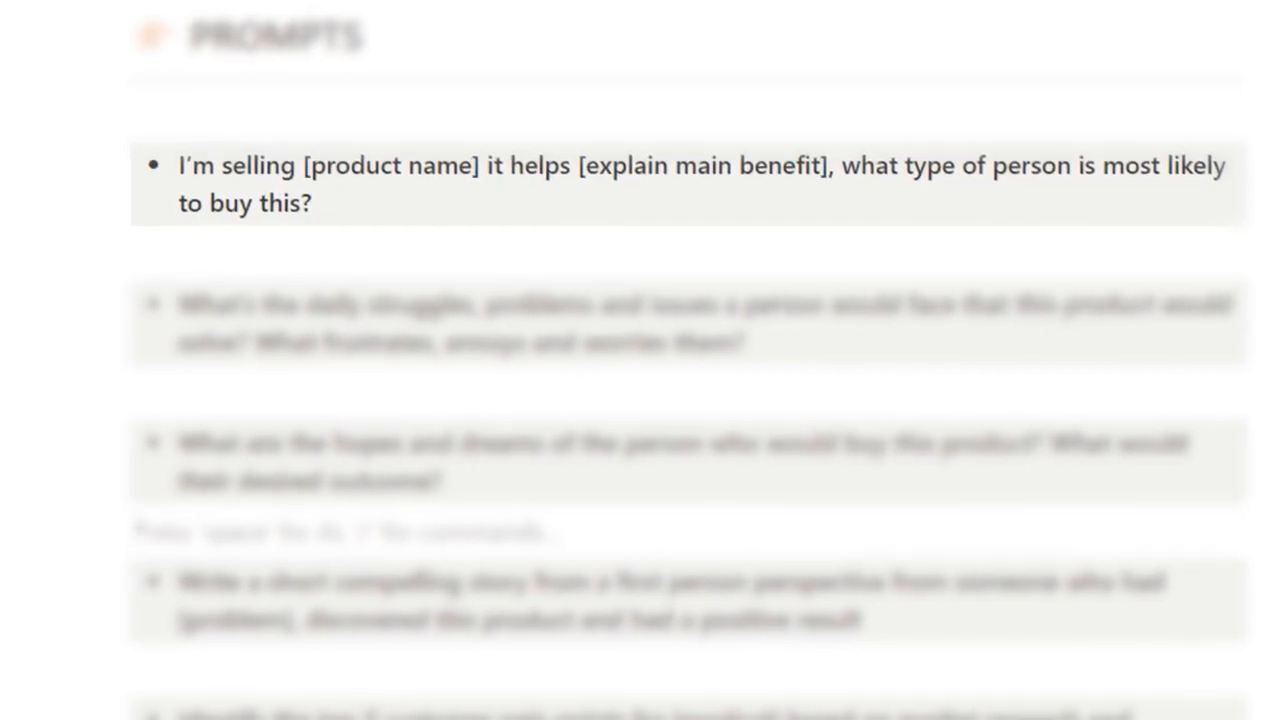
scroll(down, 3)
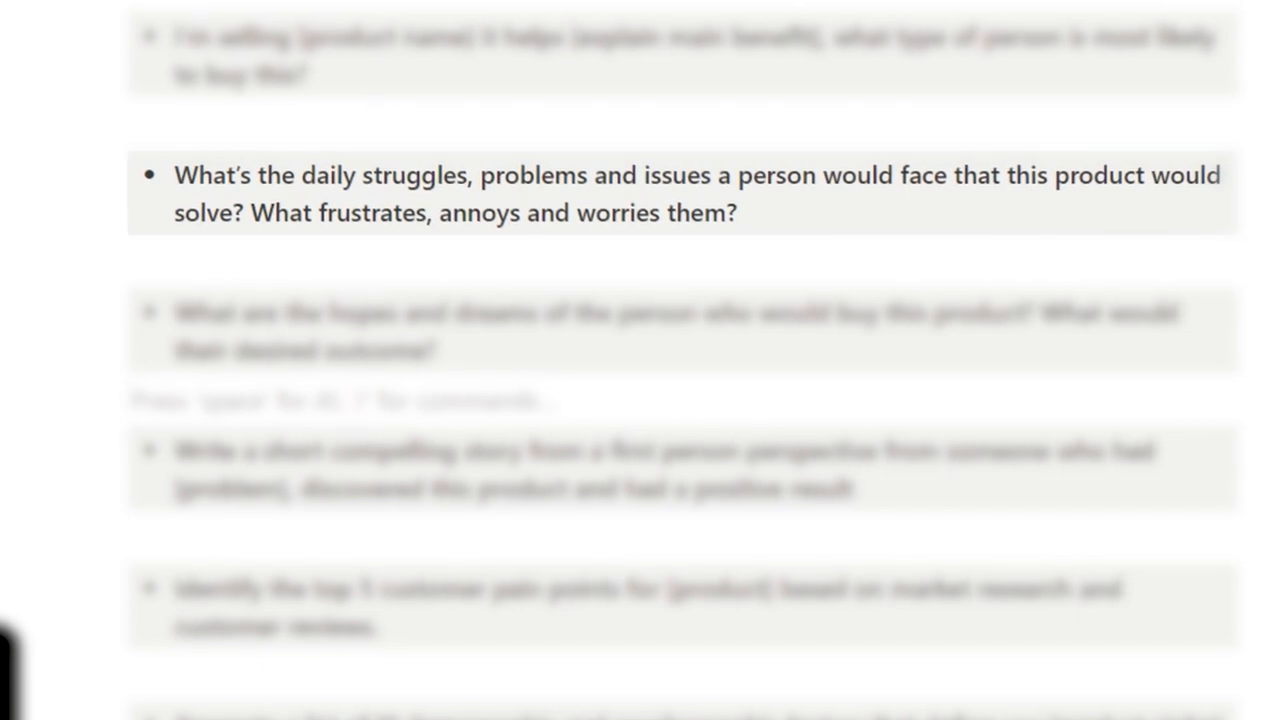
scroll(down, 3)
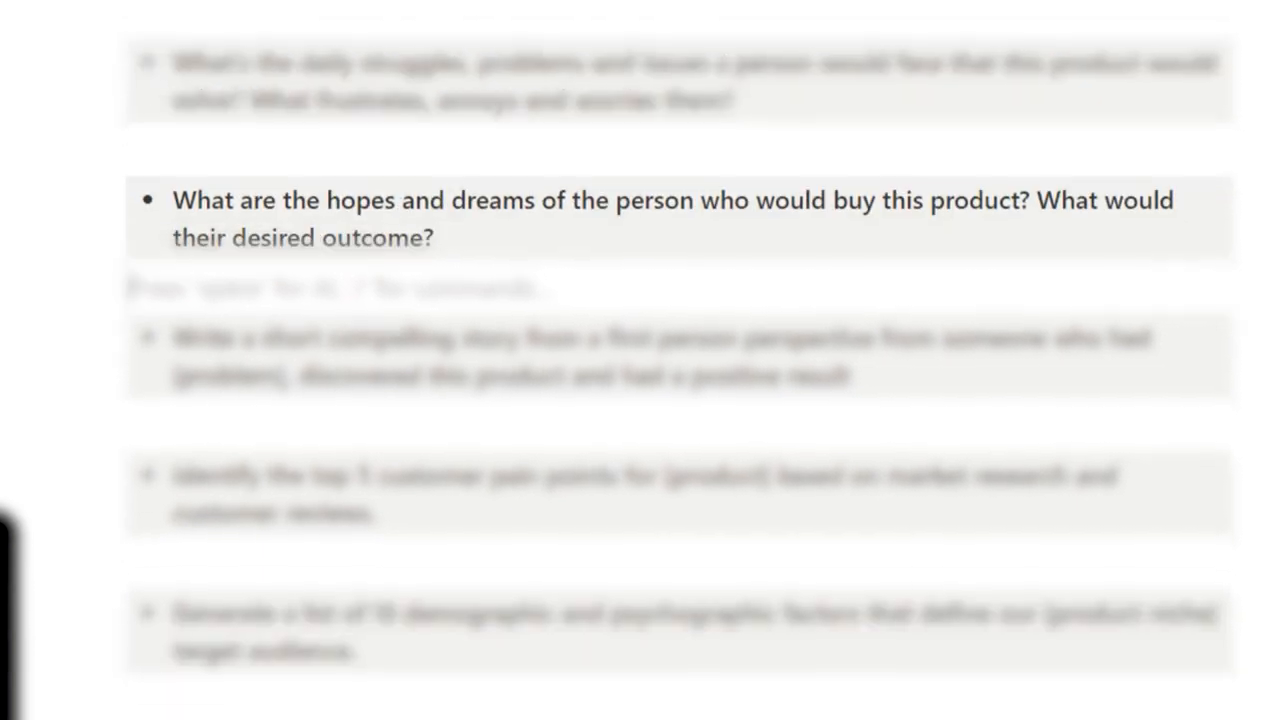
scroll(down, 3)
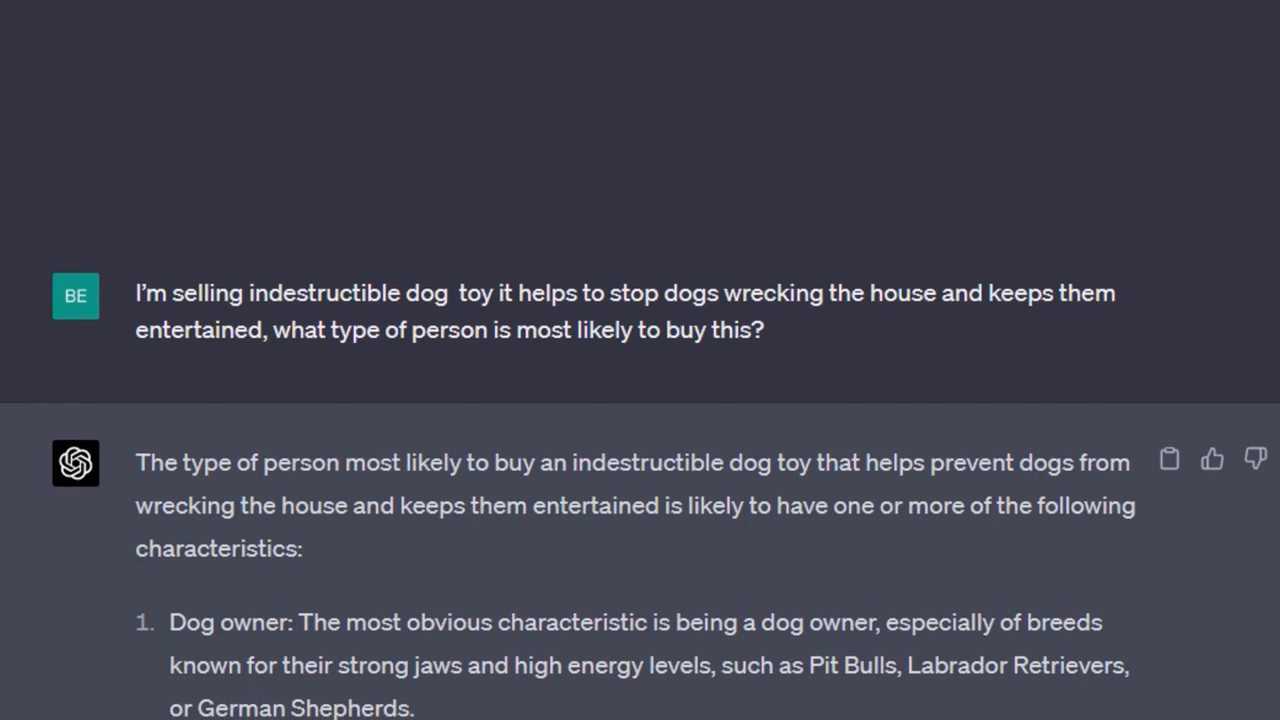
Step: Scroll through the six buyer types likely to purchase the indestructible dog toy
scroll(down, 3)
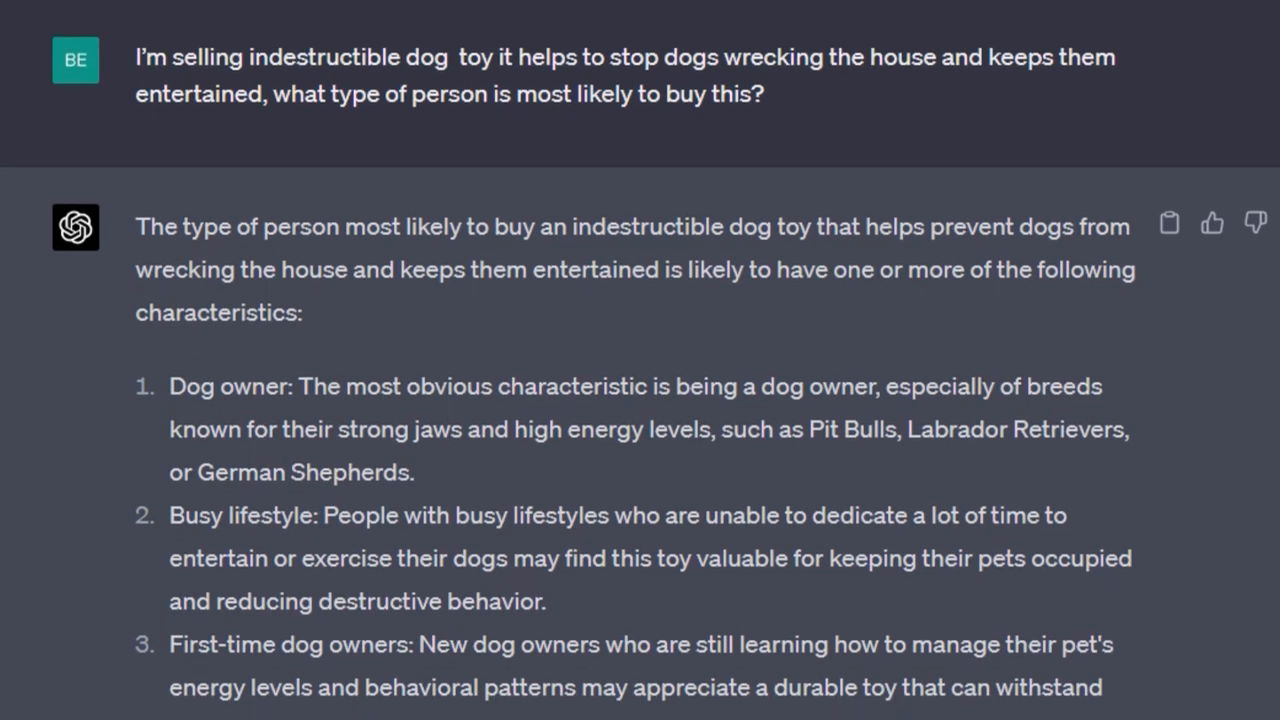
scroll(down, 3)
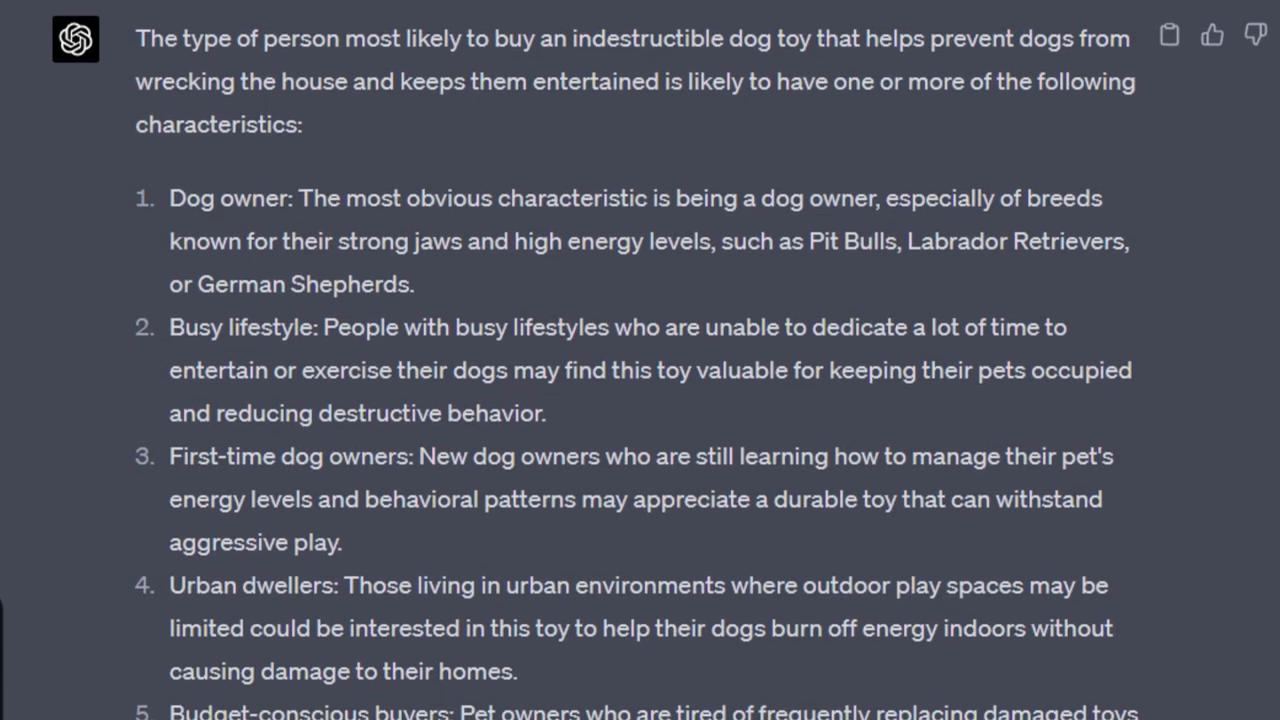
scroll(down, 3)
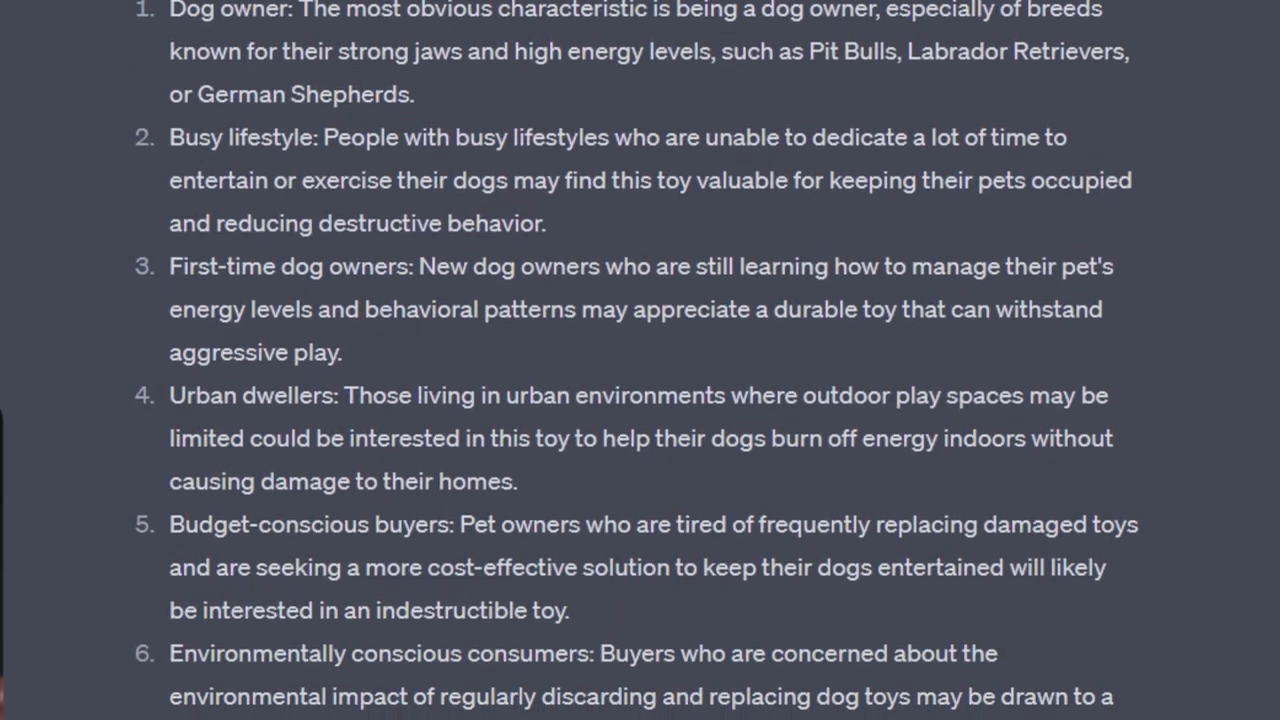
scroll(down, 3)
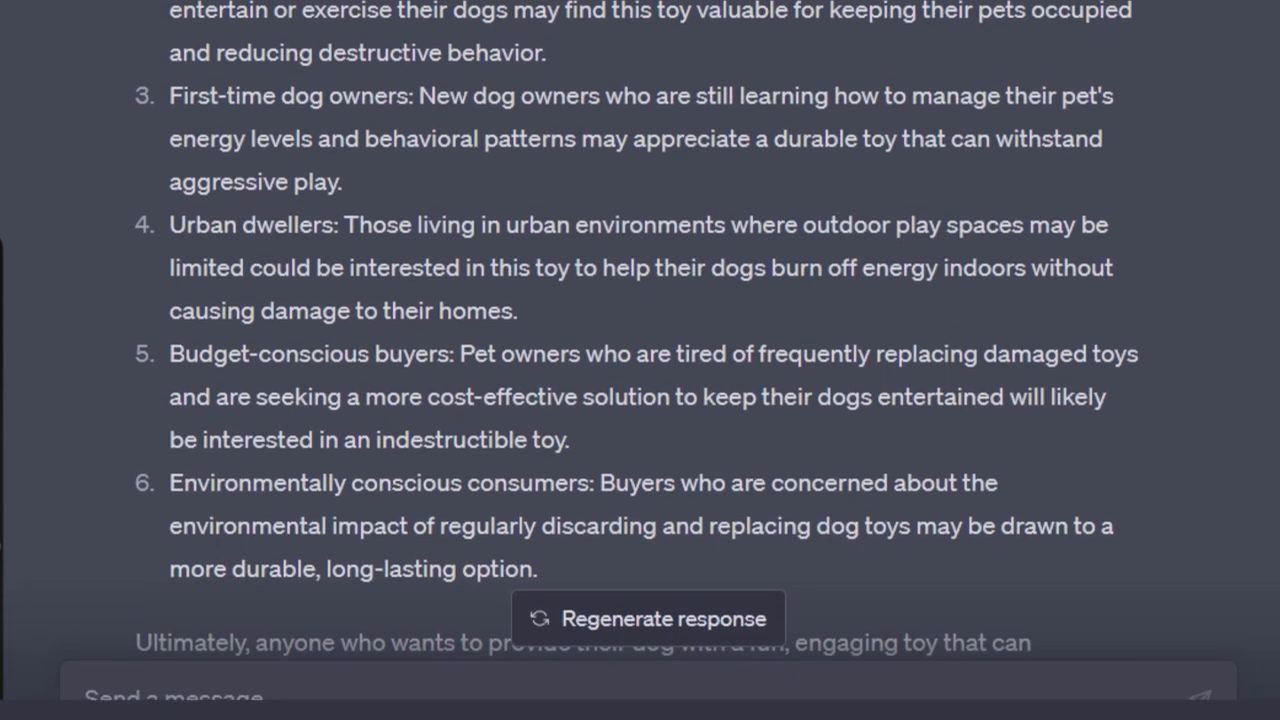
scroll(down, 3)
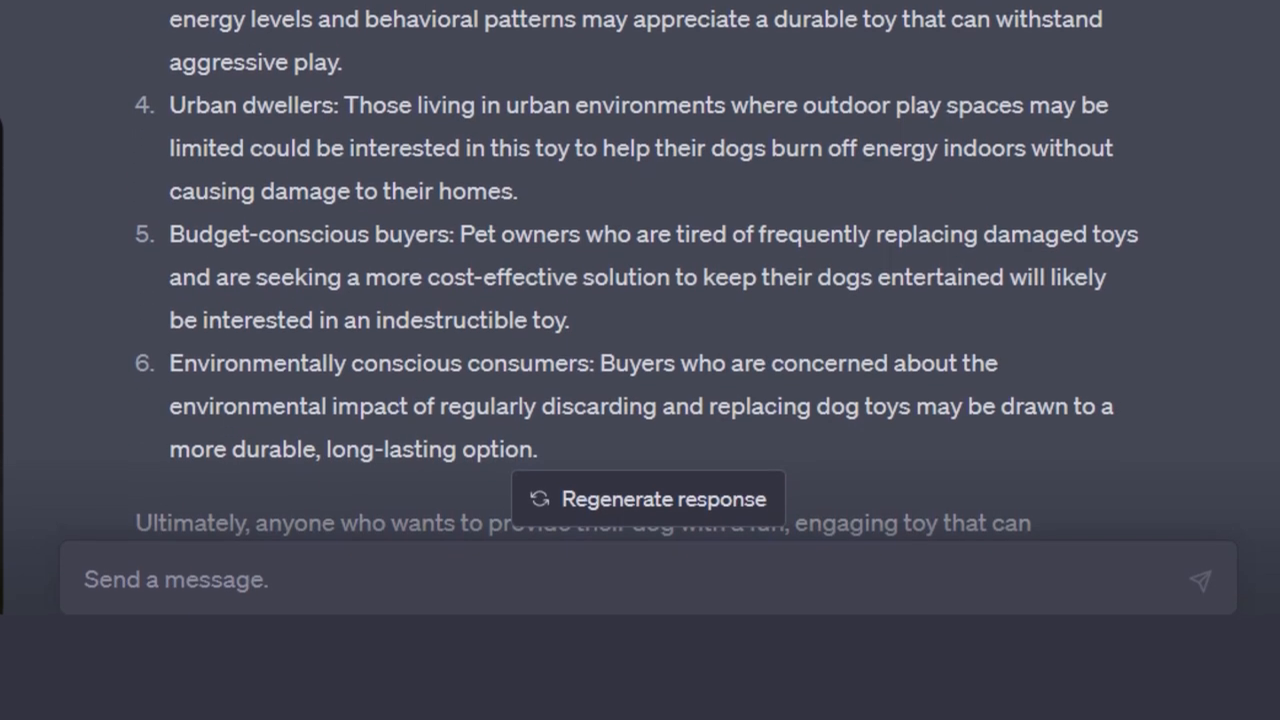
scroll(down, 3)
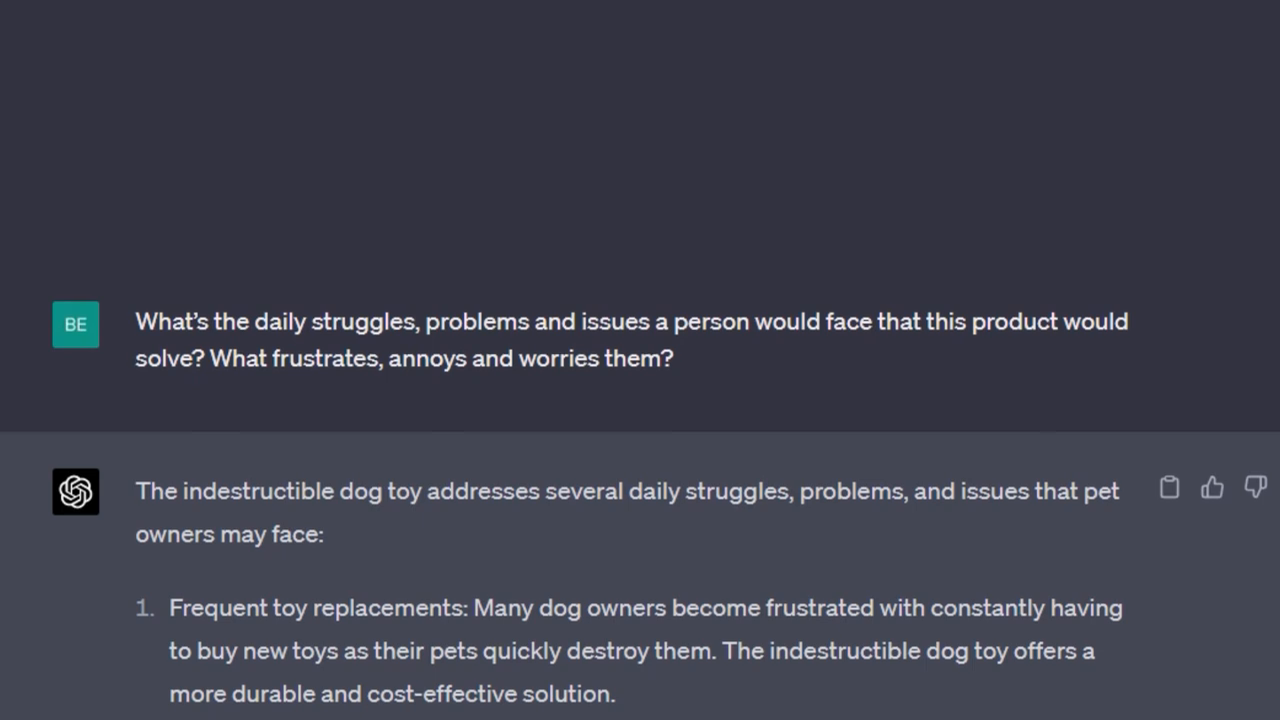
Step: Scroll through the six dog-owner frustrations the indestructible toy solves
scroll(down, 3)
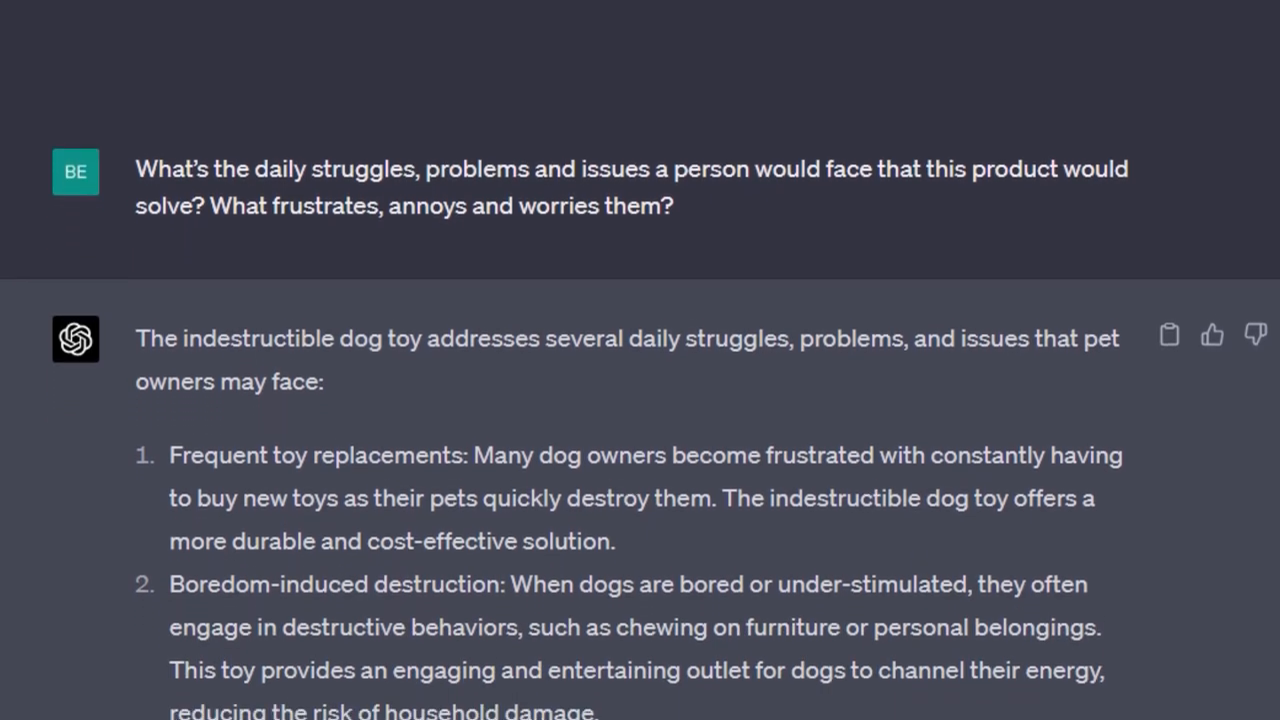
scroll(down, 3)
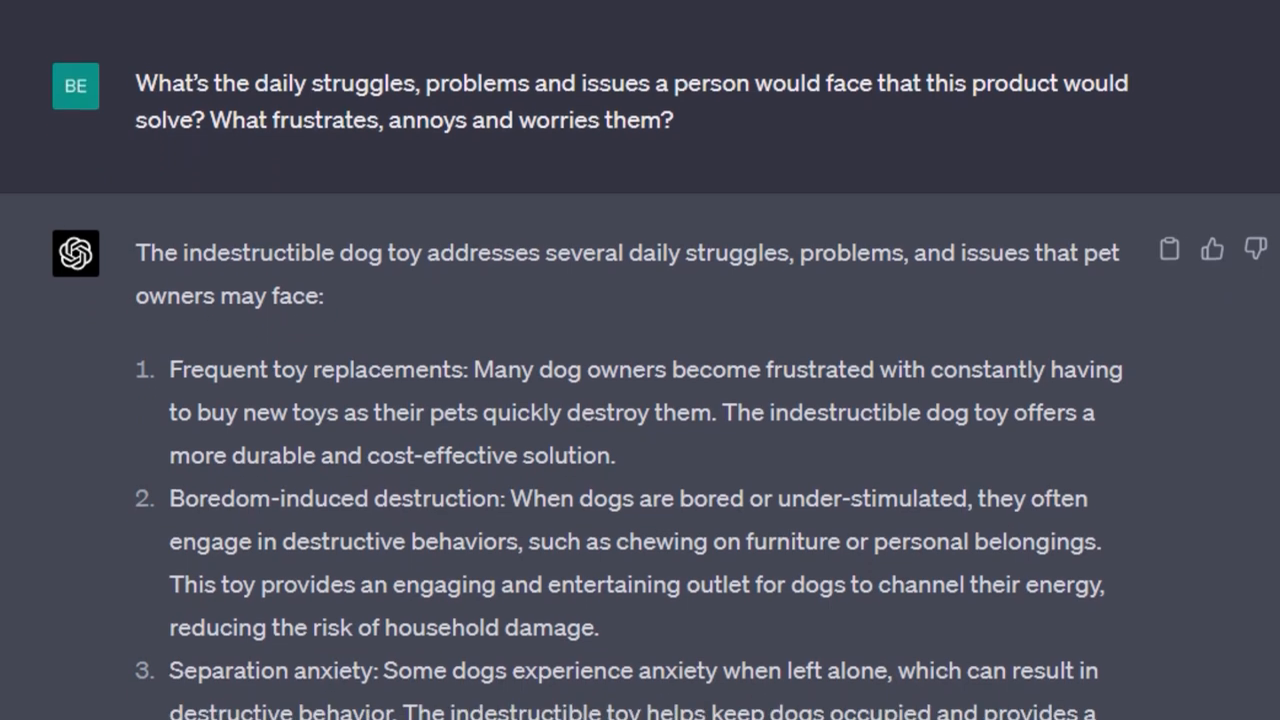
scroll(down, 3)
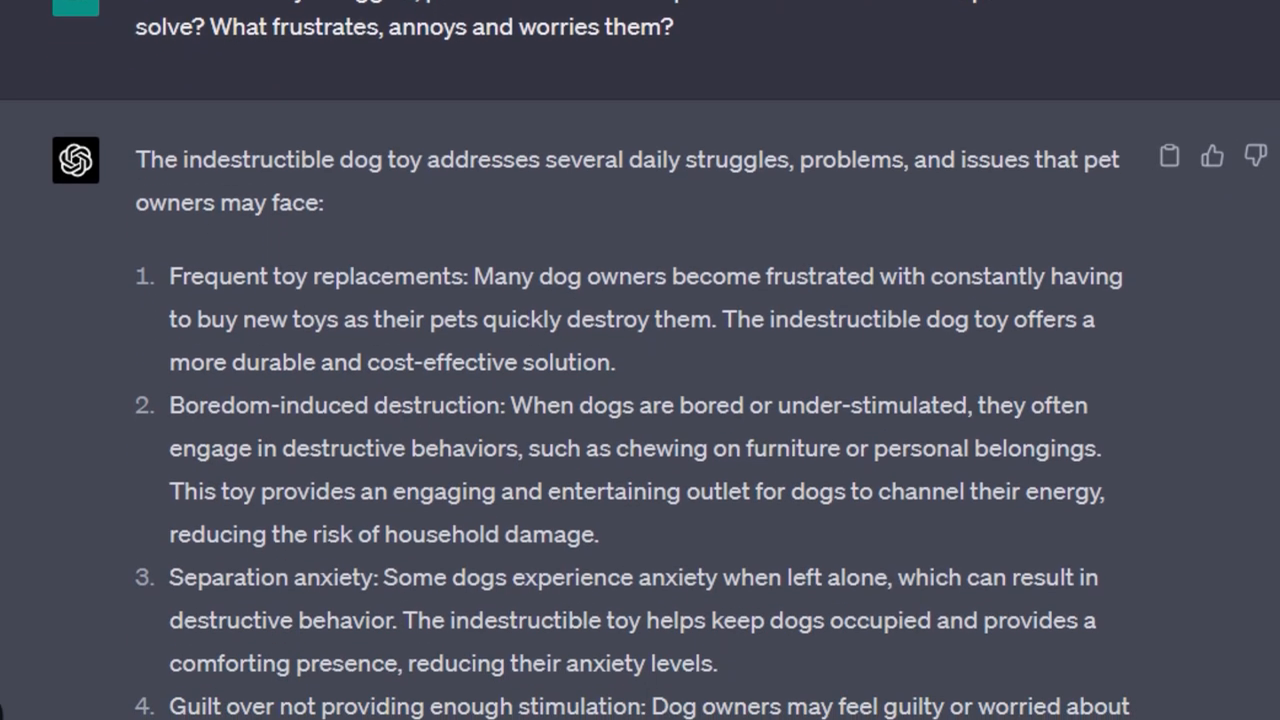
scroll(down, 3)
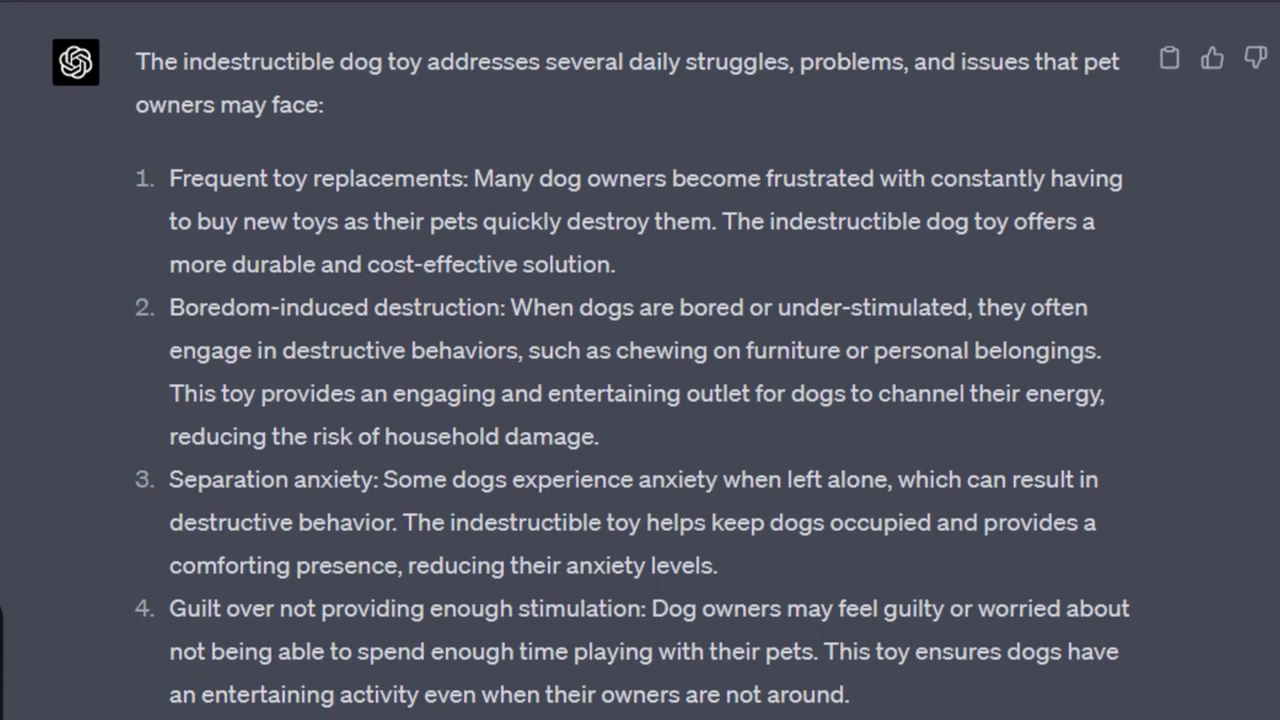
scroll(down, 3)
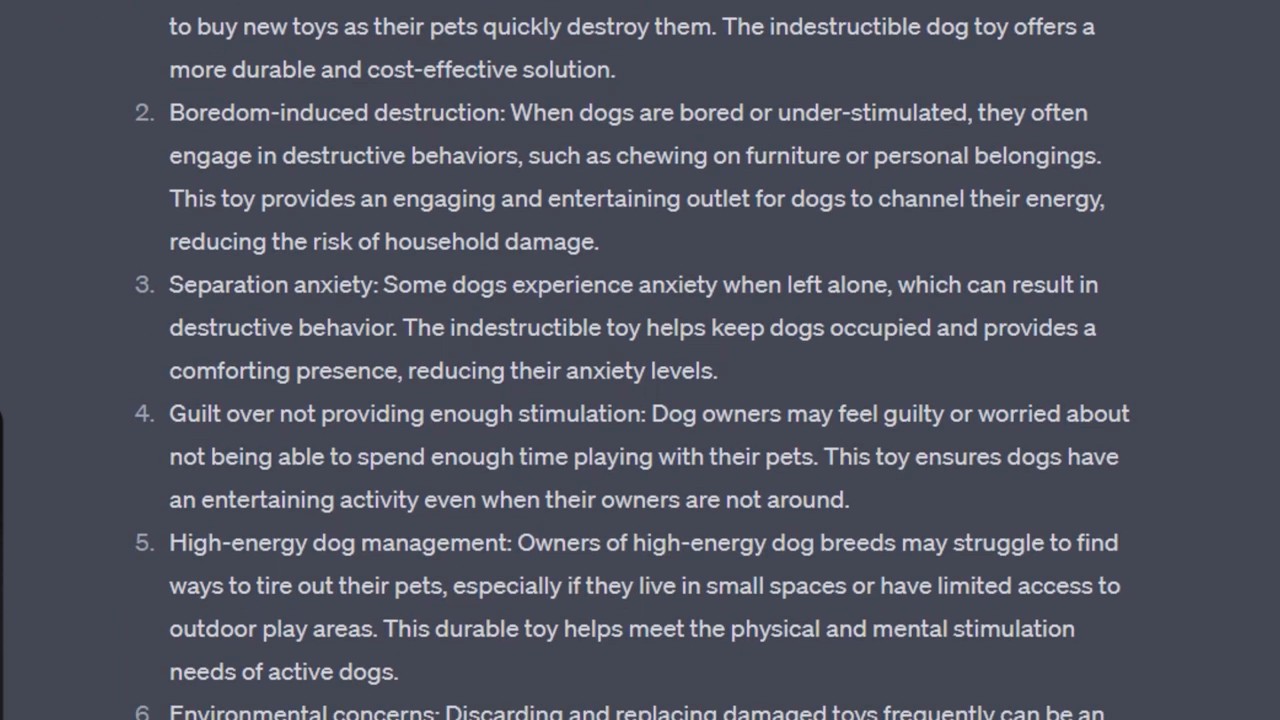
scroll(down, 3)
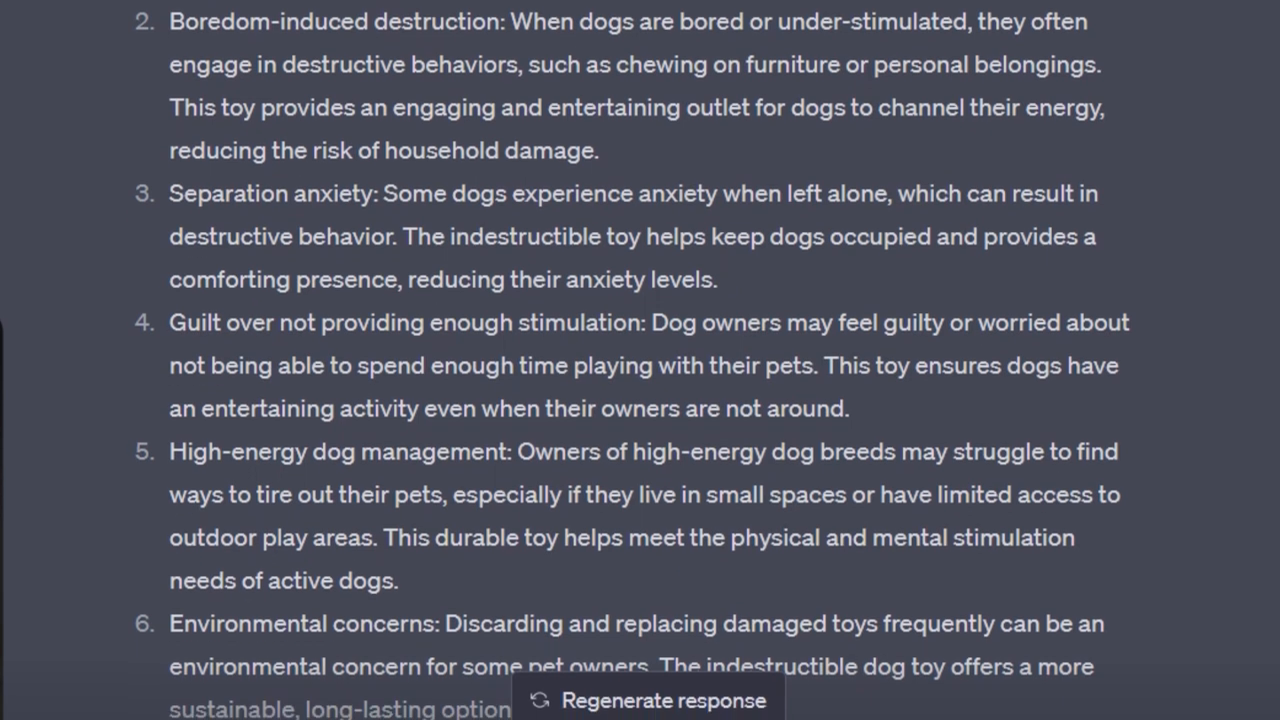
scroll(down, 3)
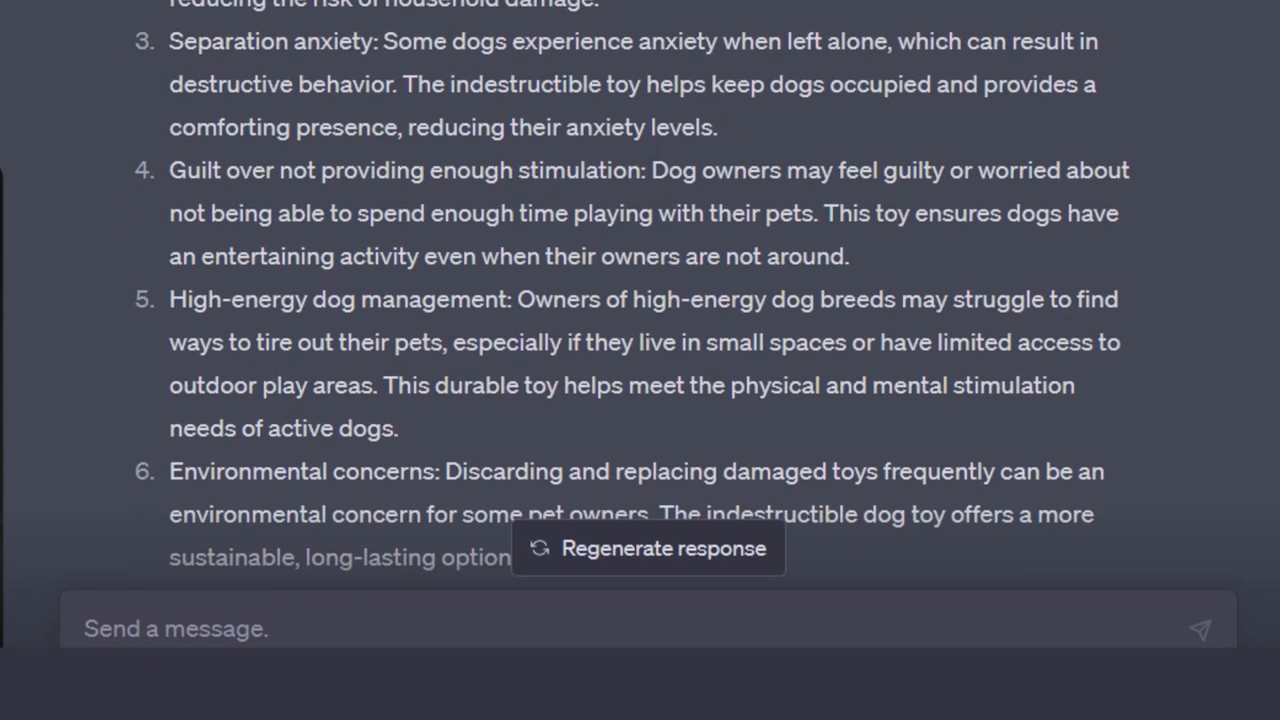
scroll(down, 3)
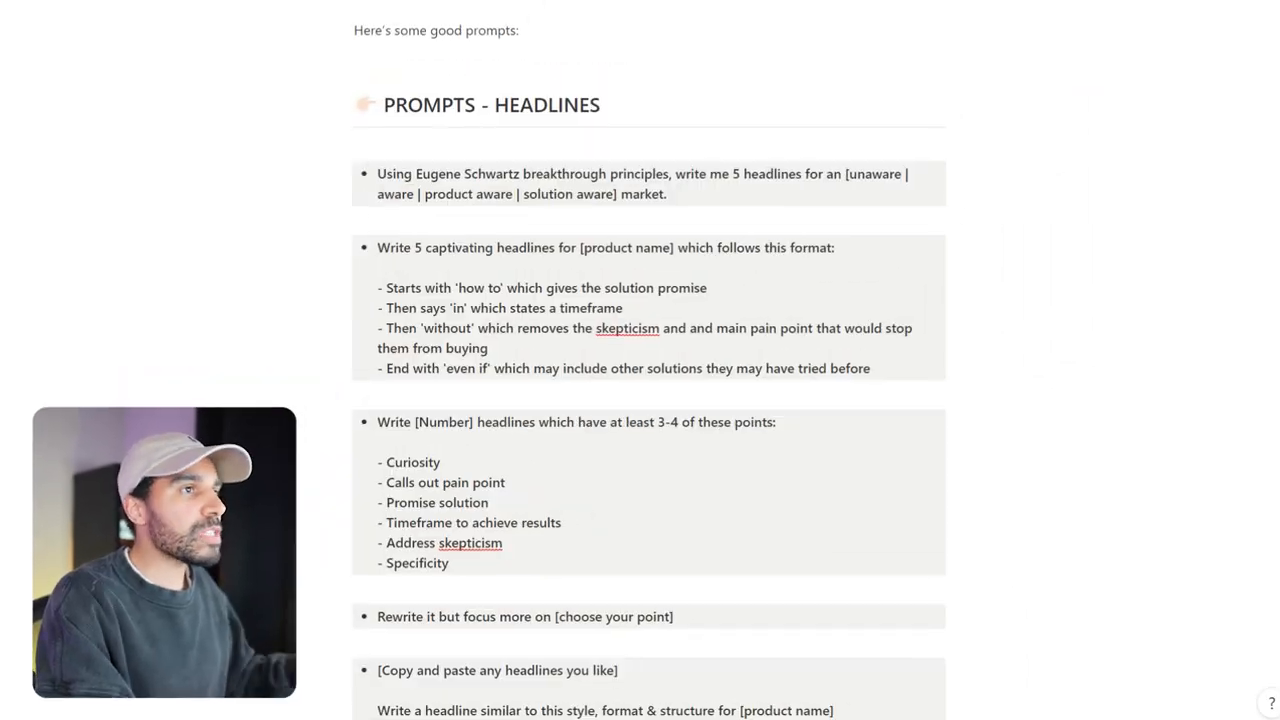
Step: Scroll from the PROMPTS - HEADLINES section down to PROMPTS - COPY
scroll(down, 3)
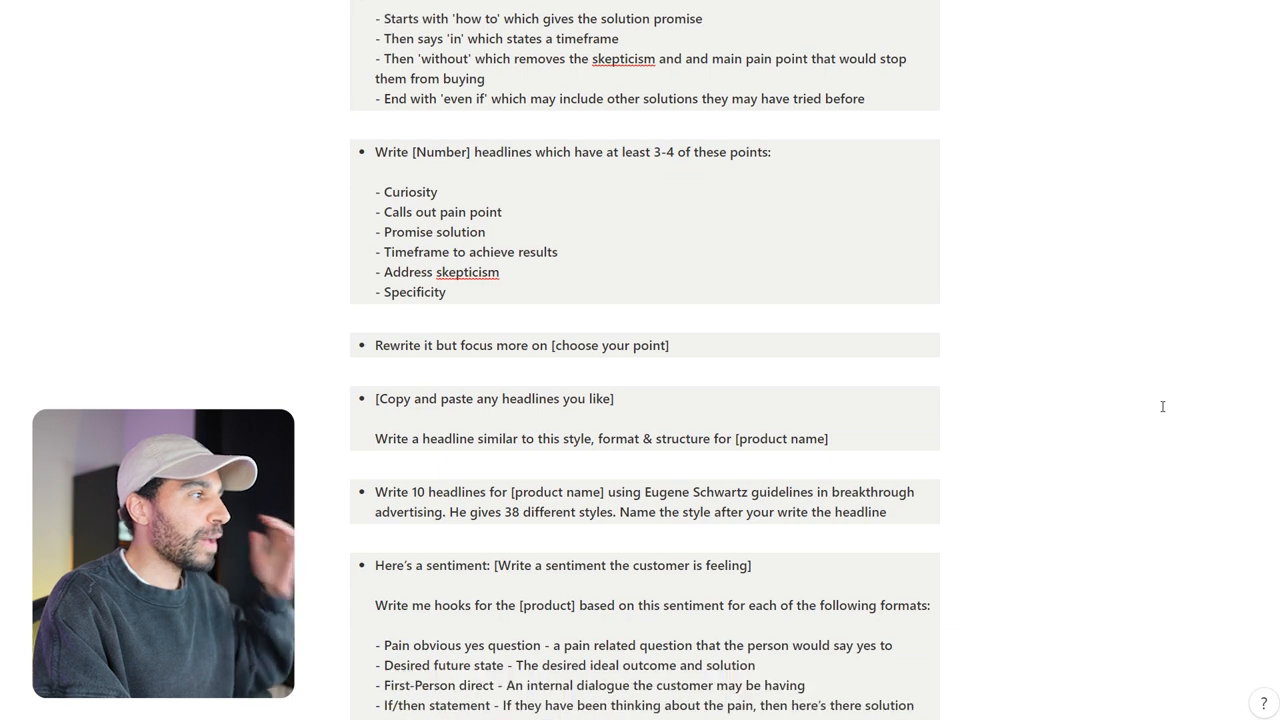
scroll(down, 3)
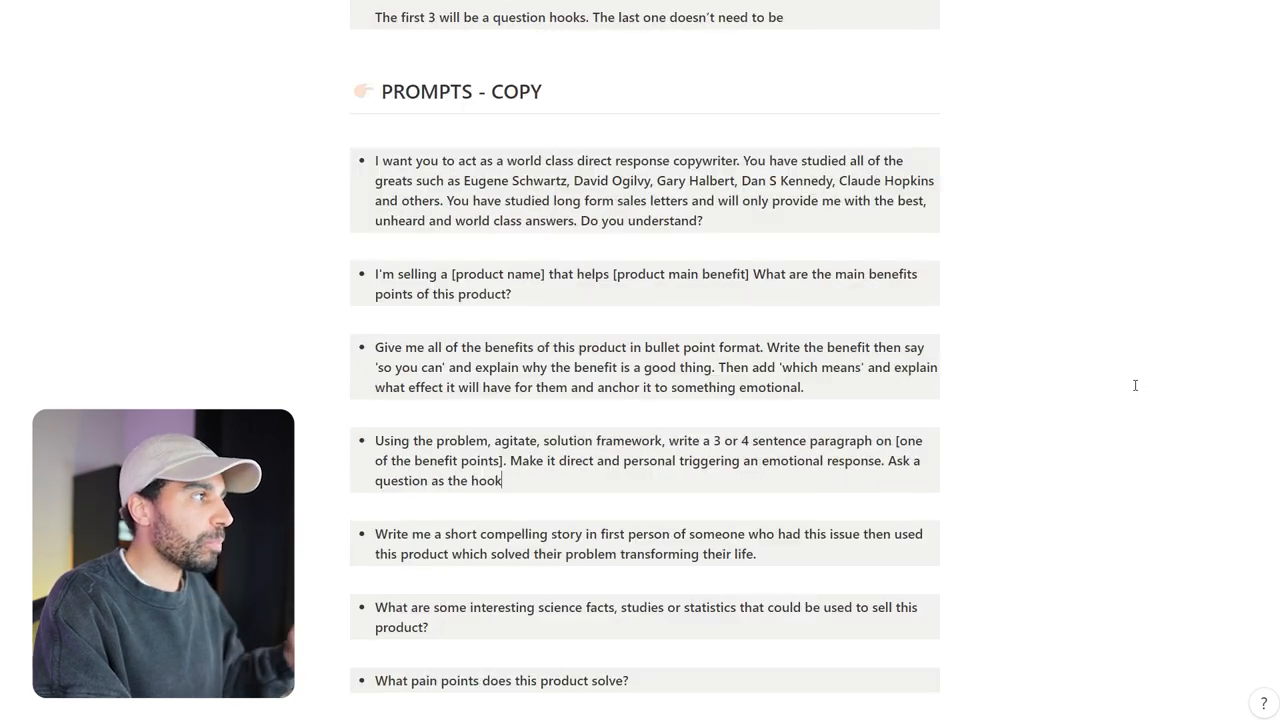
scroll(down, 3)
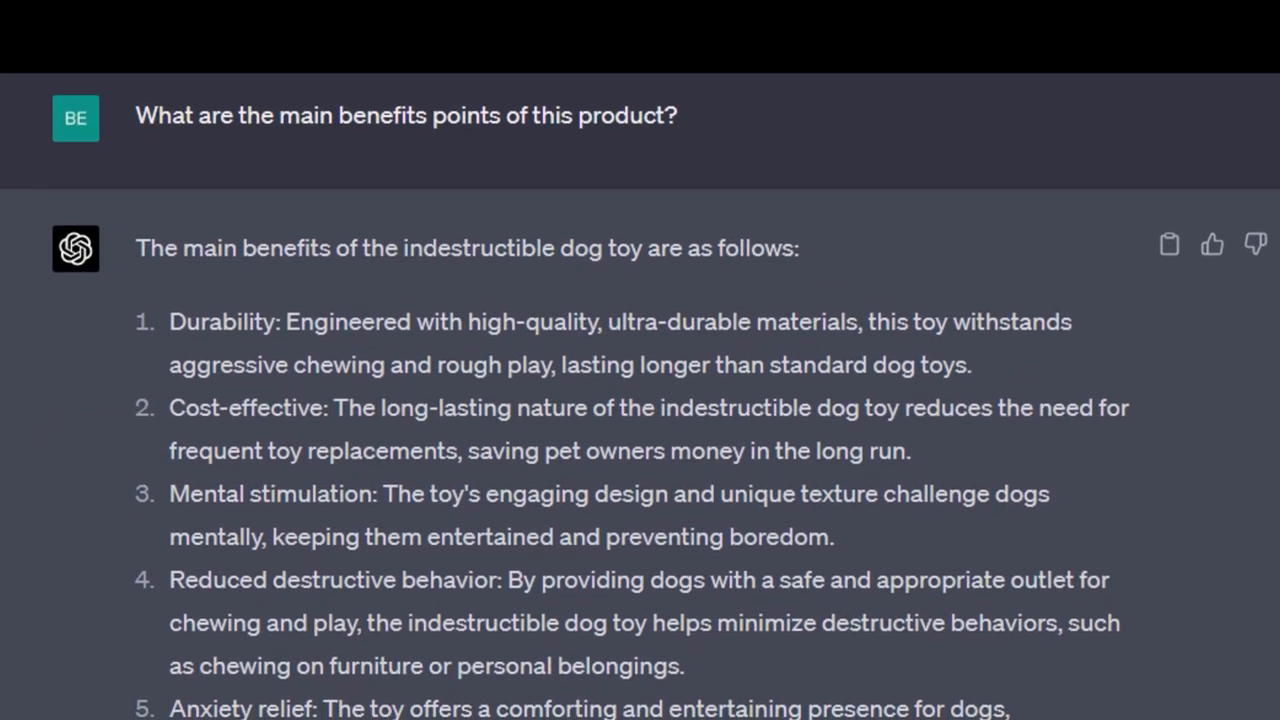
Step: Scroll through the numbered benefits: durability, cost-effectiveness, mental stimulation, reduced destructive behavior
scroll(down, 3)
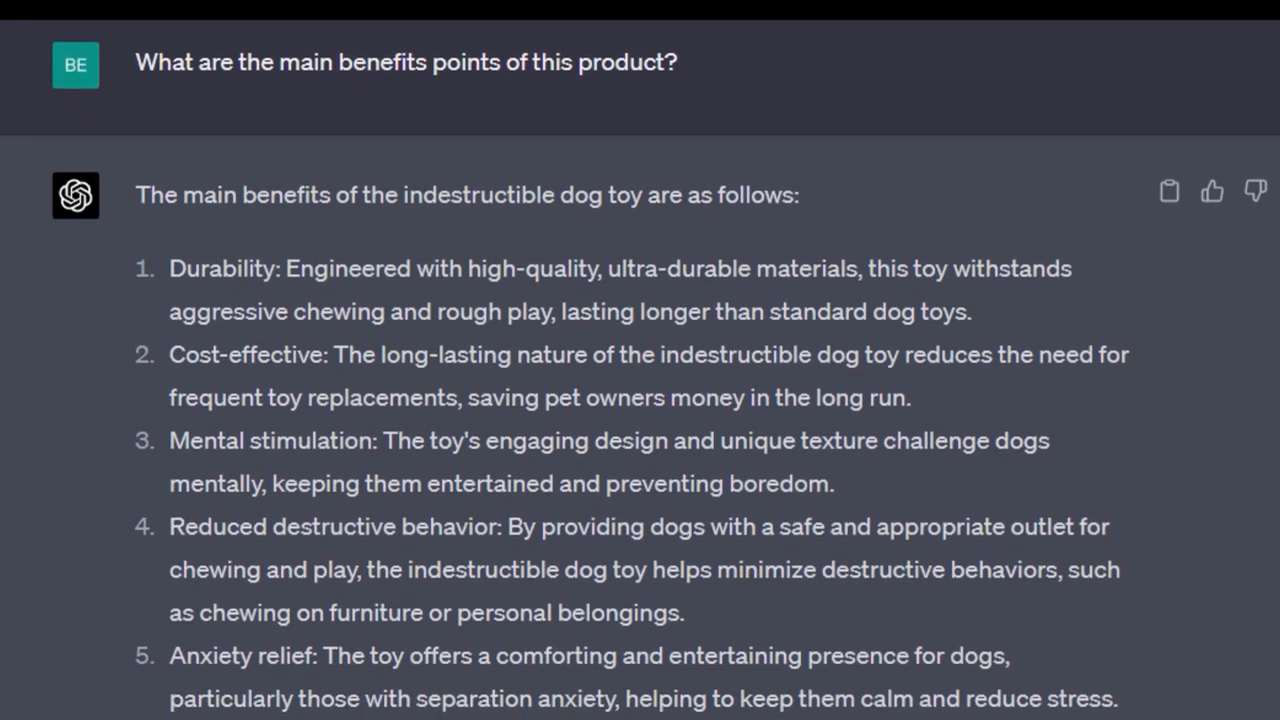
scroll(down, 3)
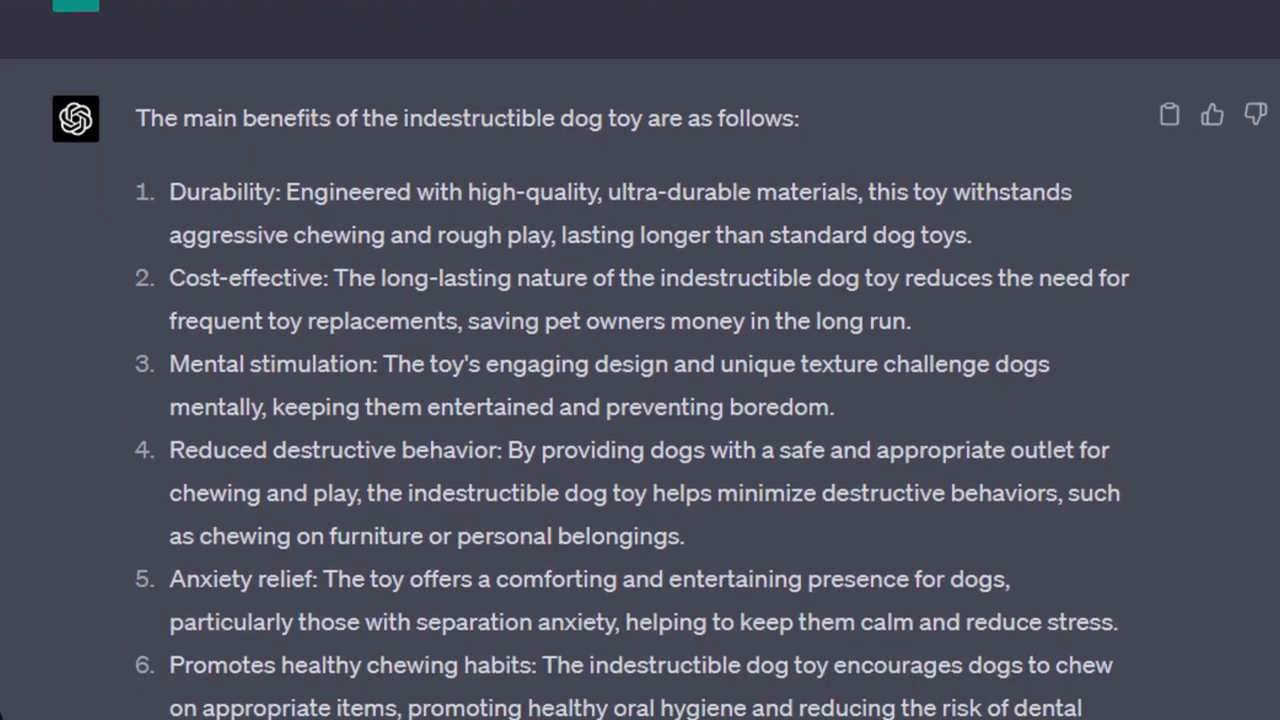
scroll(down, 3)
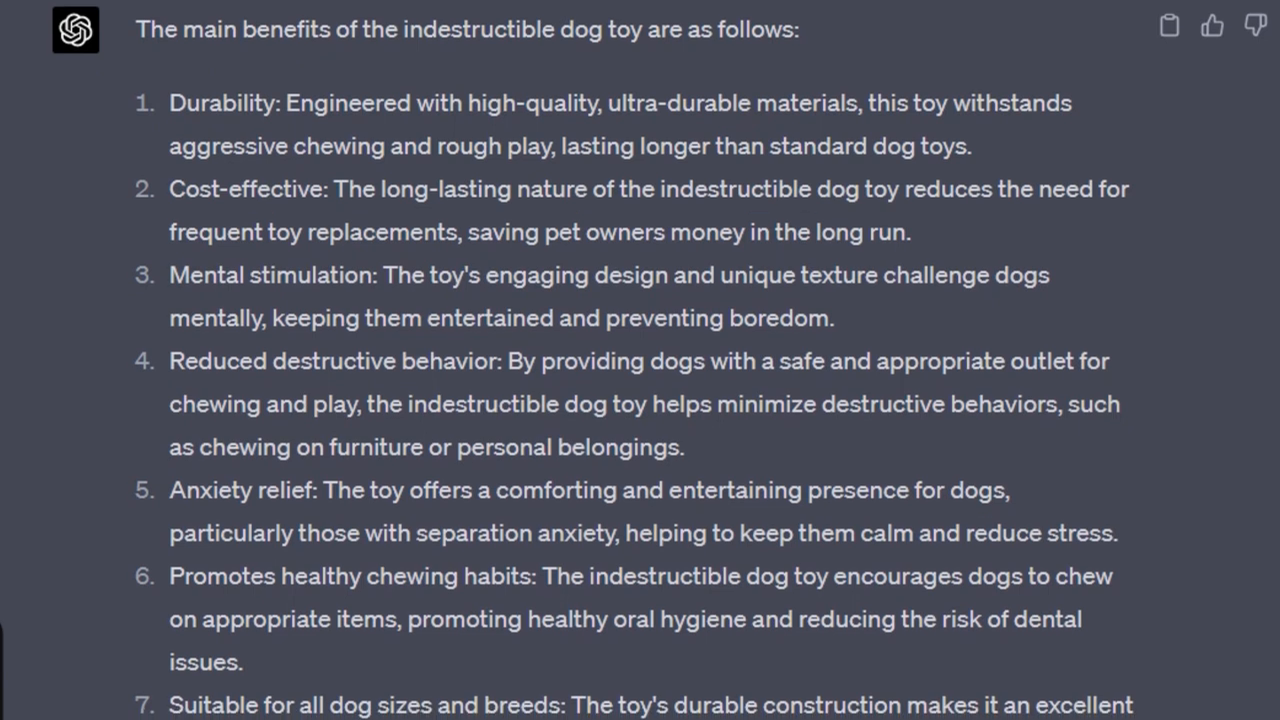
scroll(down, 3)
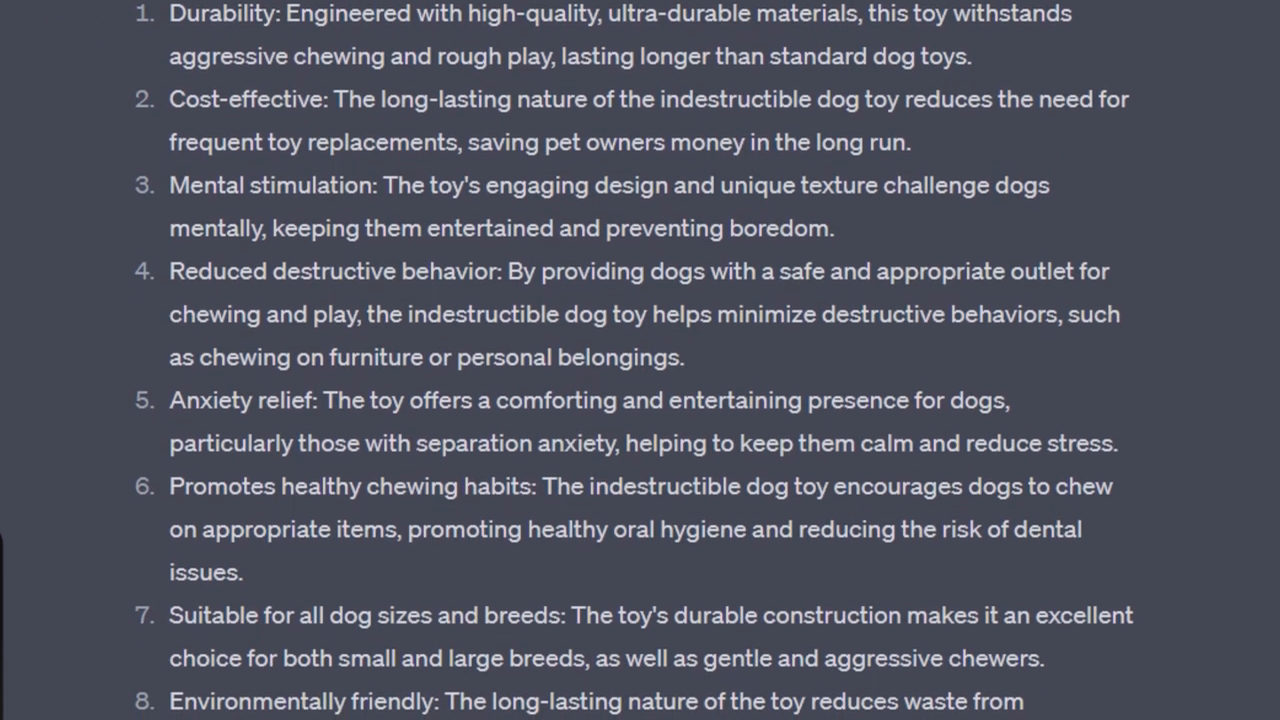
scroll(down, 3)
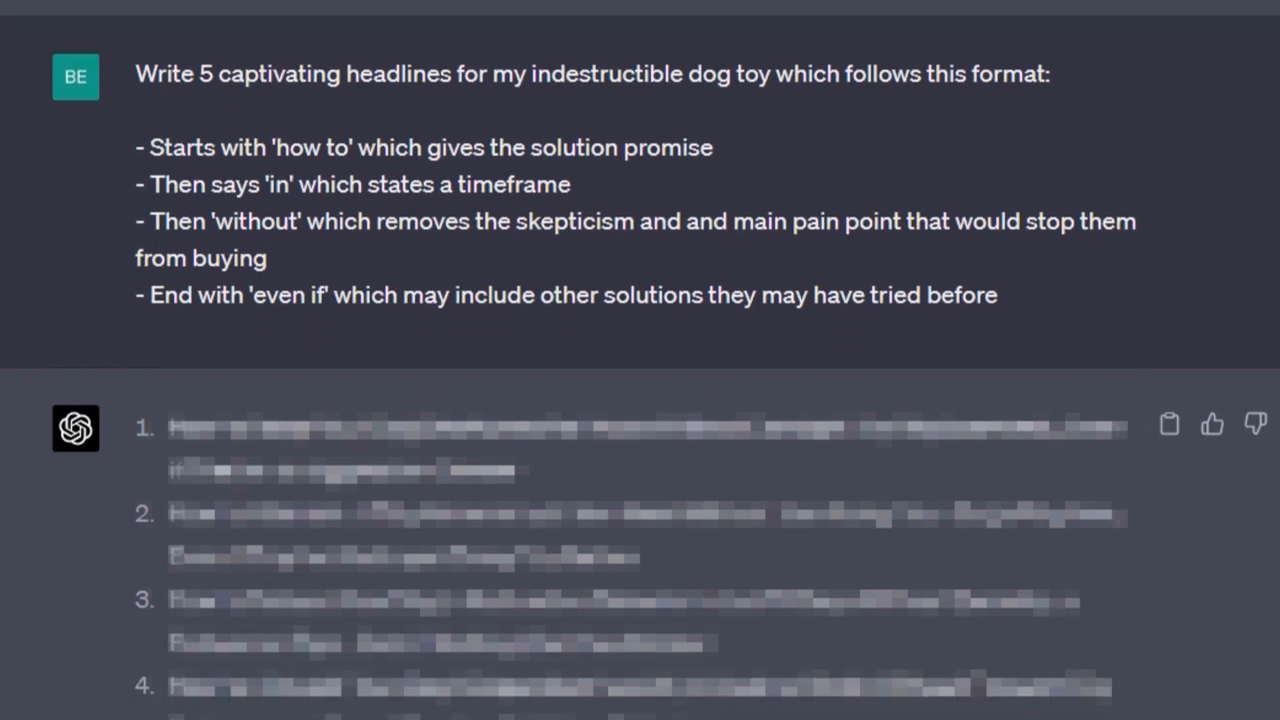
Step: Scroll through the five 'how to / in / without / even if' headlines for the dog toy
scroll(down, 3)
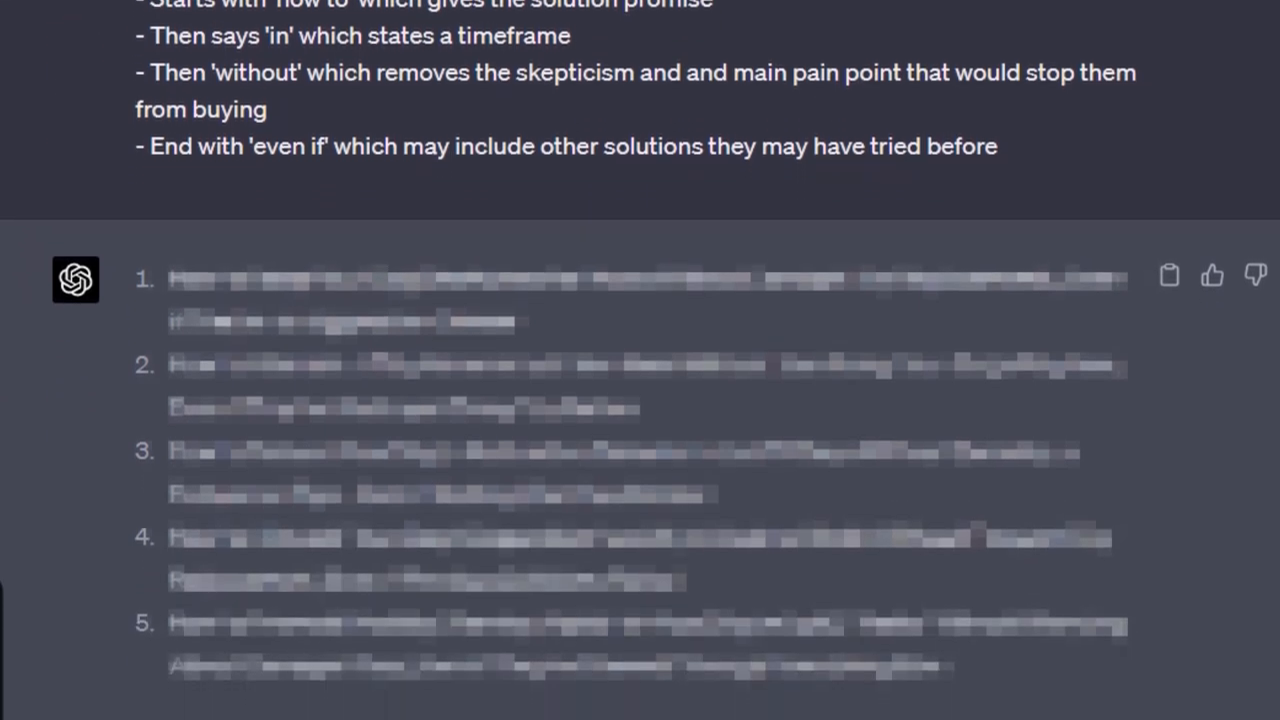
scroll(down, 3)
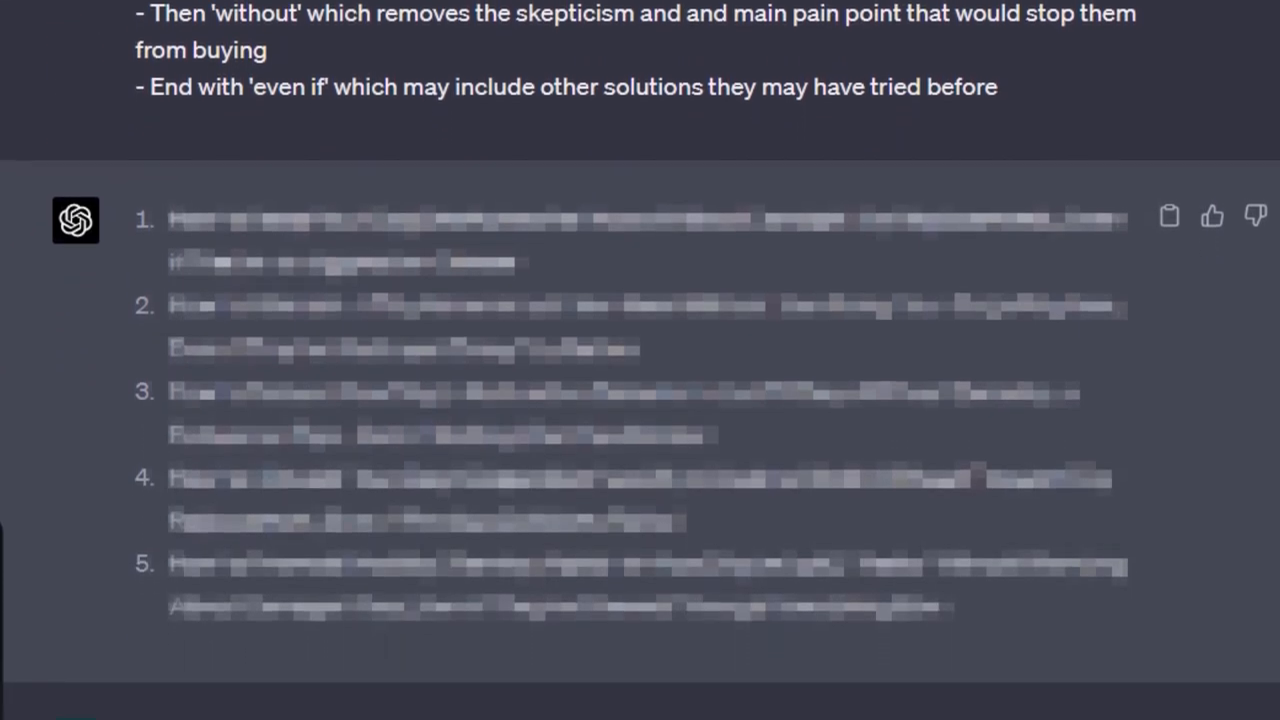
scroll(down, 3)
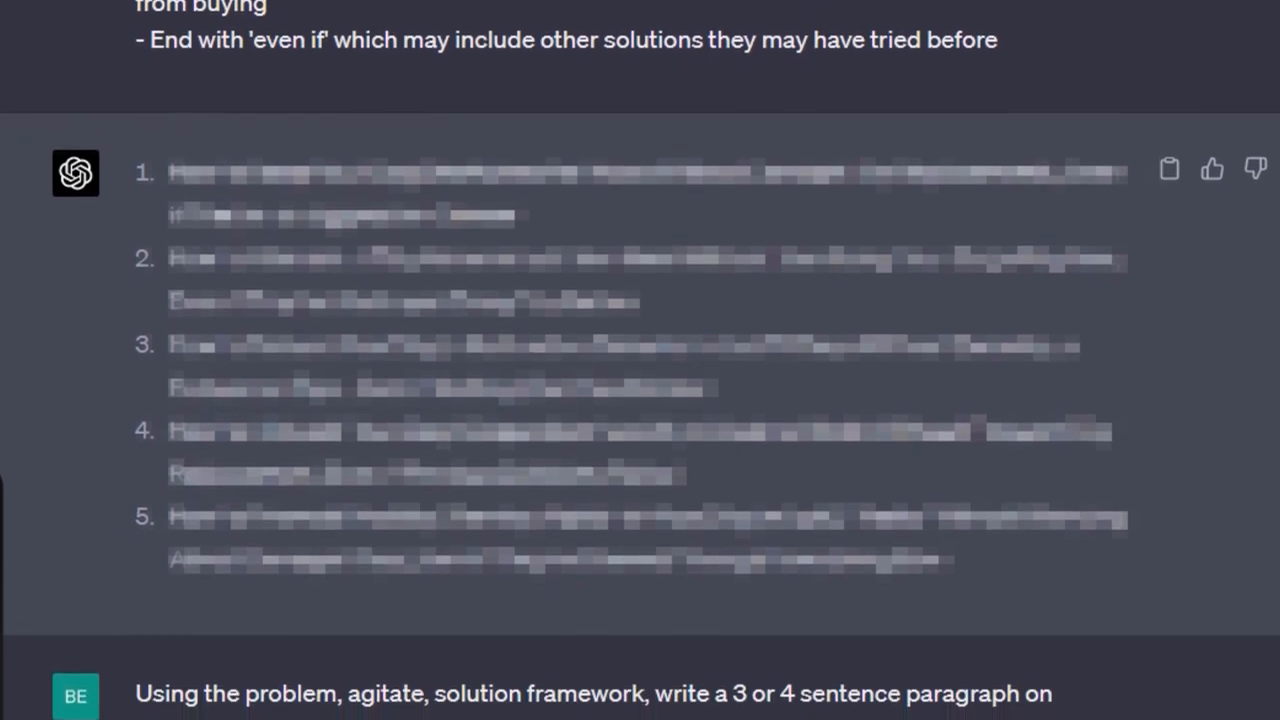
scroll(down, 3)
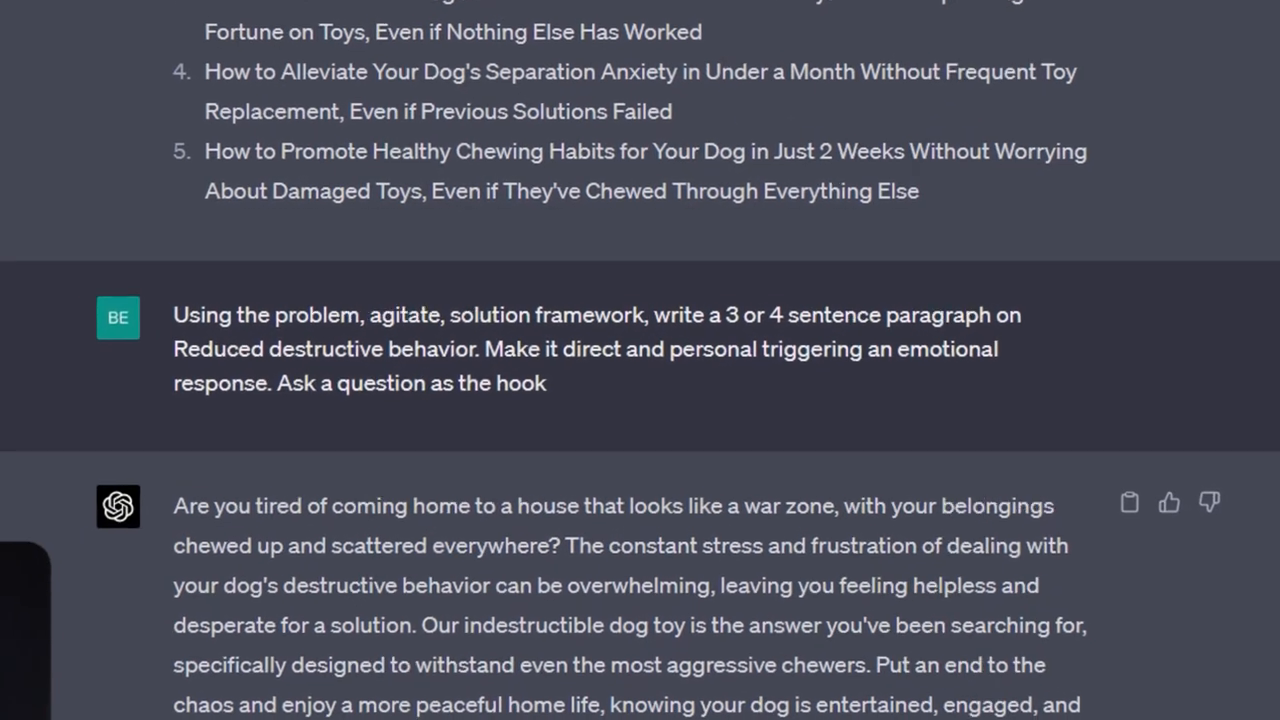
Step: Read the emotional PAS paragraph on reduced destructive behavior opening with a question hook
scroll(down, 3)
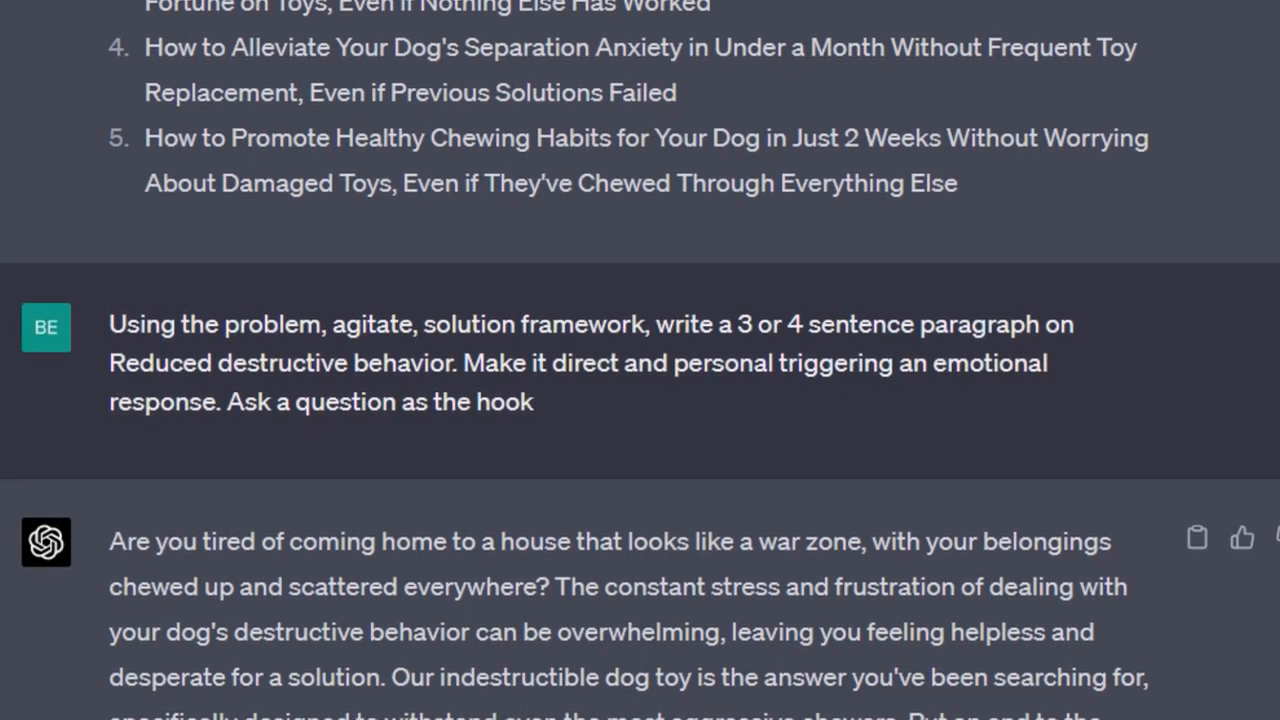
scroll(down, 3)
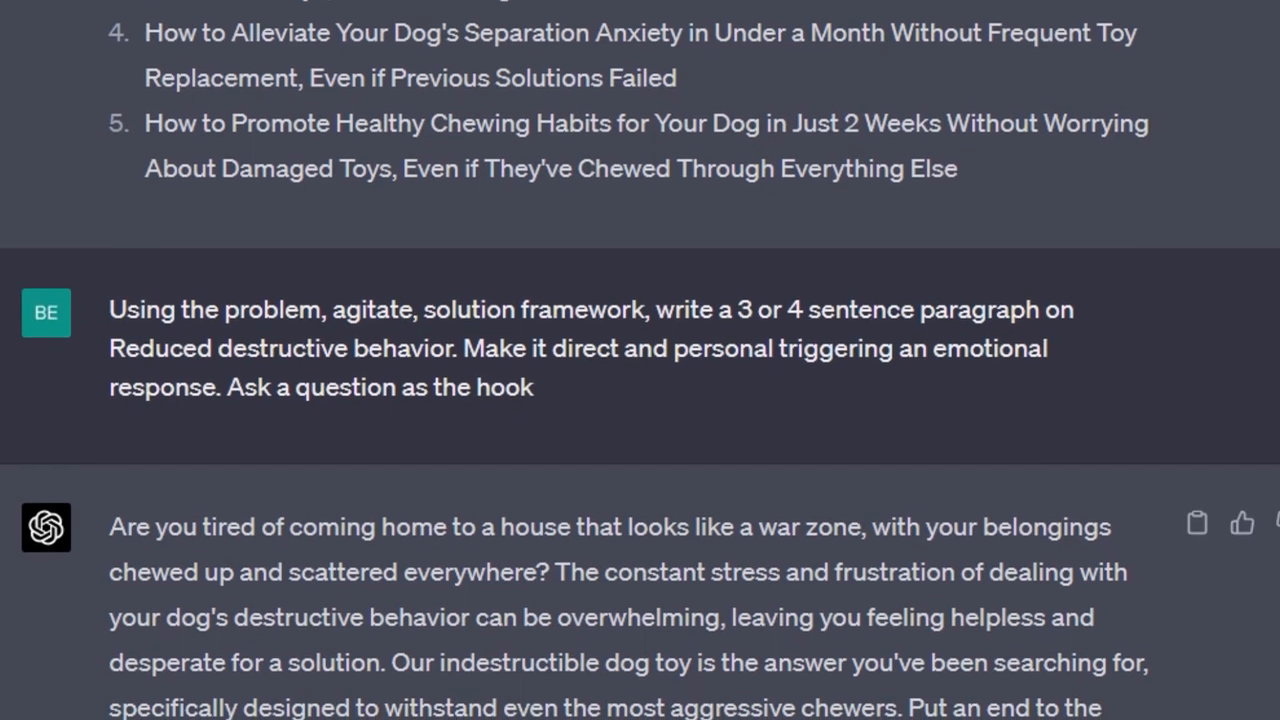
scroll(down, 3)
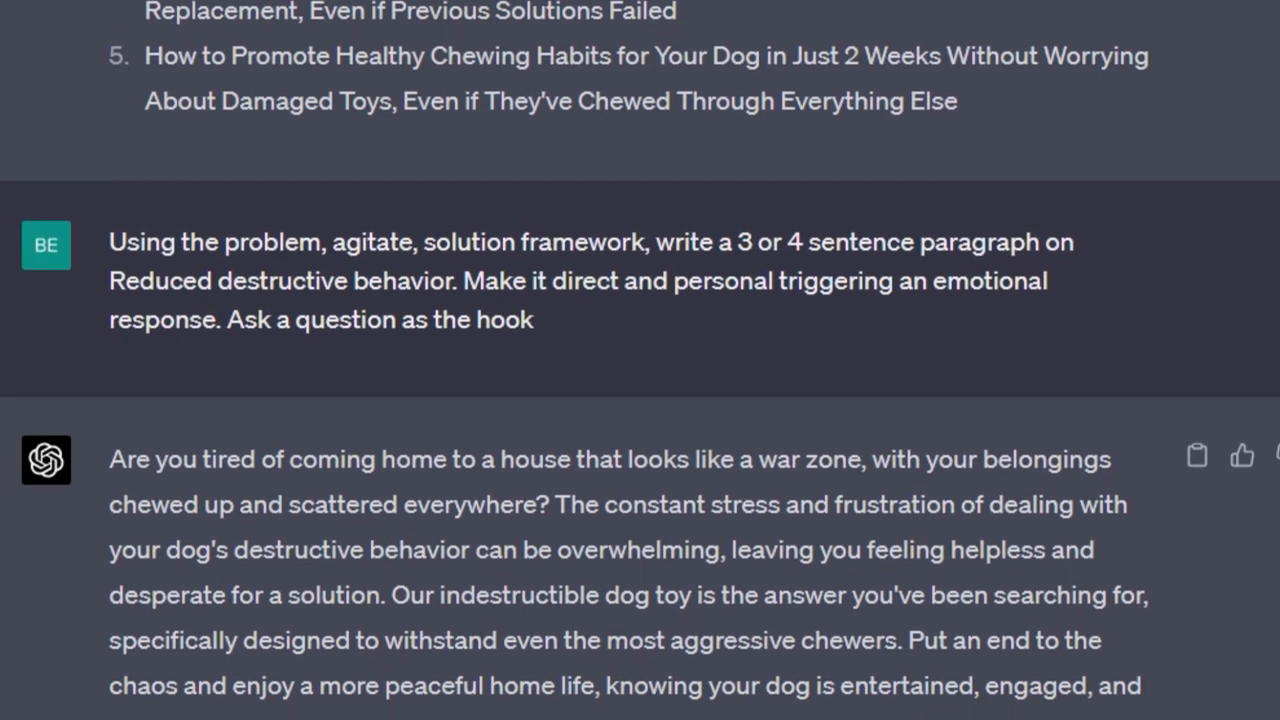
scroll(down, 3)
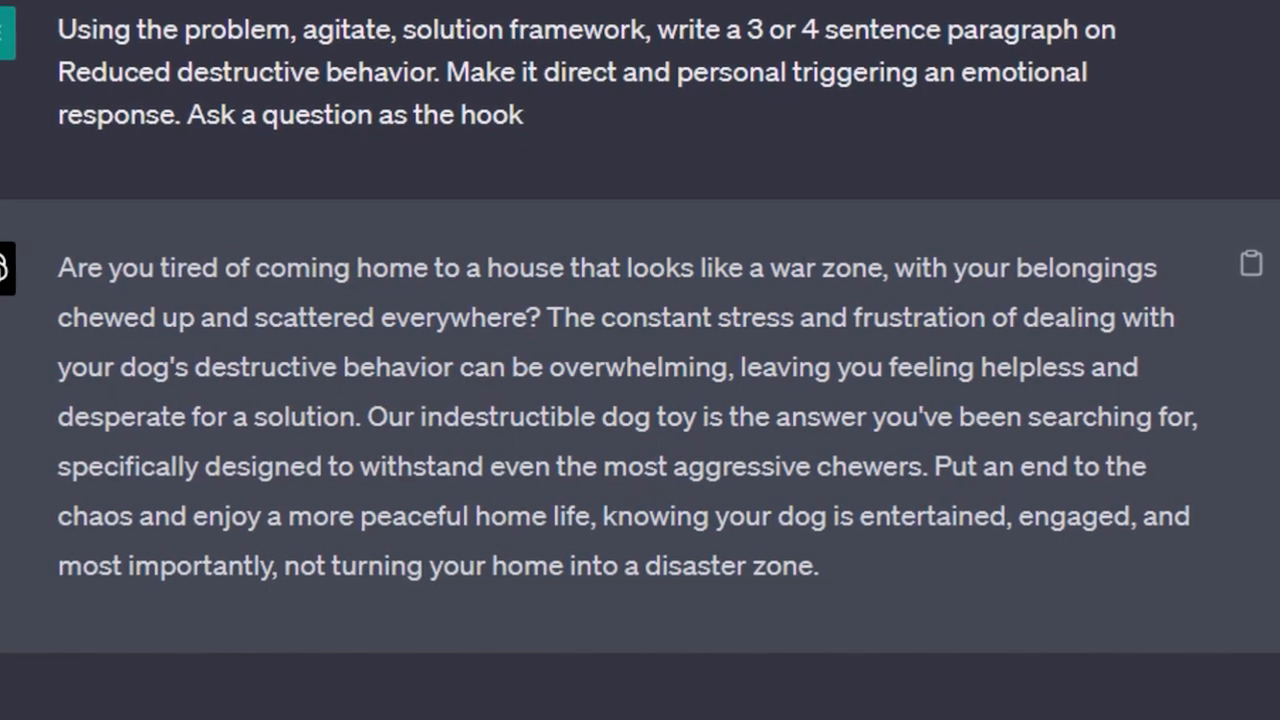
scroll(down, 3)
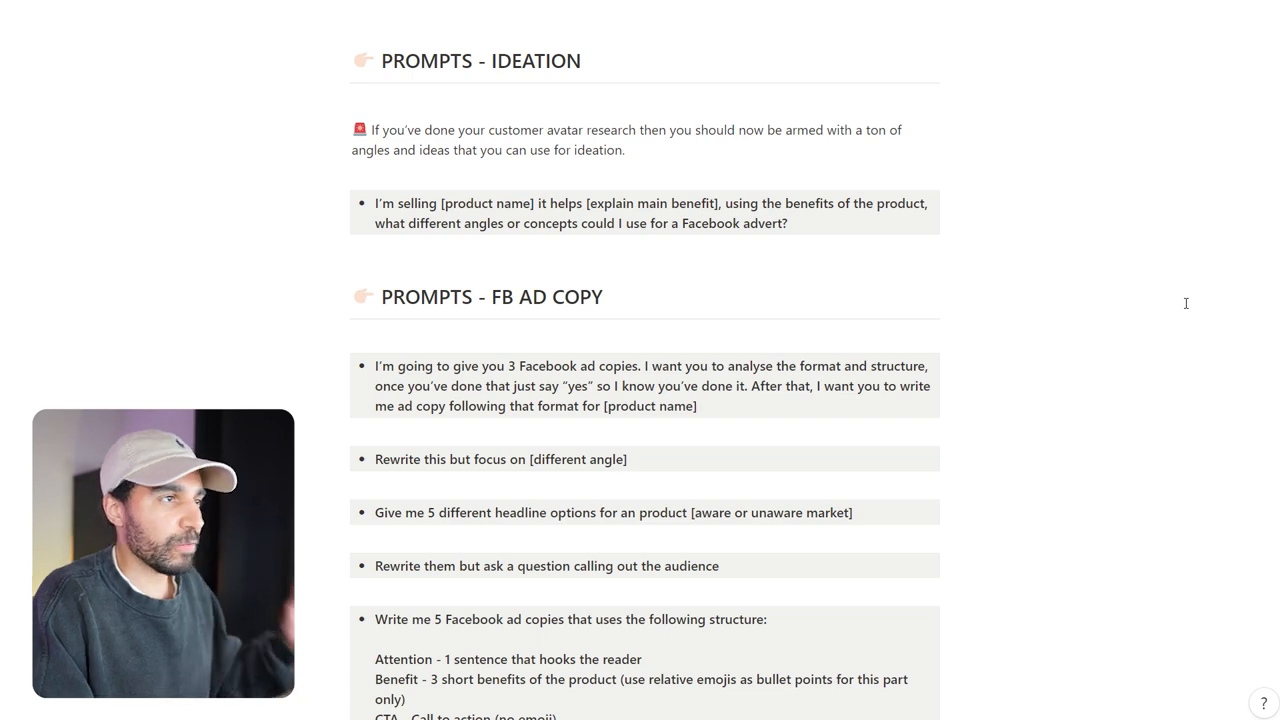
scroll(down, 3)
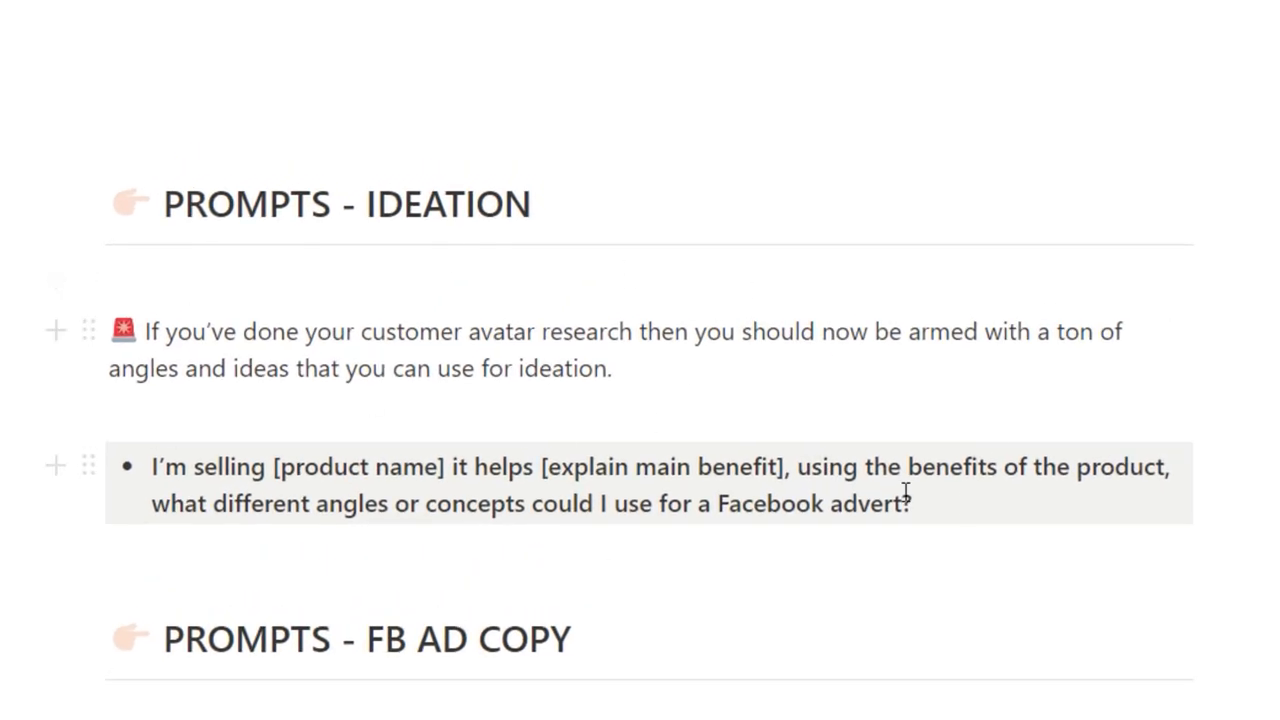
scroll(down, 3)
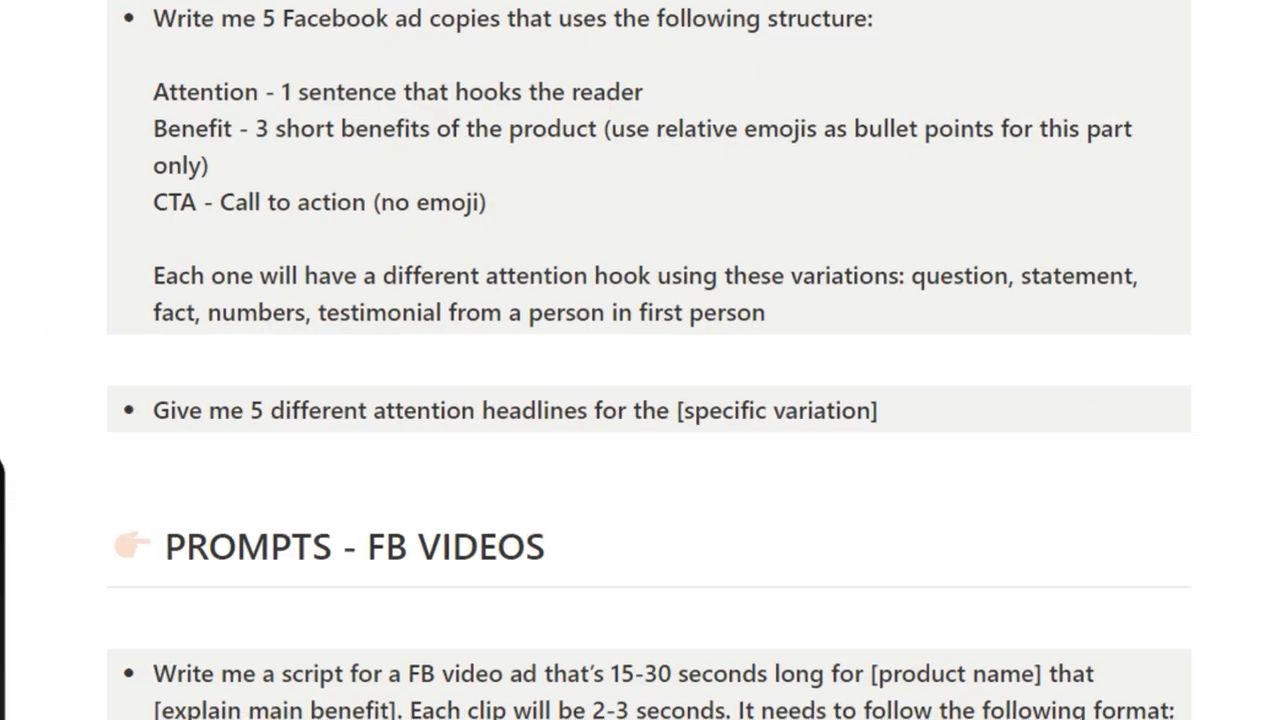
scroll(up, 3)
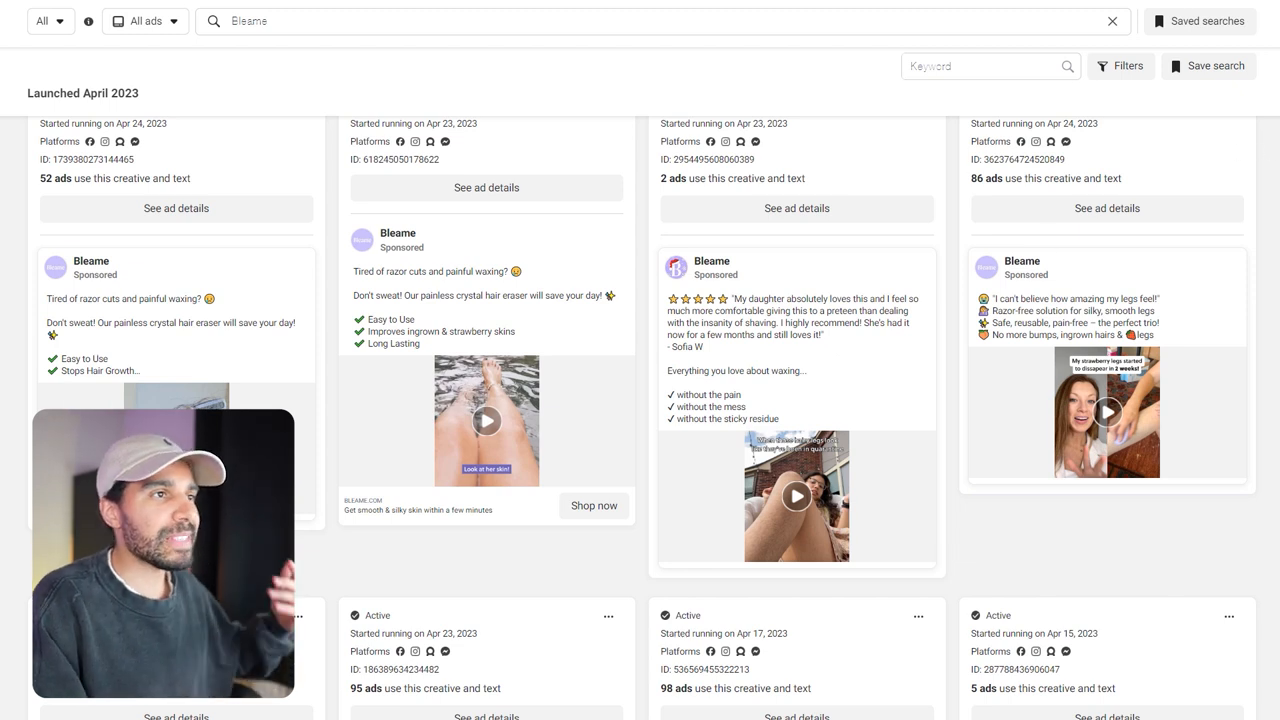
scroll(down, 3)
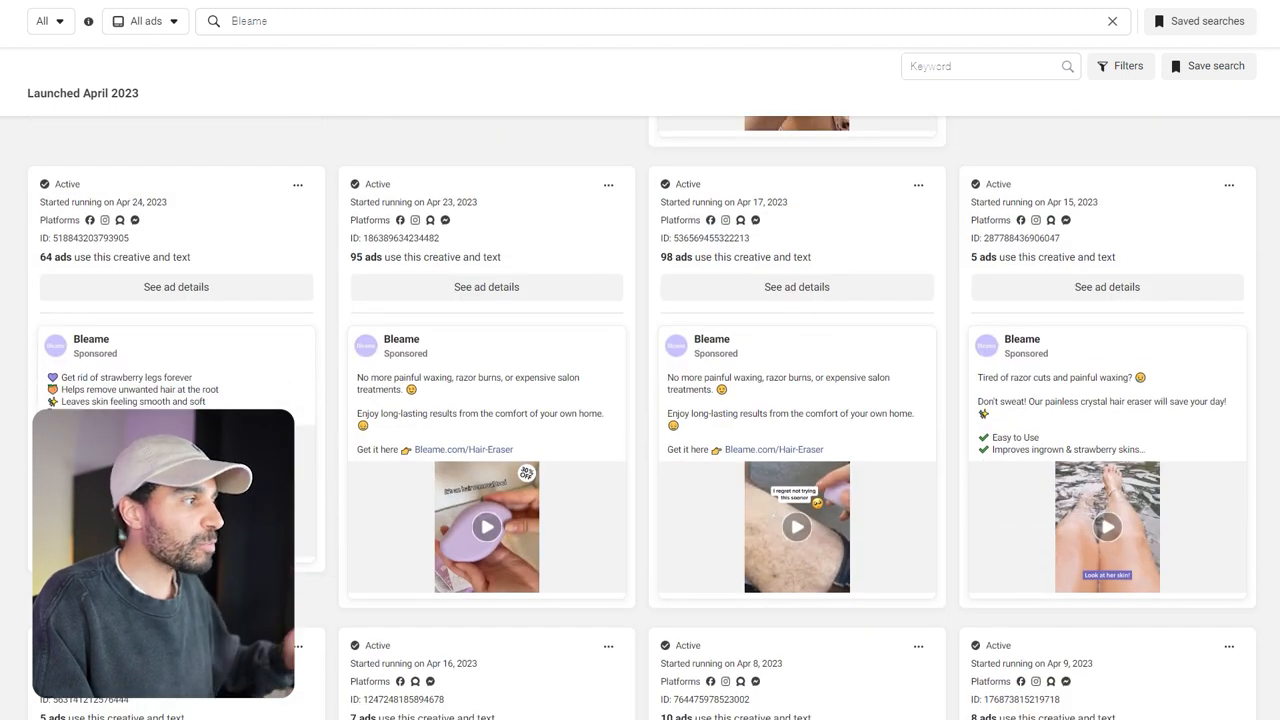
scroll(down, 3)
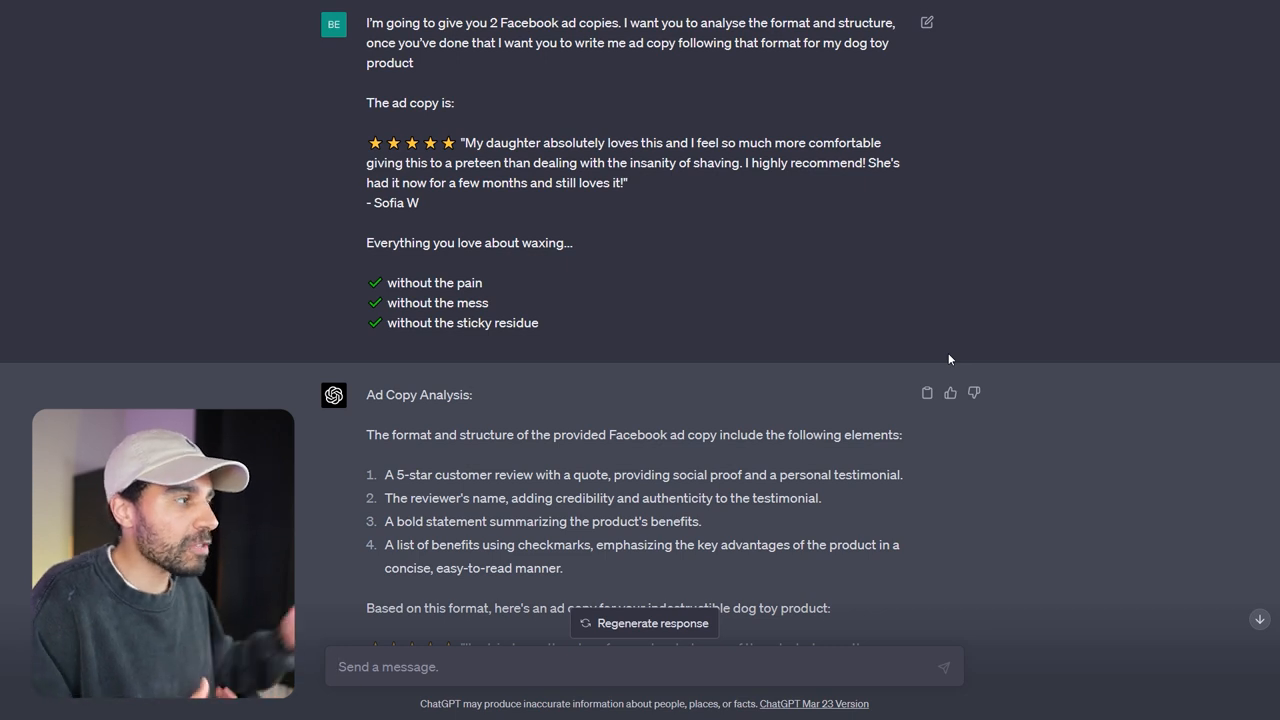
Step: Scroll through the waxing-ad structure breakdown and the testimonial-style dog toy ad
scroll(down, 3)
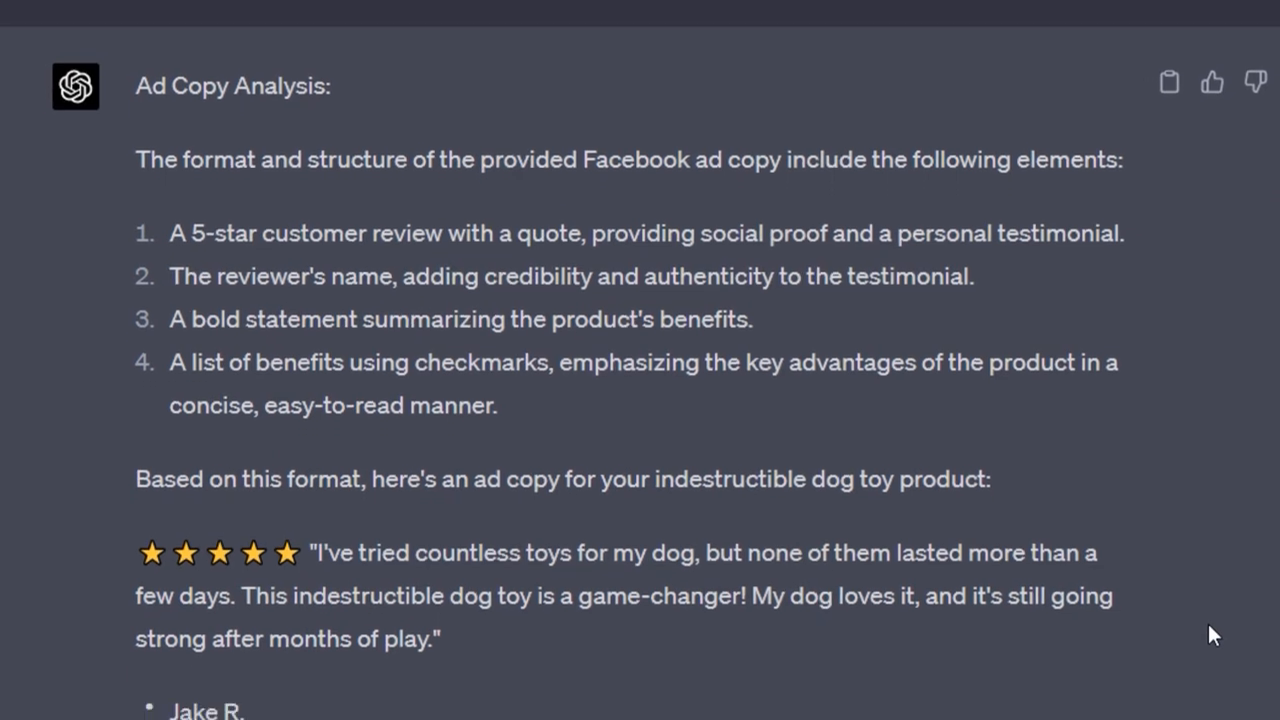
scroll(down, 3)
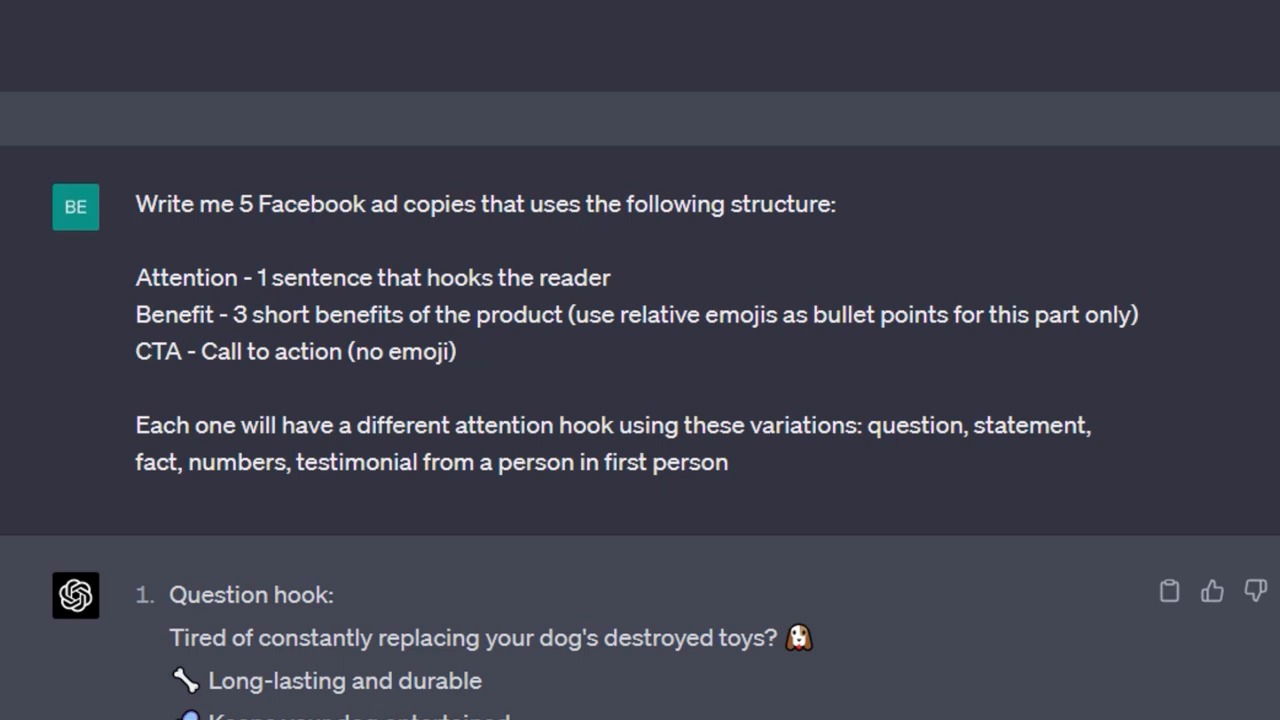
Step: Scroll through the five attention-benefits-CTA dog toy ads, each with a different hook
scroll(down, 3)
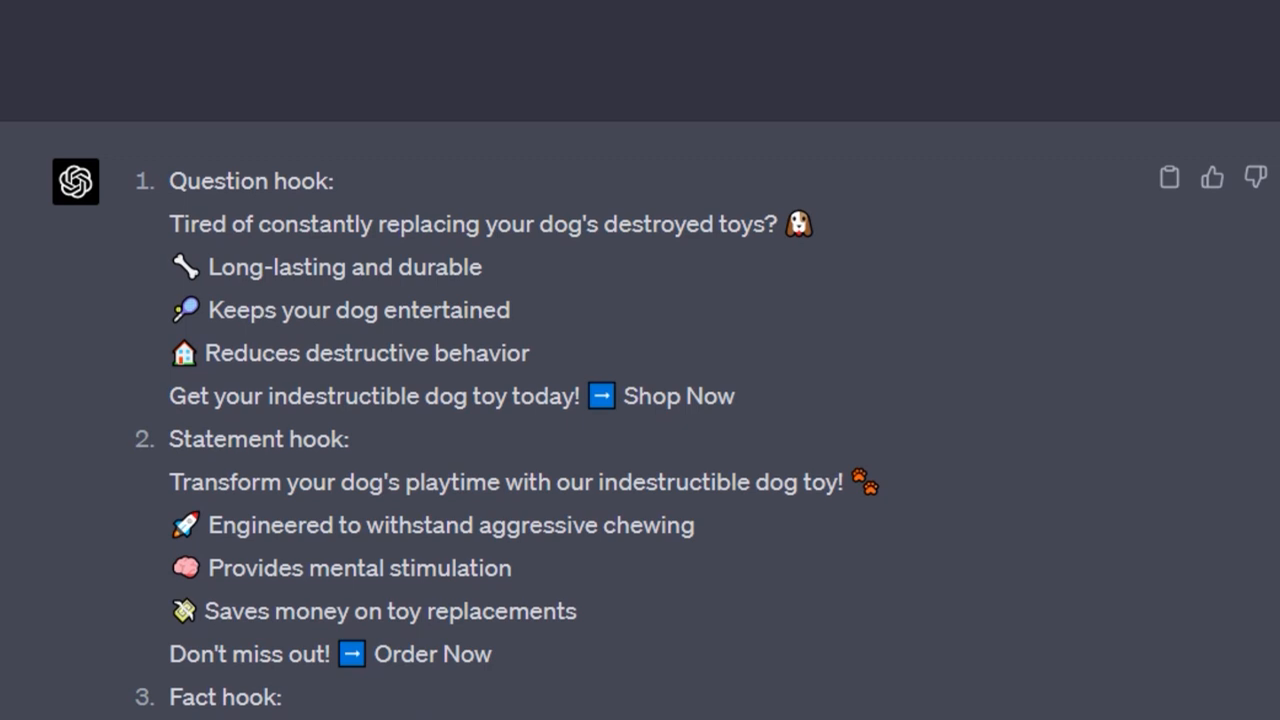
scroll(down, 3)
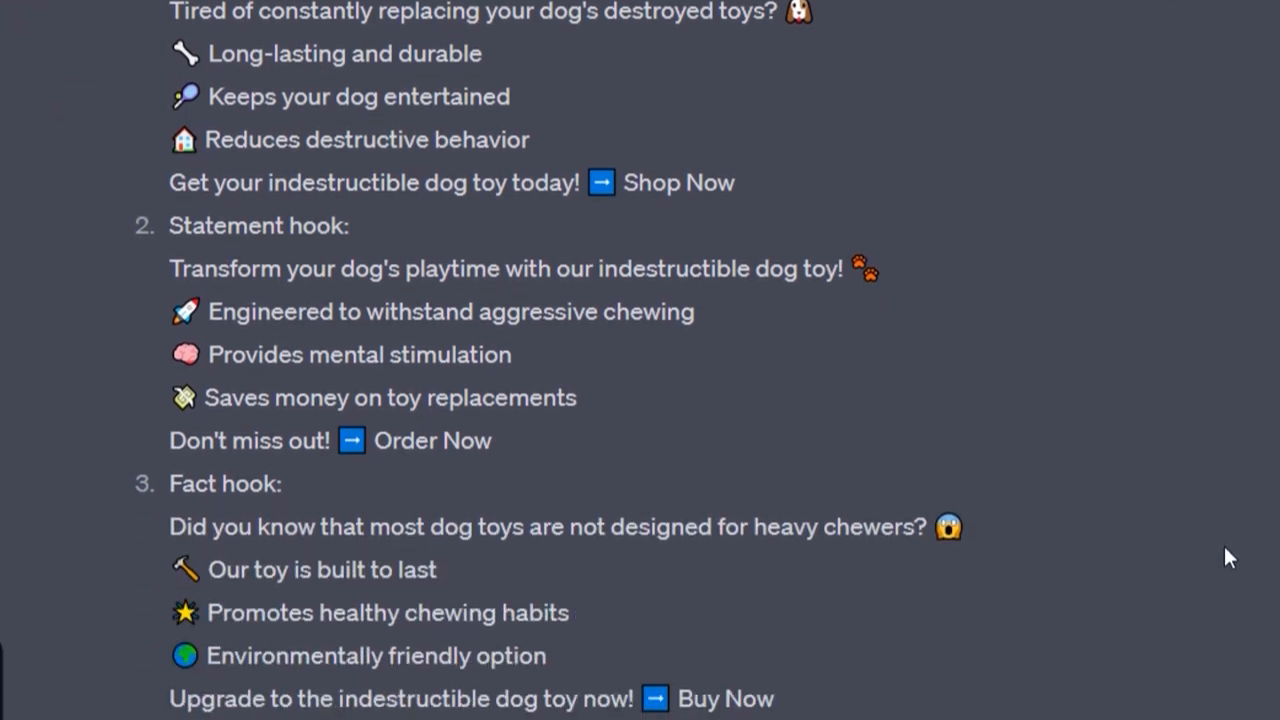
scroll(down, 3)
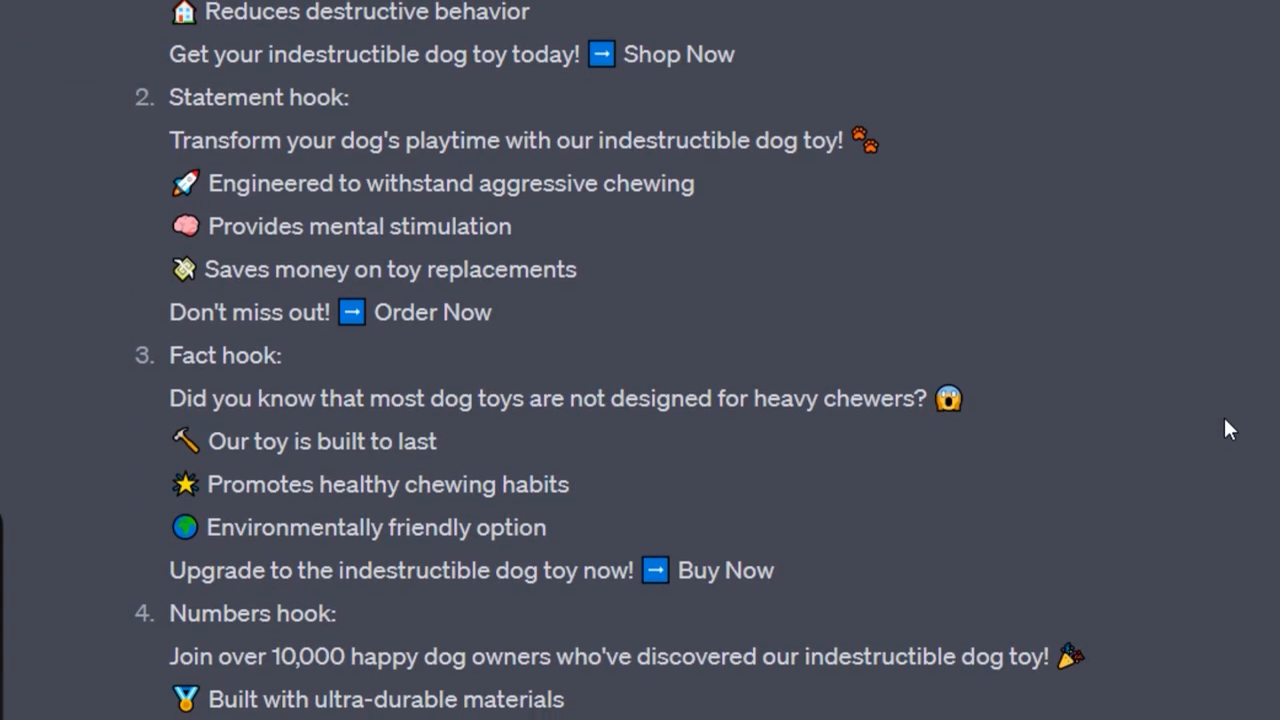
scroll(down, 3)
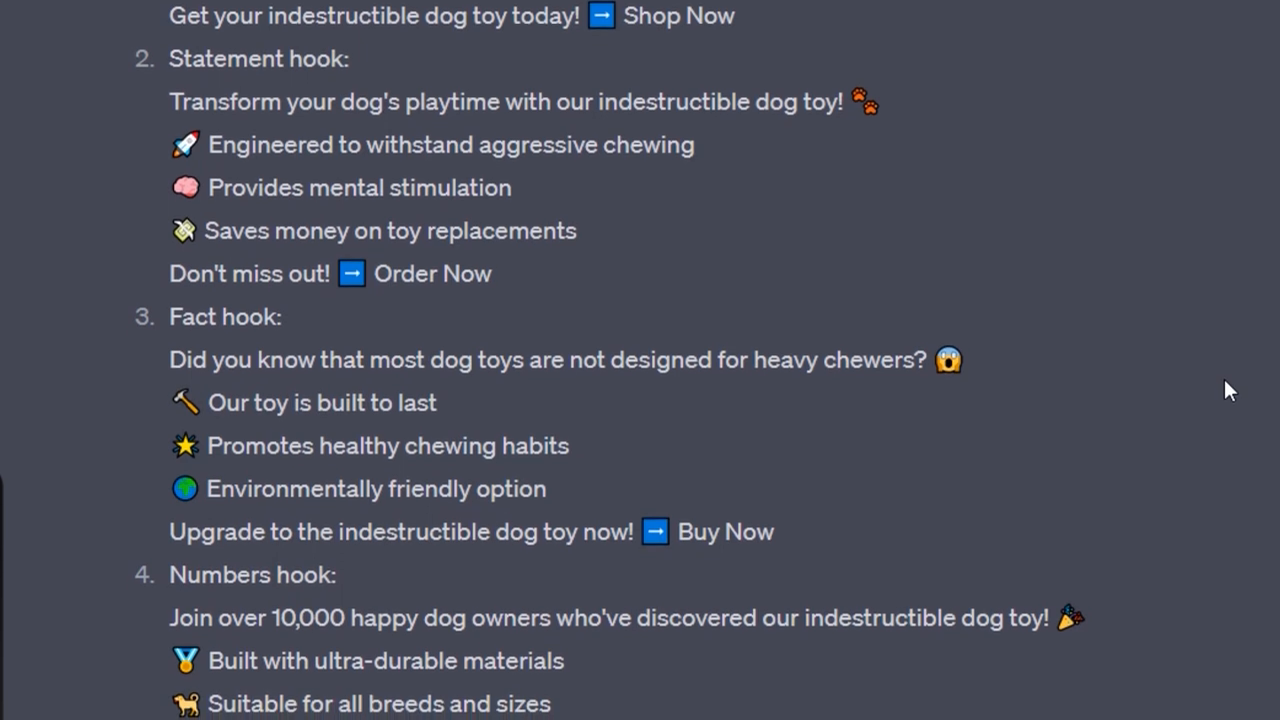
scroll(down, 3)
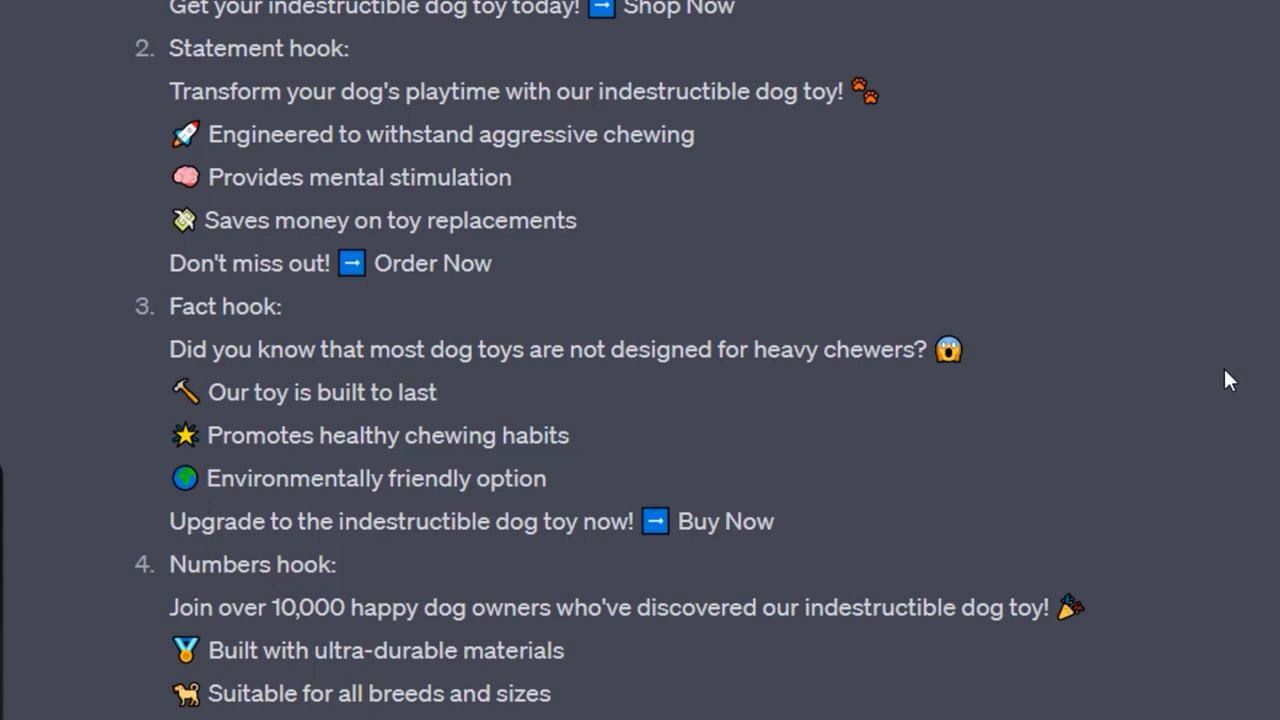
scroll(down, 3)
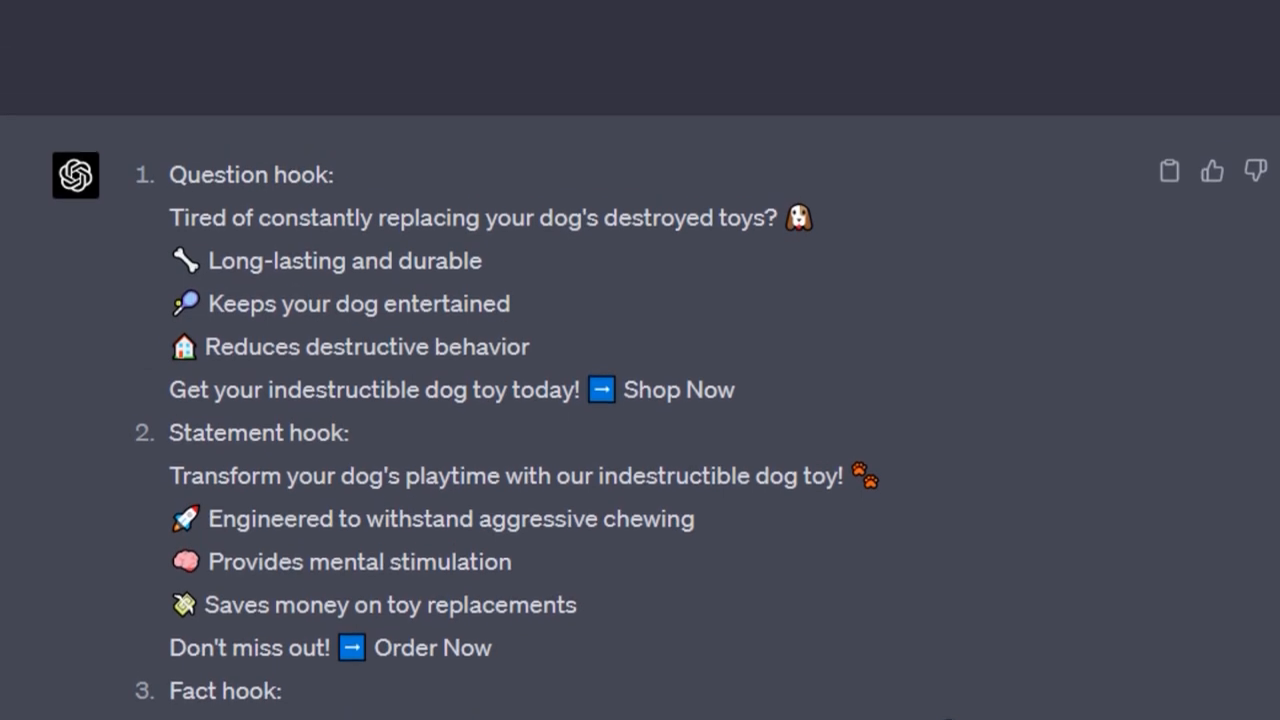
scroll(down, 3)
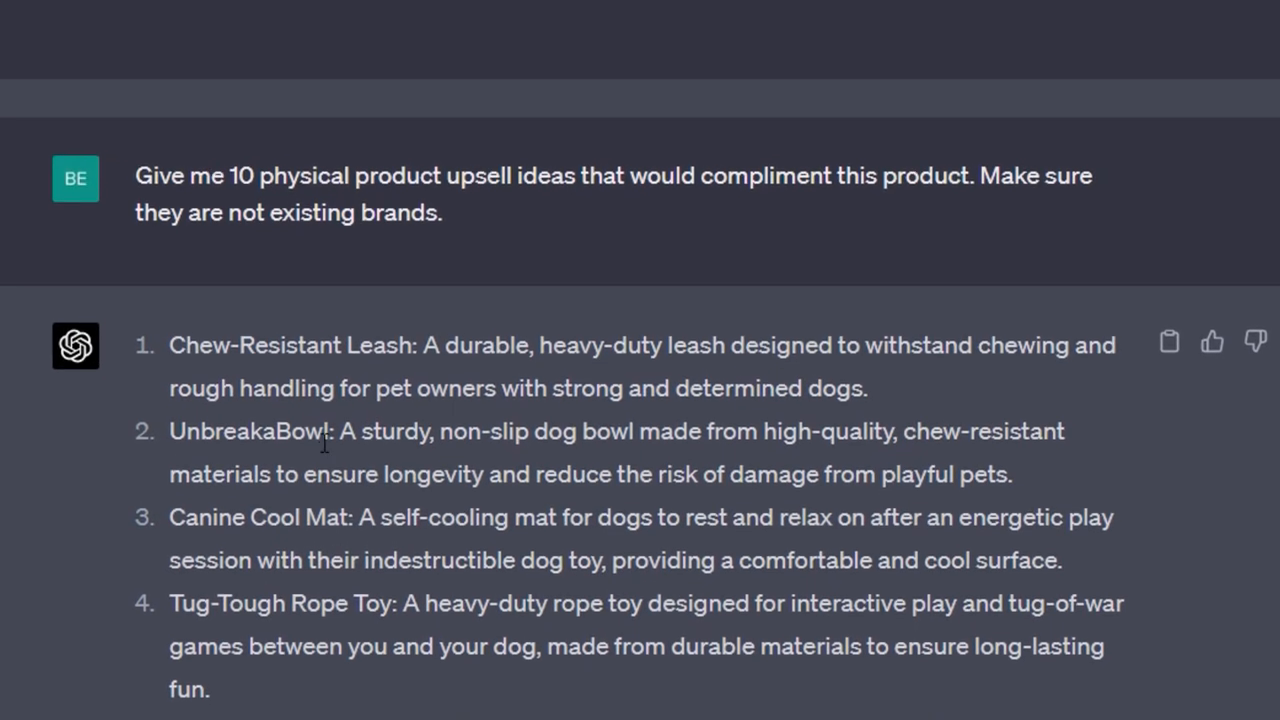
Step: Scroll the upsell list from chew-resistant leash and UnbreakaBowl down to Mighty Muzzle
scroll(down, 3)
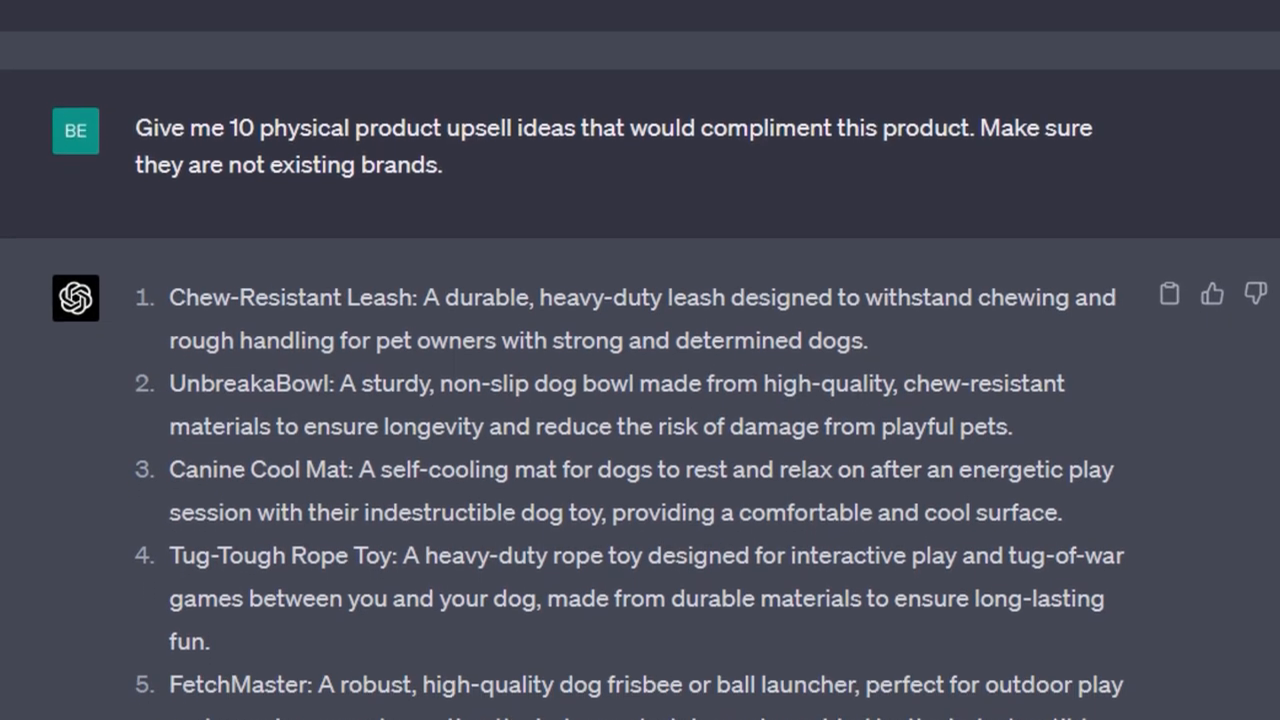
scroll(down, 3)
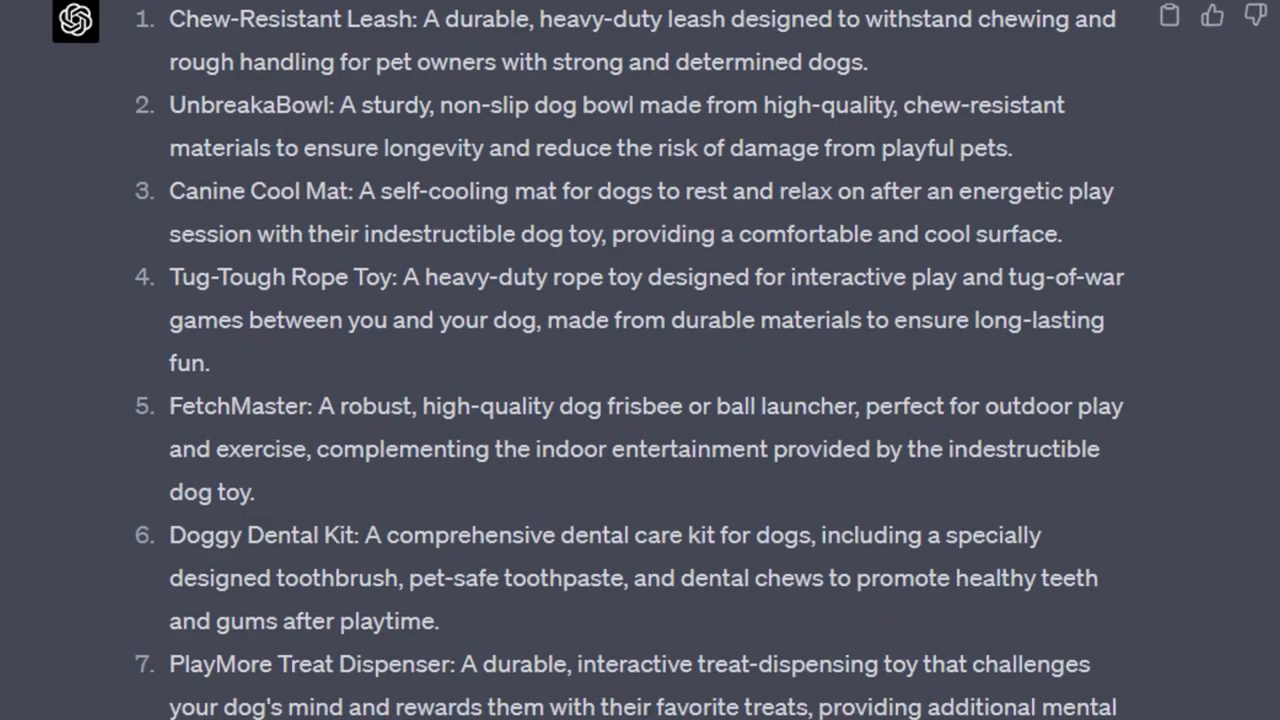
scroll(down, 3)
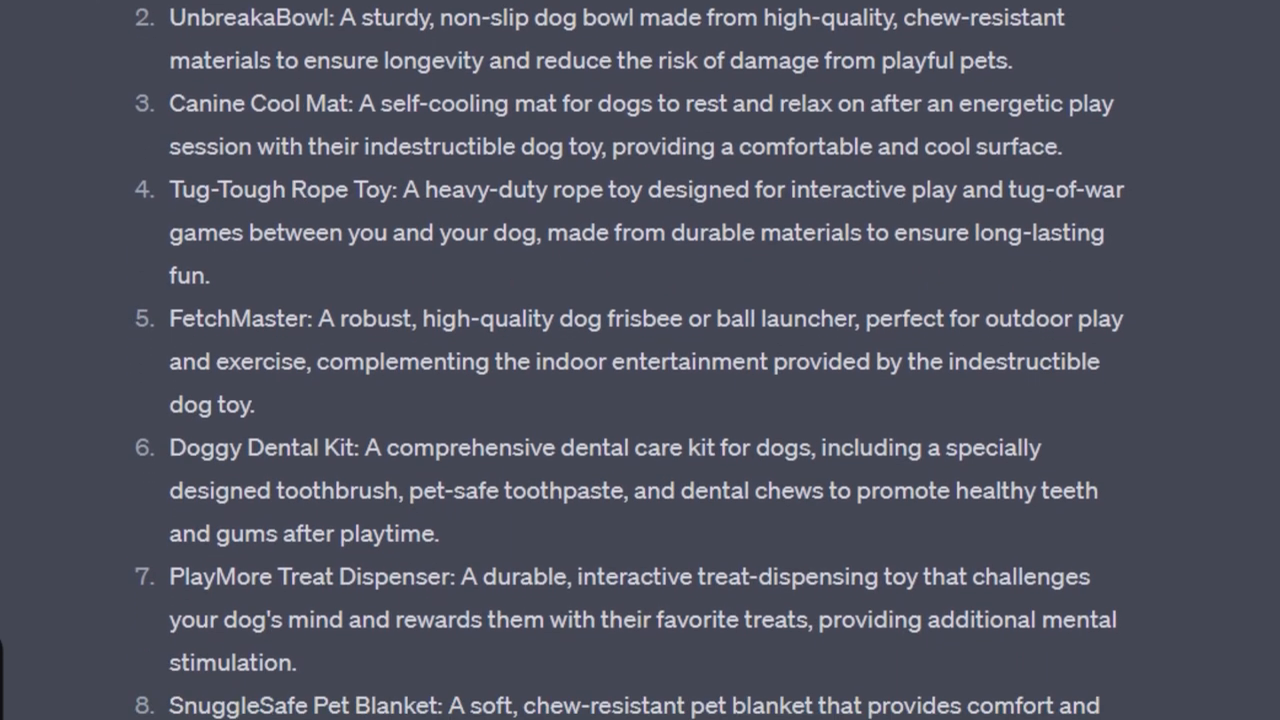
scroll(down, 3)
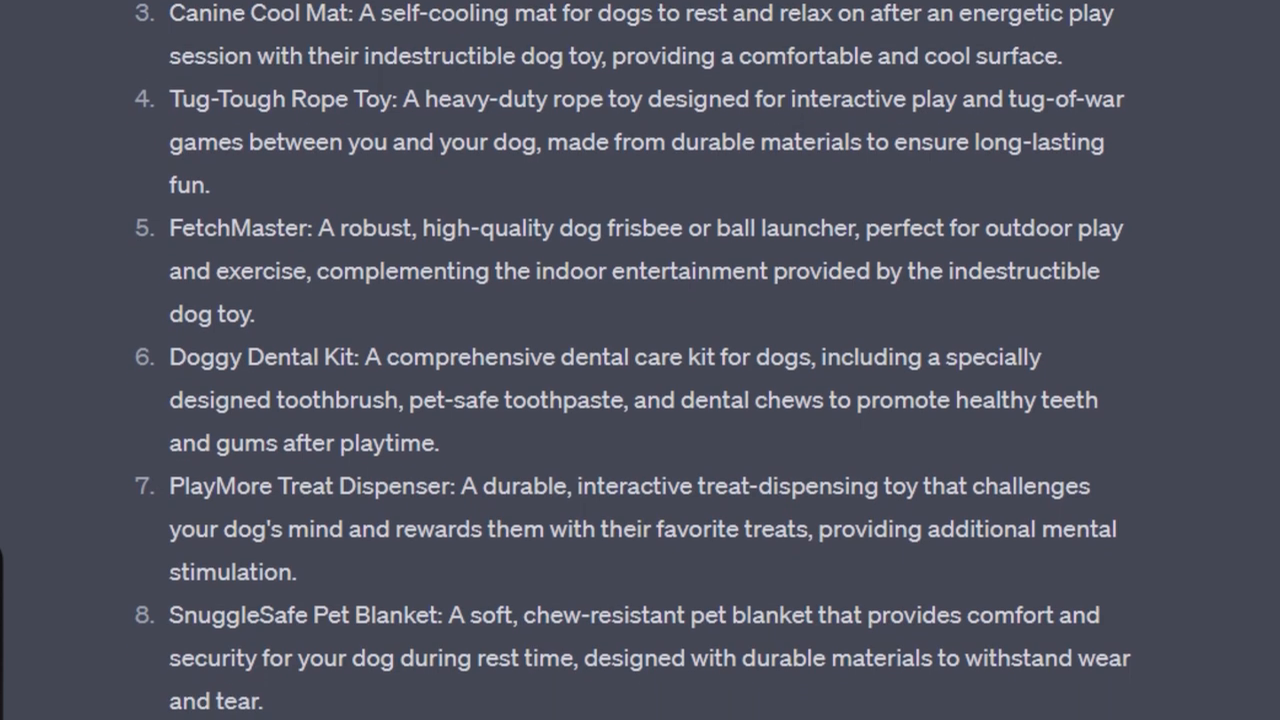
scroll(down, 3)
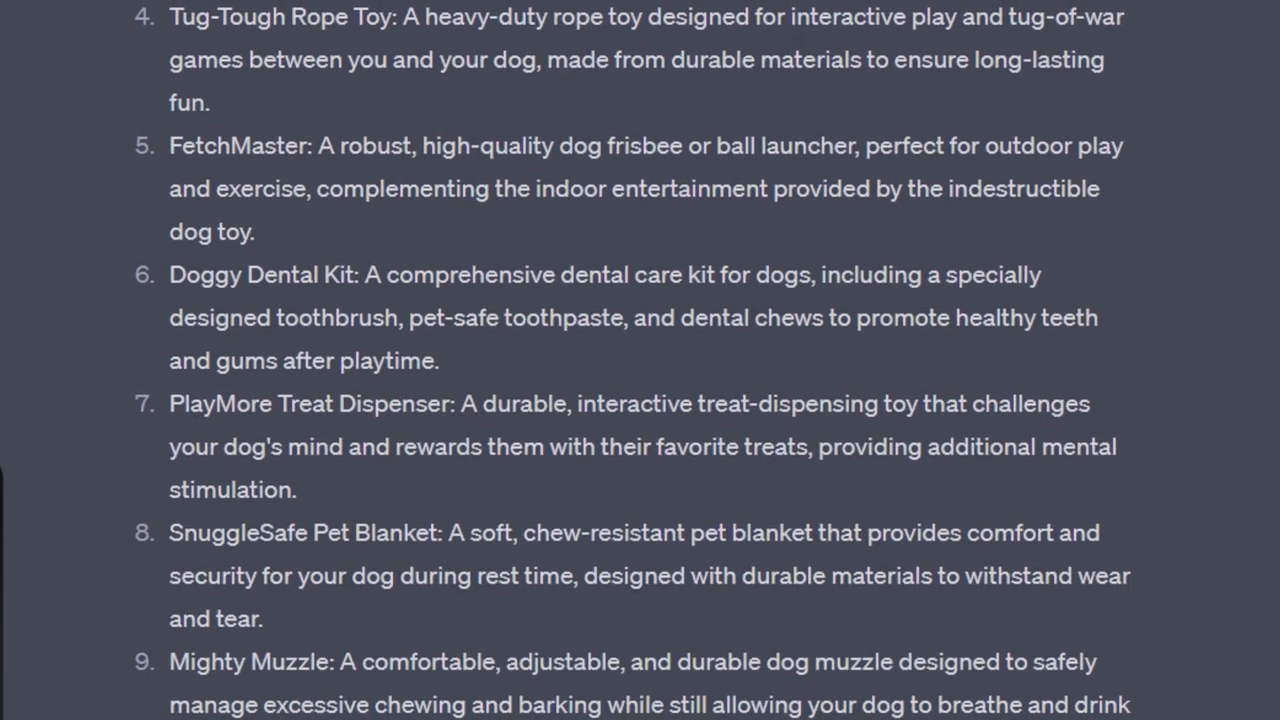
scroll(down, 3)
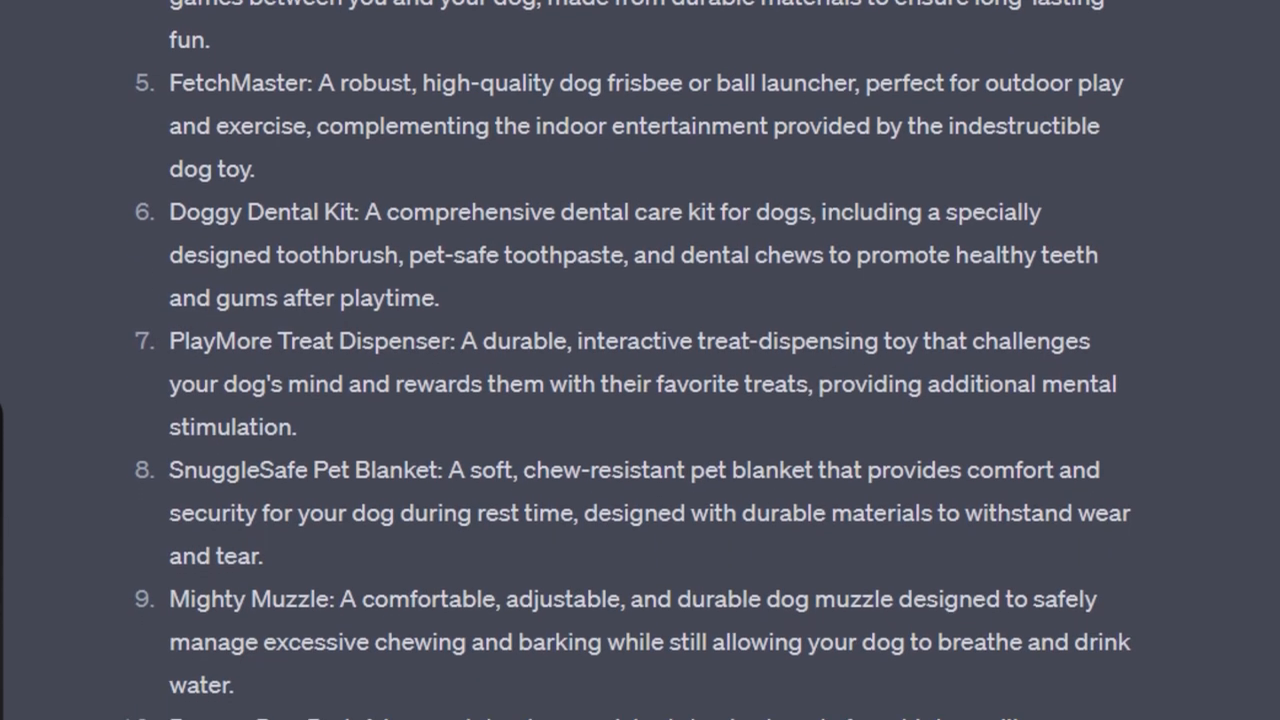
scroll(down, 3)
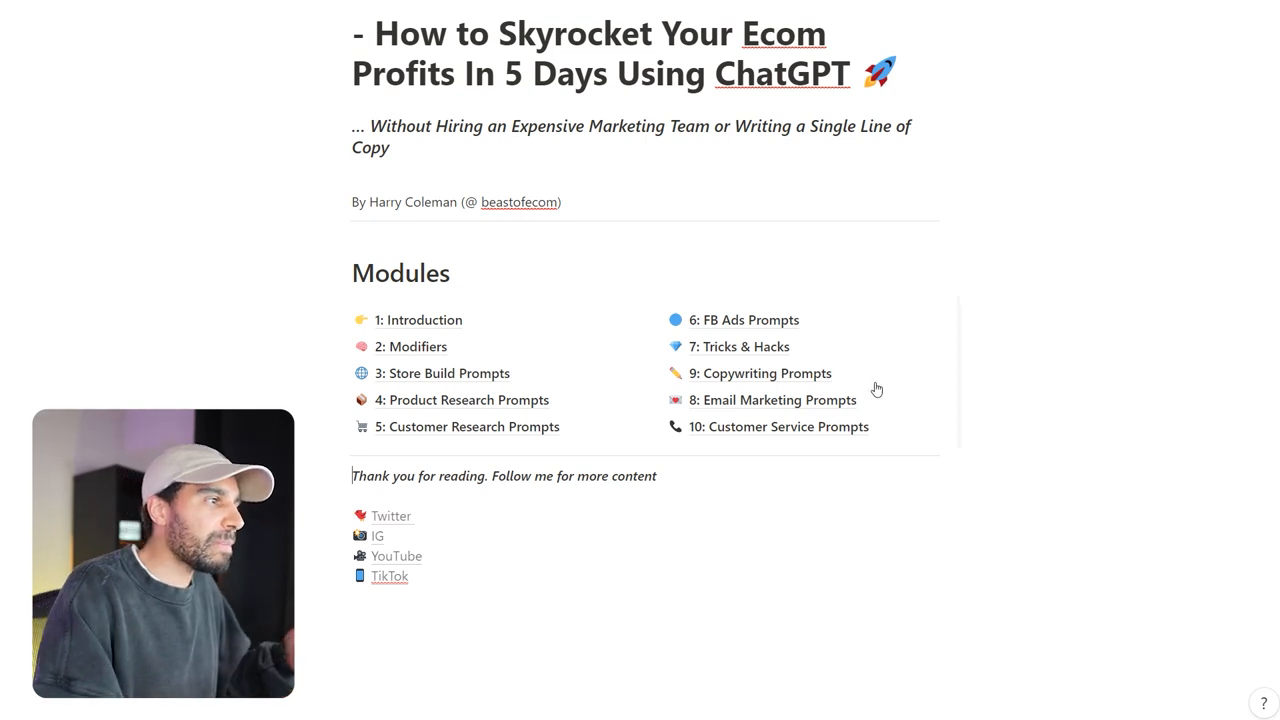
Step: Glance at module 8 Email Marketing Prompts, then open module 10 Customer Service Prompts
click(772, 400)
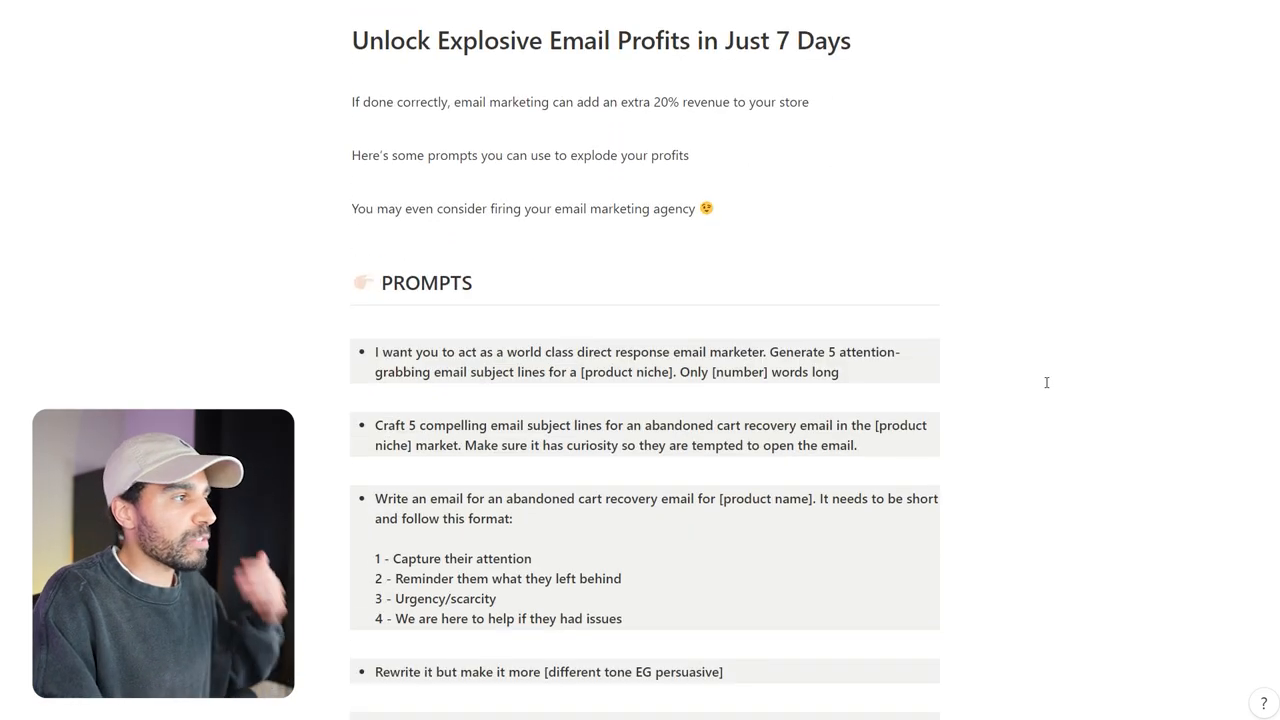
scroll(down, 3)
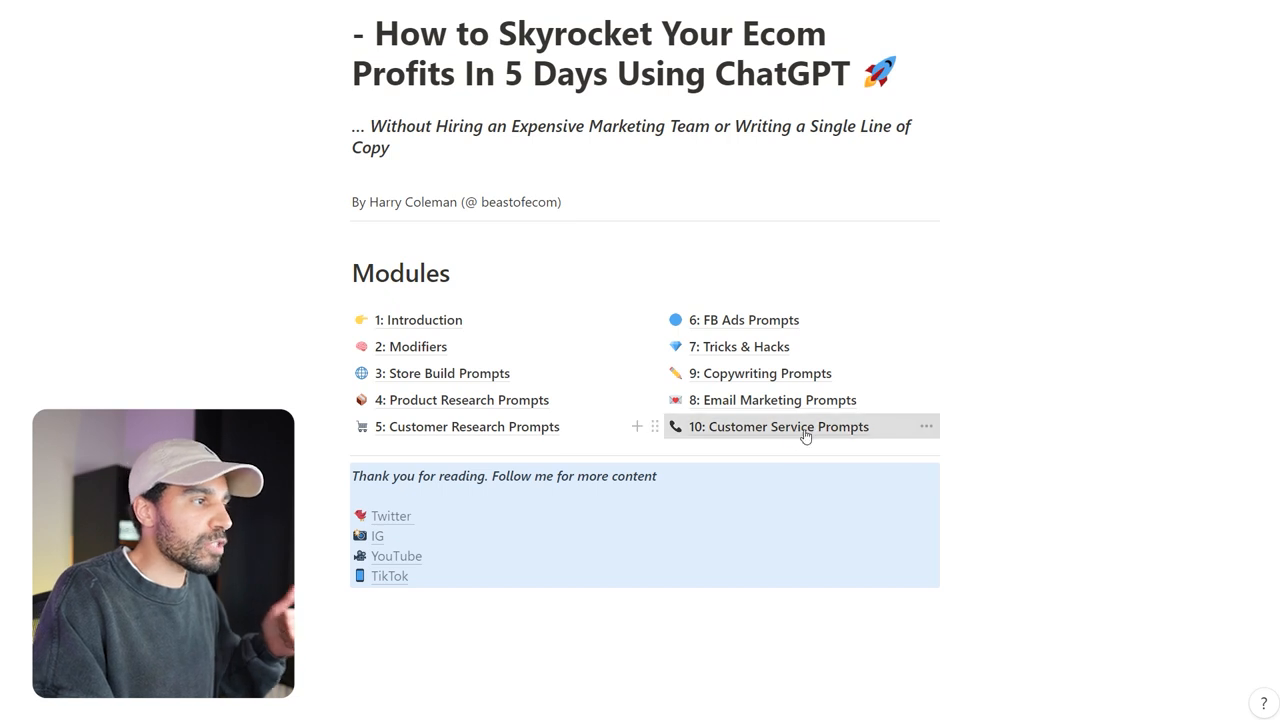
click(778, 426)
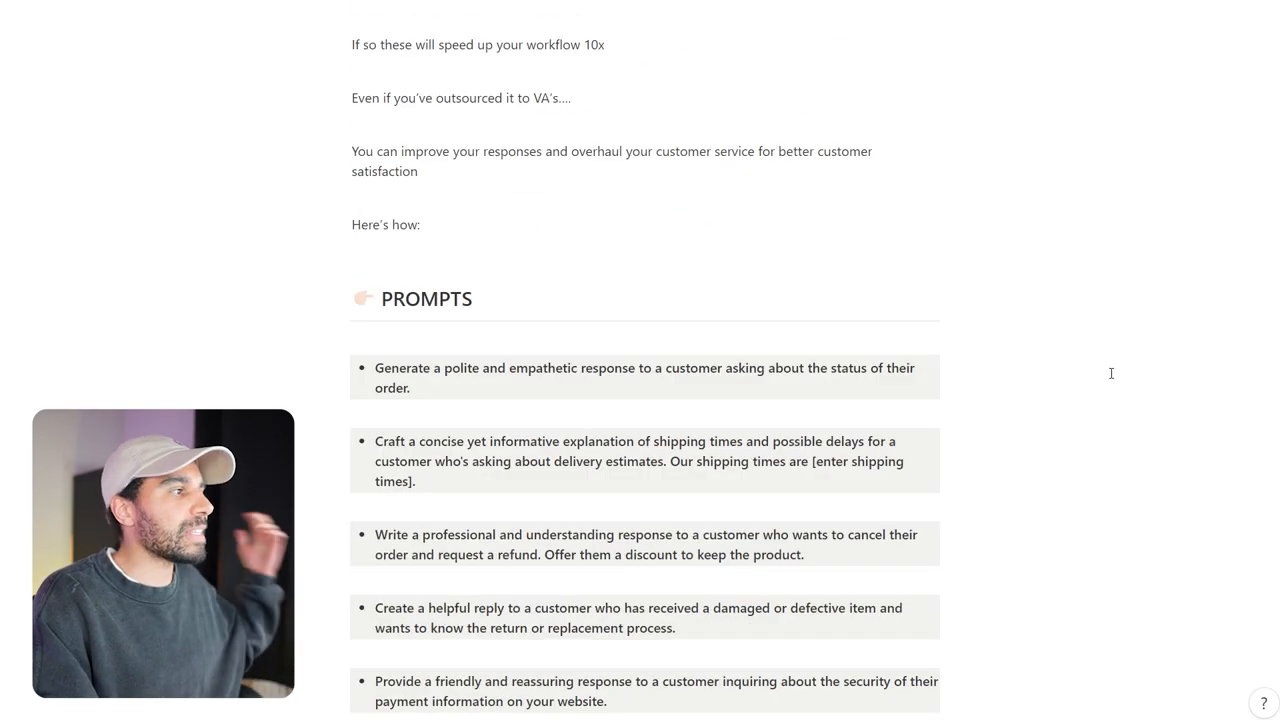
scroll(down, 3)
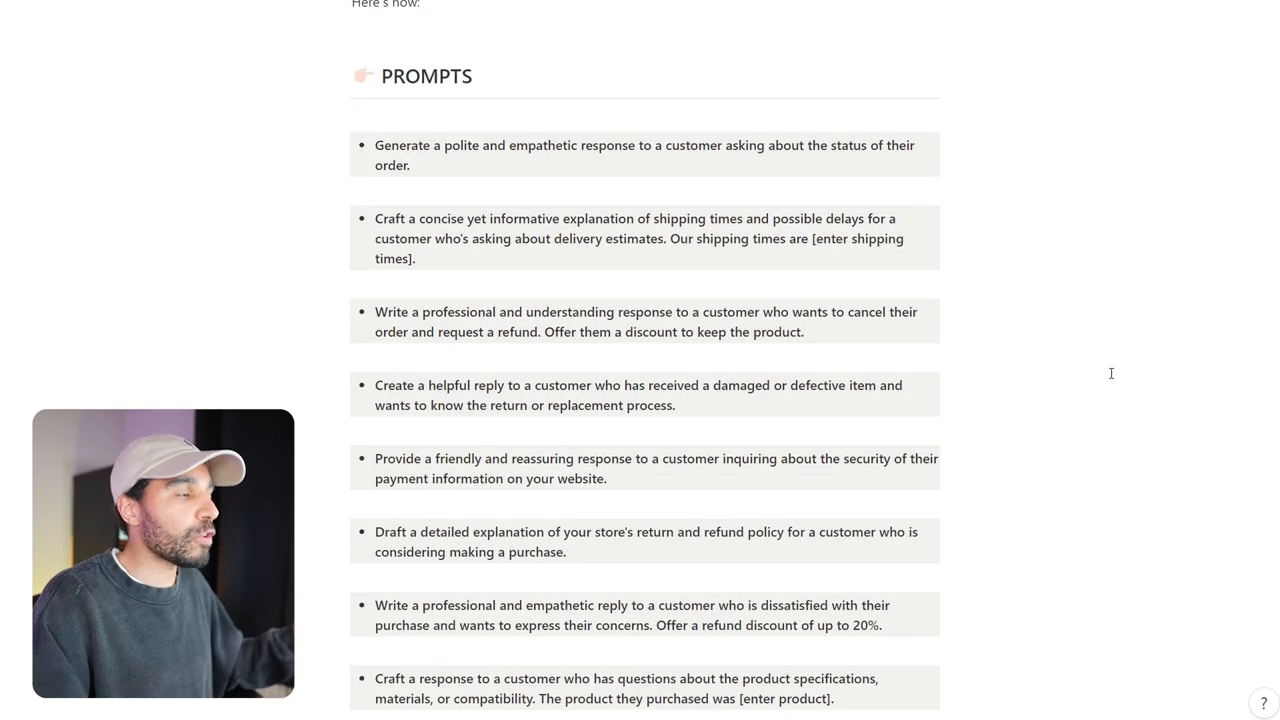